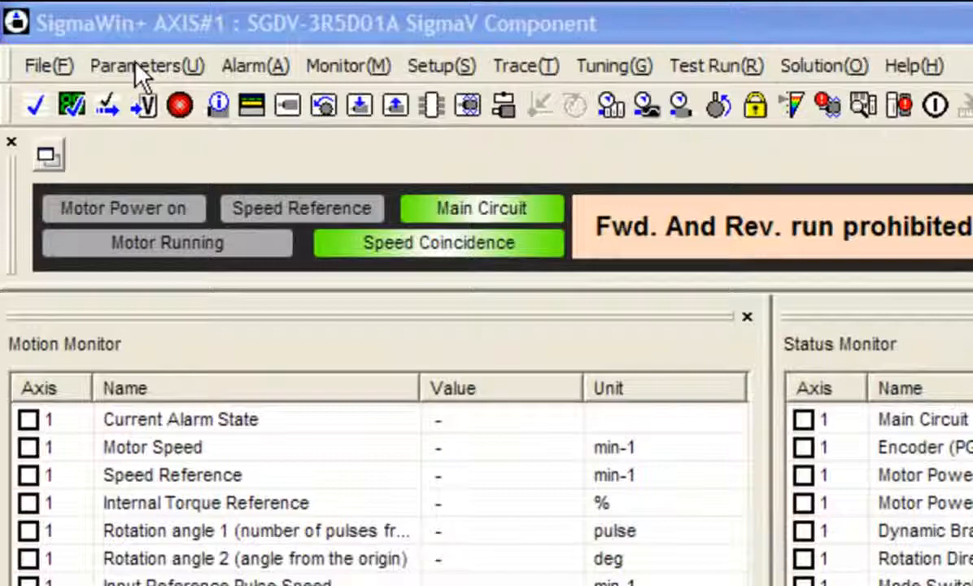
# - Launch the Setup Wizard for axis 1 from the Parameters menu
pyautogui.click(147, 65)
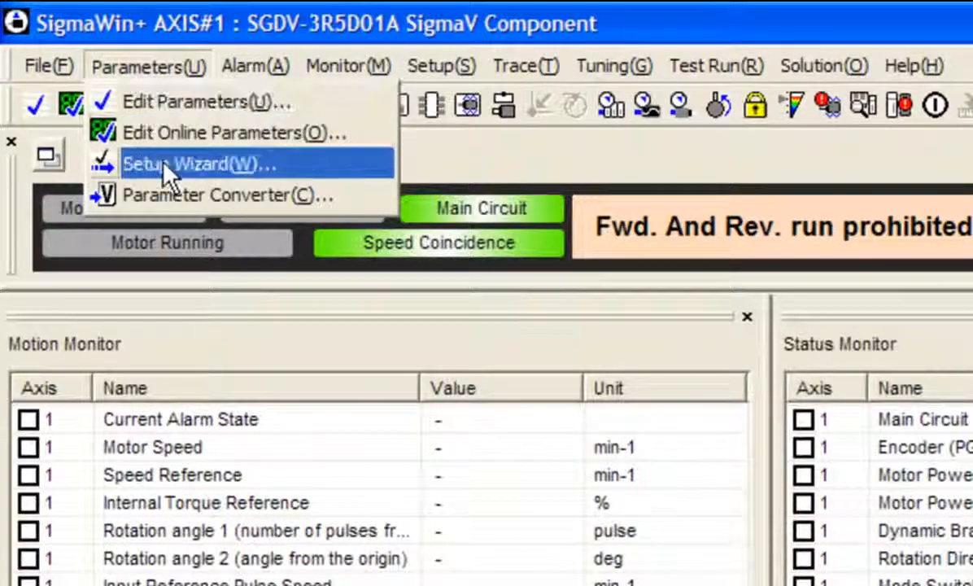
pyautogui.click(187, 163)
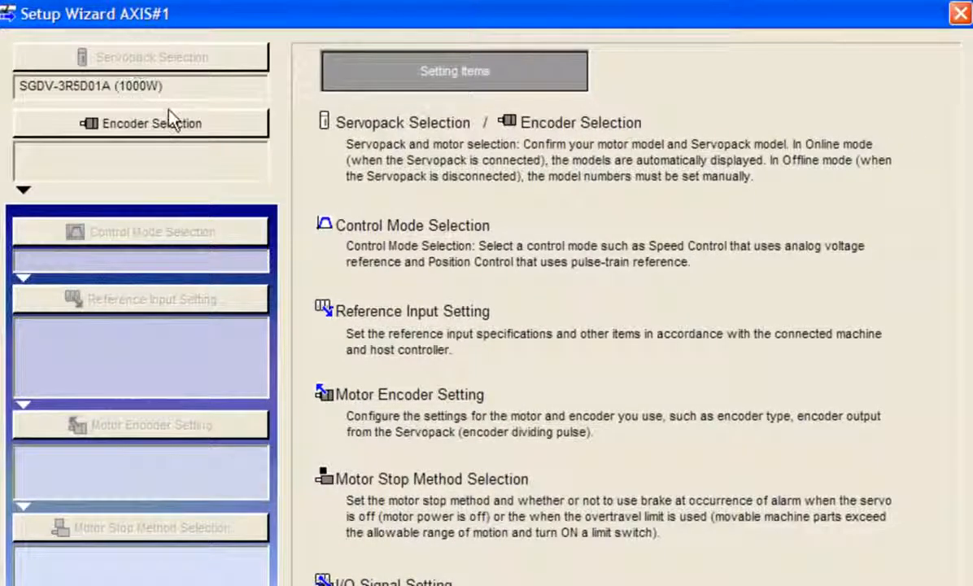
pyautogui.moveTo(215, 137)
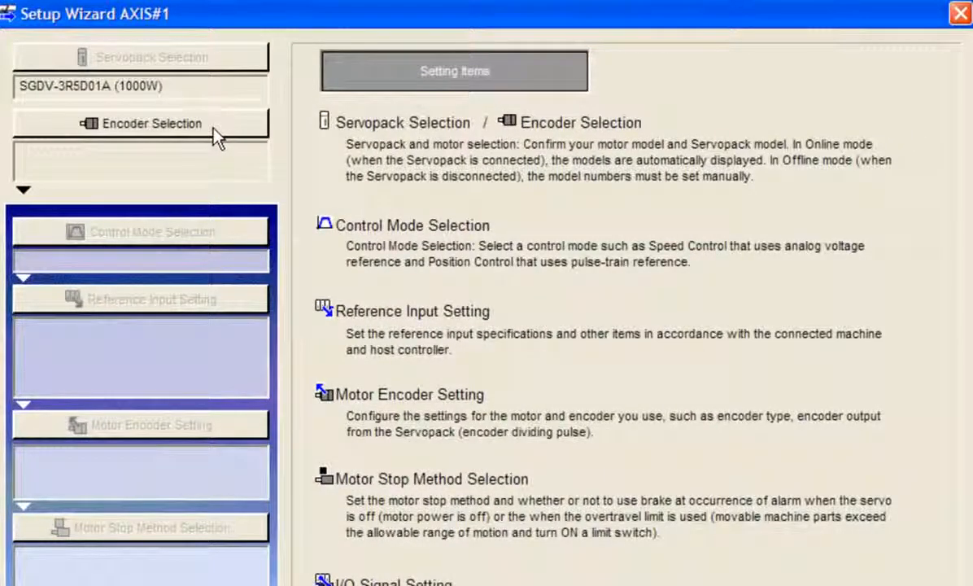
# - Review Encoder Selection, keeping the fully-closed encoder unused
pyautogui.click(150, 124)
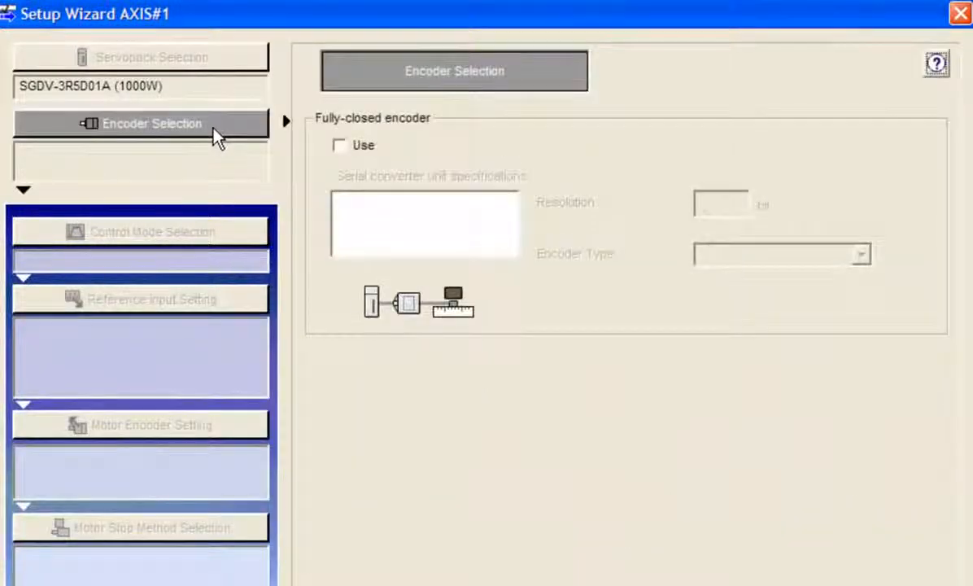
pyautogui.moveTo(237, 145)
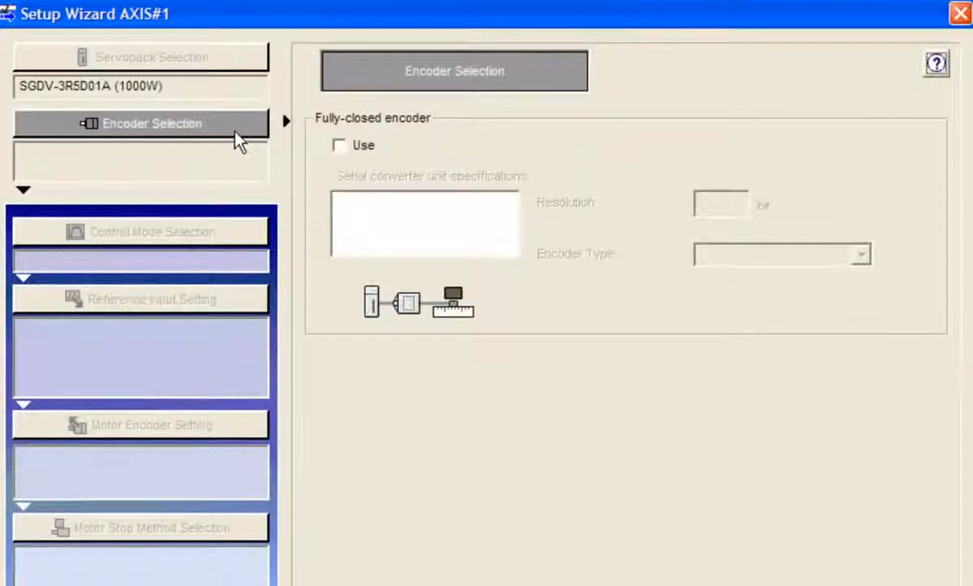
pyautogui.moveTo(477, 332)
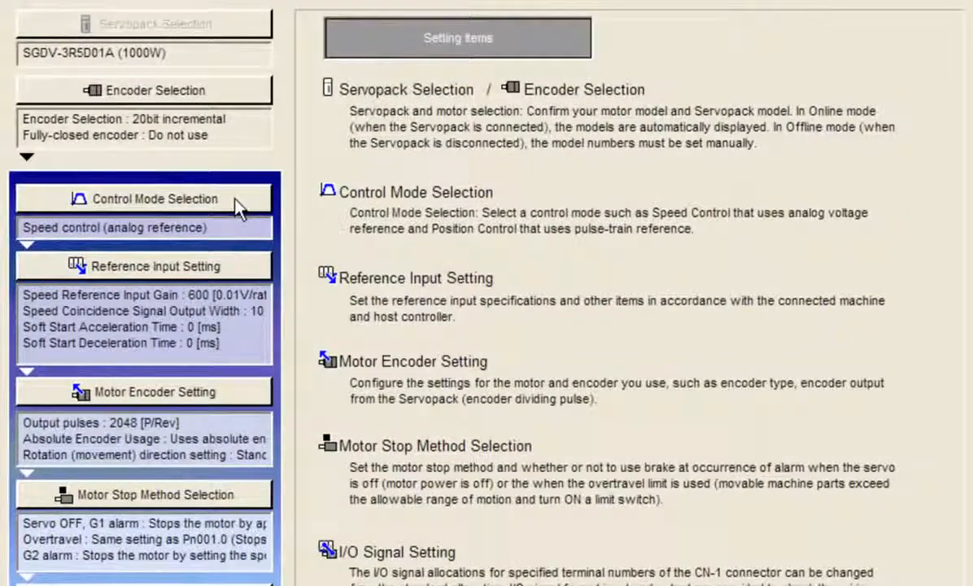
# - Set the control mode to Position control (pulse train reference)
pyautogui.click(153, 198)
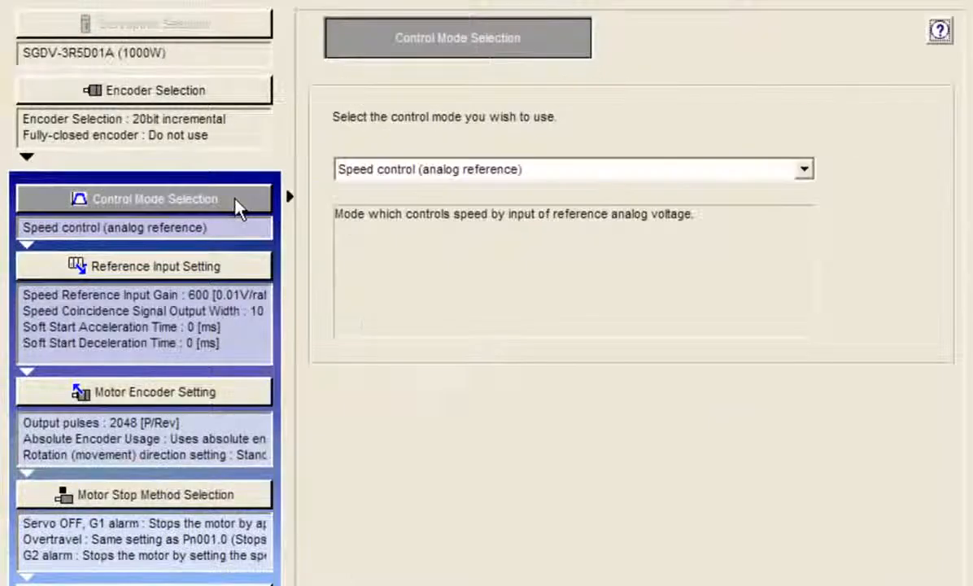
pyautogui.scroll(-3)
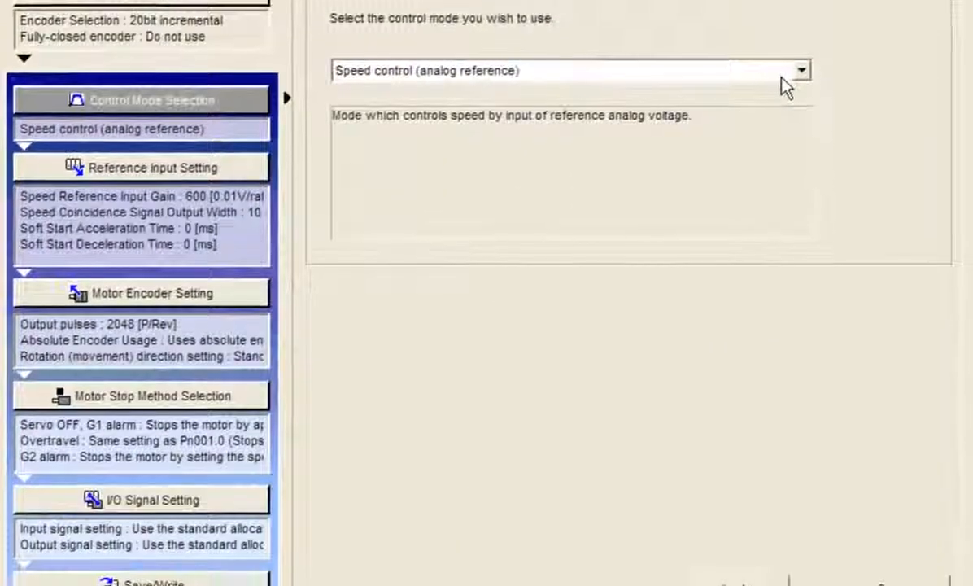
pyautogui.click(801, 70)
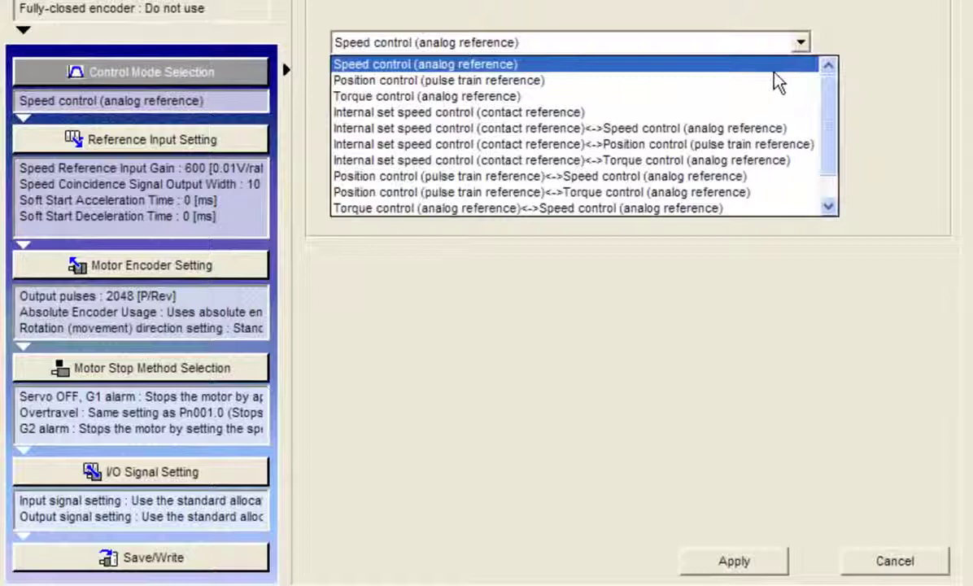
pyautogui.moveTo(534, 80)
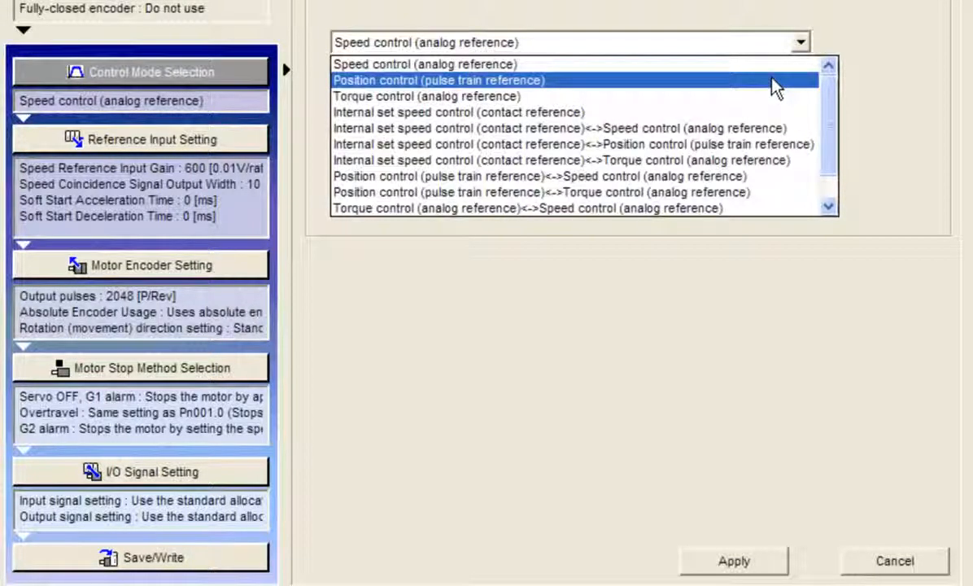
pyautogui.click(439, 79)
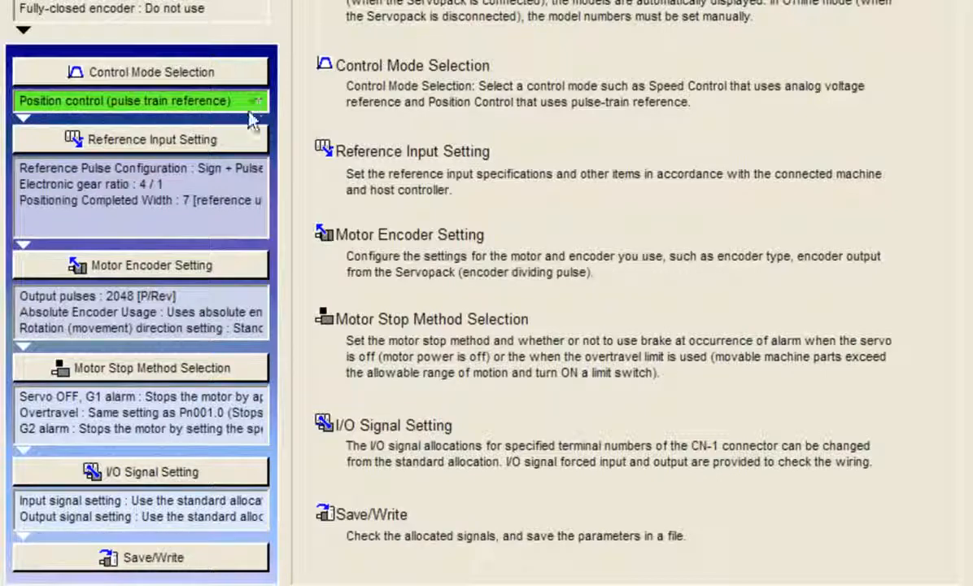
pyautogui.moveTo(236, 146)
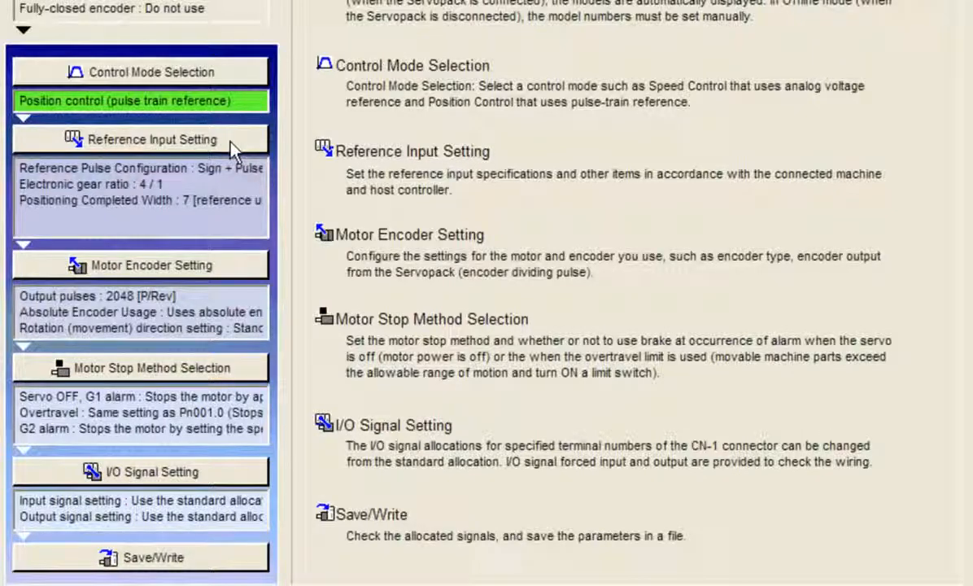
# - Enter Reference Input Setting, keeping the Sign + Pulse reference form
pyautogui.click(151, 140)
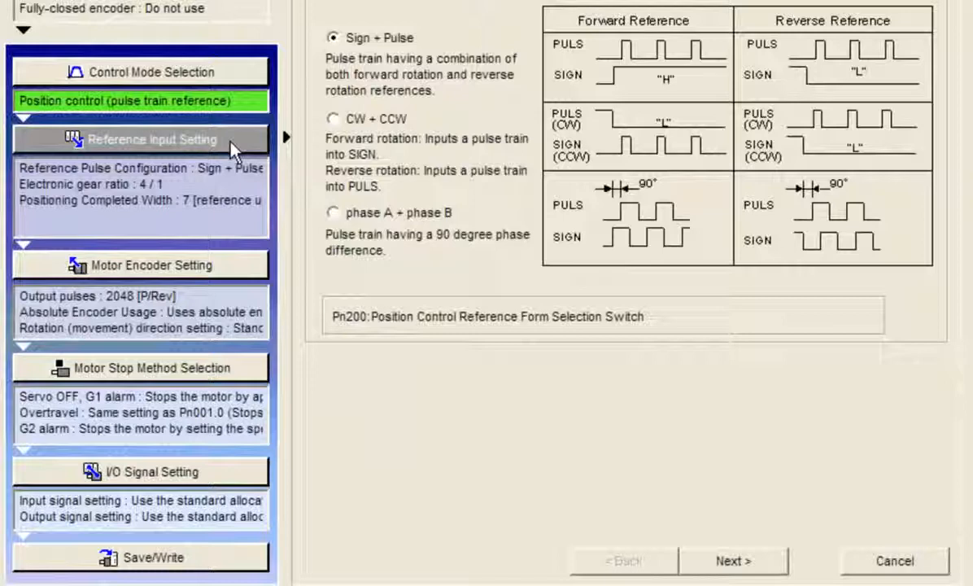
pyautogui.moveTo(585, 384)
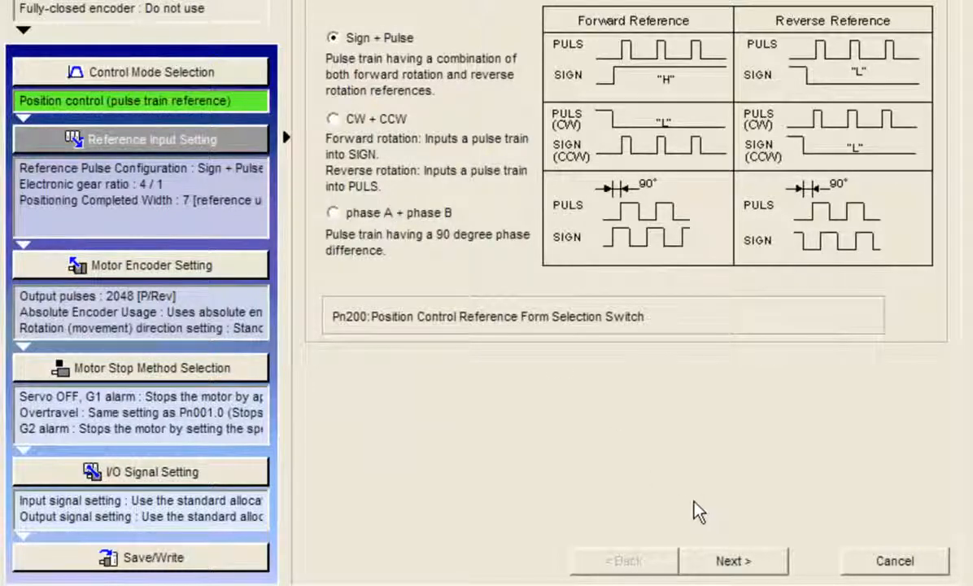
pyautogui.moveTo(735, 518)
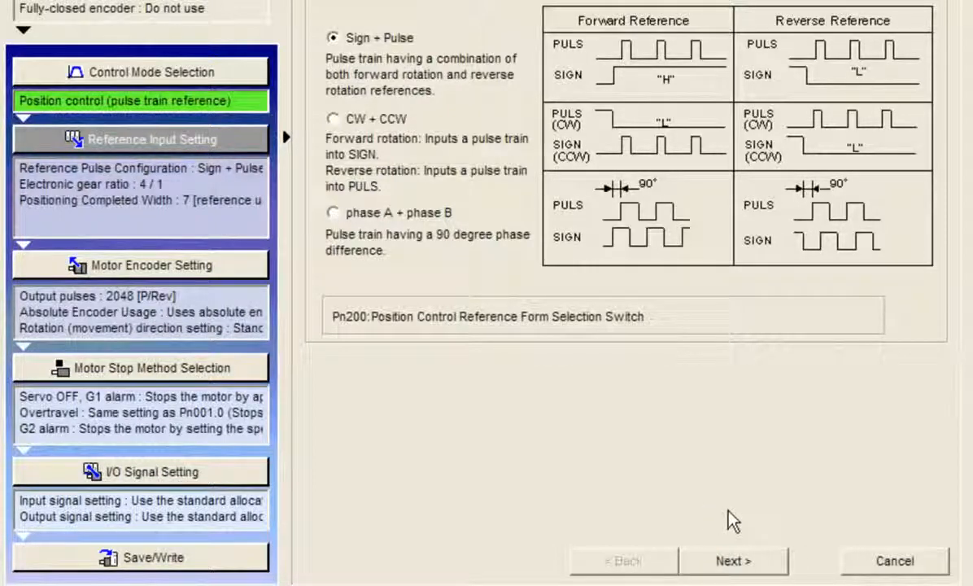
pyautogui.moveTo(747, 569)
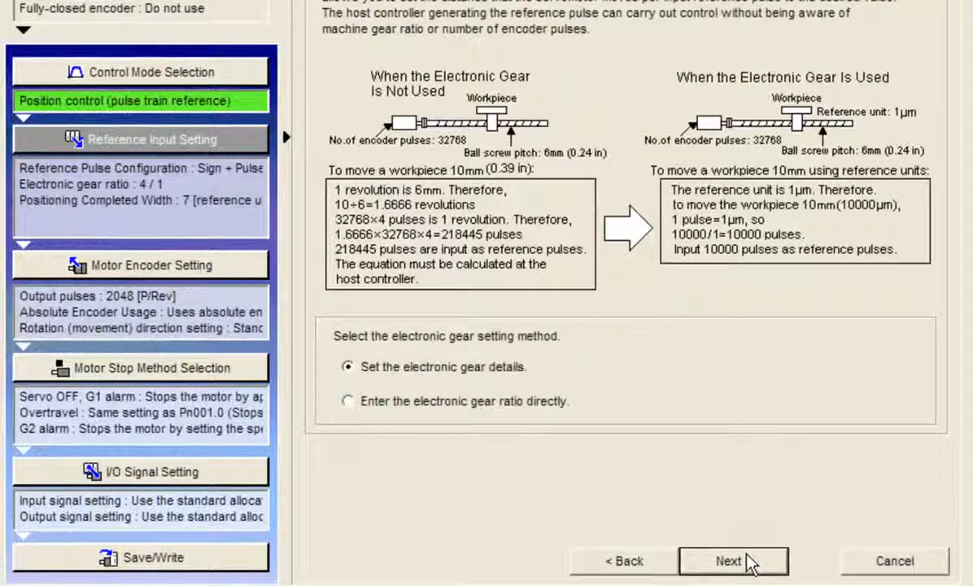
pyautogui.moveTo(579, 415)
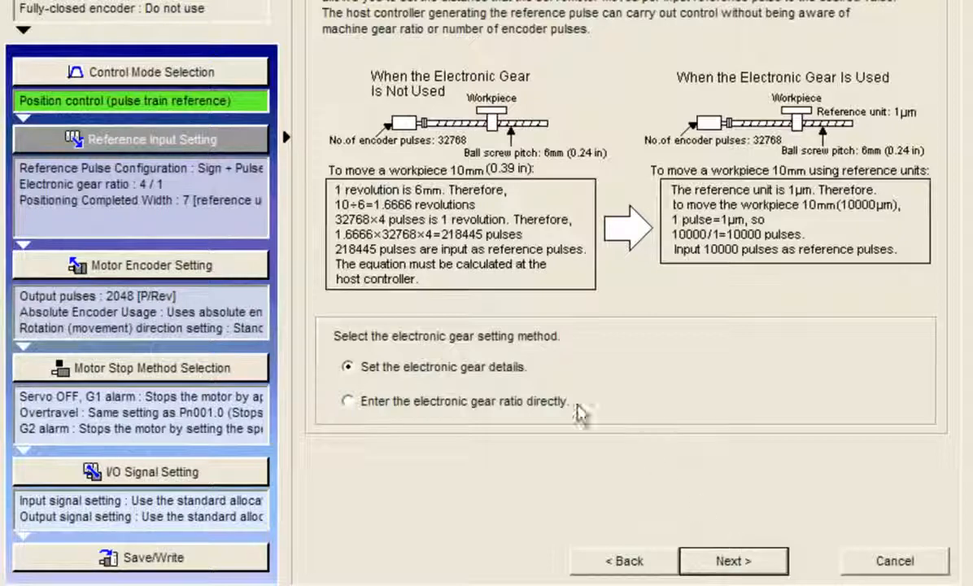
pyautogui.moveTo(574, 380)
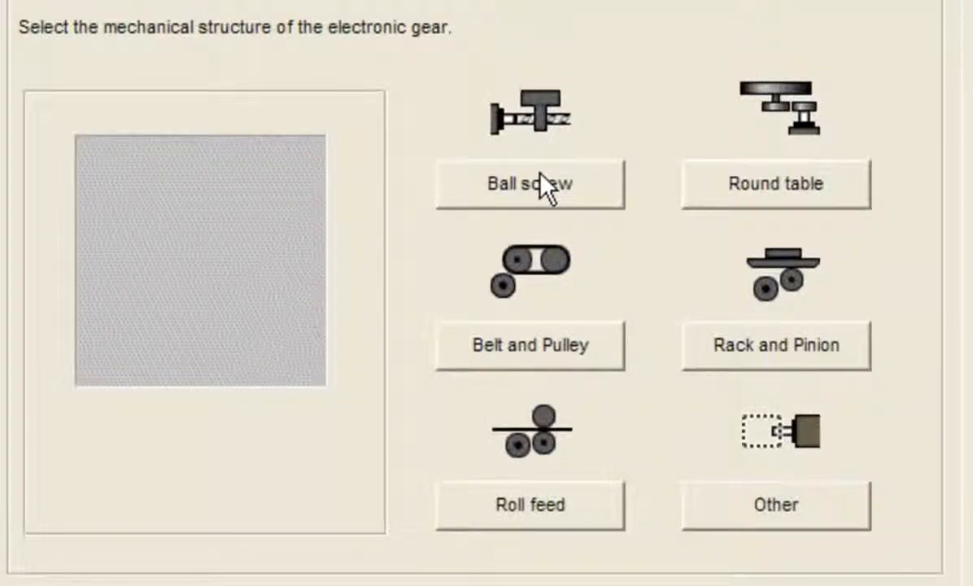
pyautogui.moveTo(833, 202)
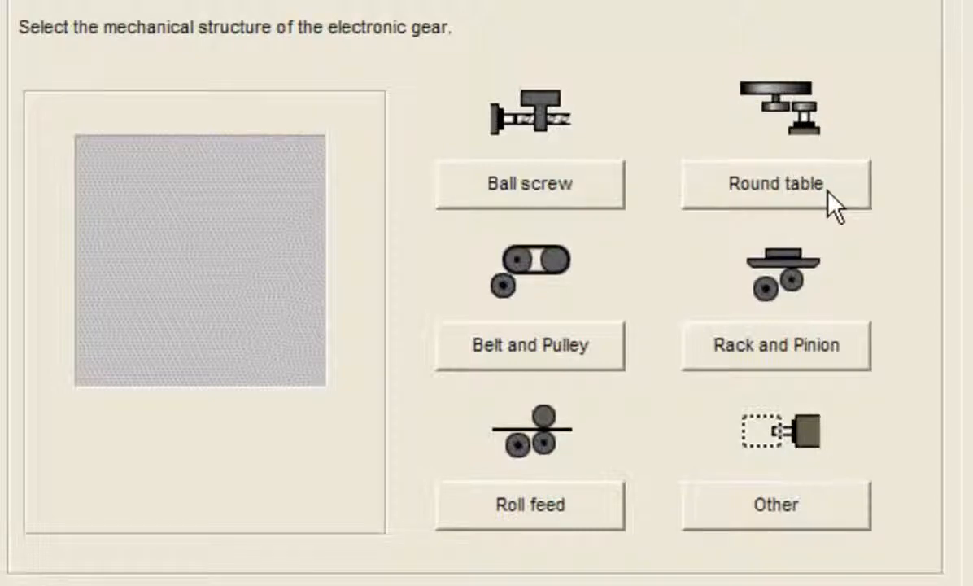
# - Choose a round table mechanism with a 1:1 gear ratio (n=1, m=1)
pyautogui.click(775, 183)
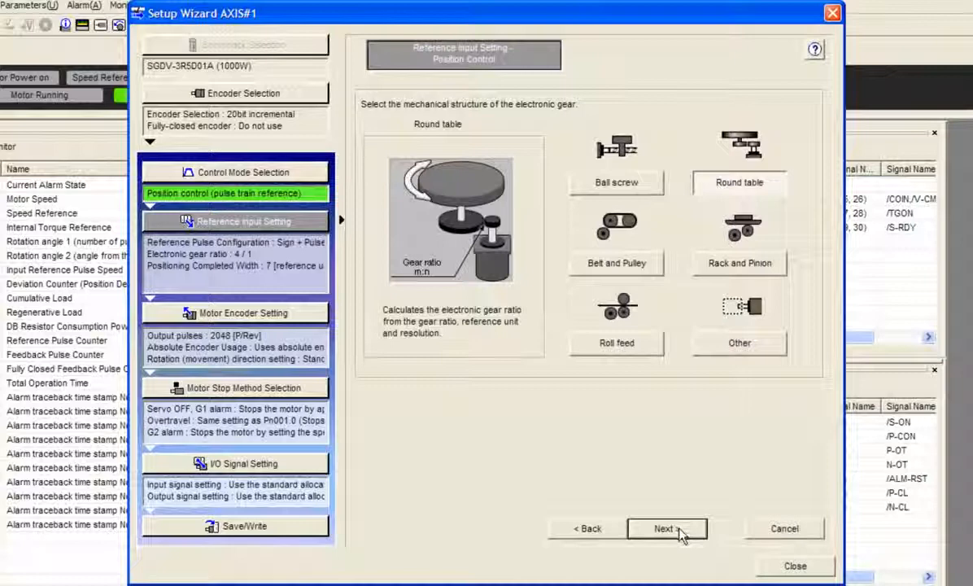
pyautogui.click(667, 527)
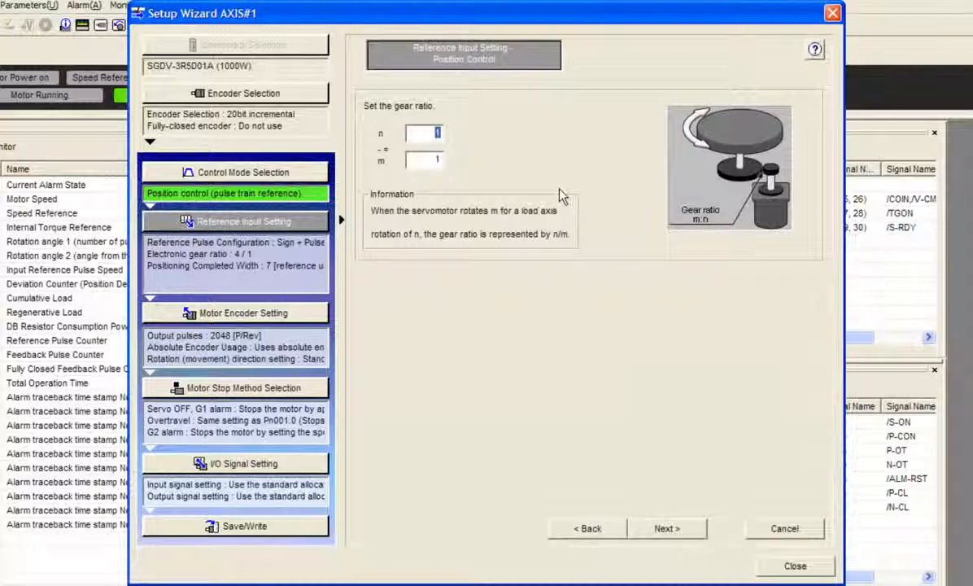
pyautogui.moveTo(656, 401)
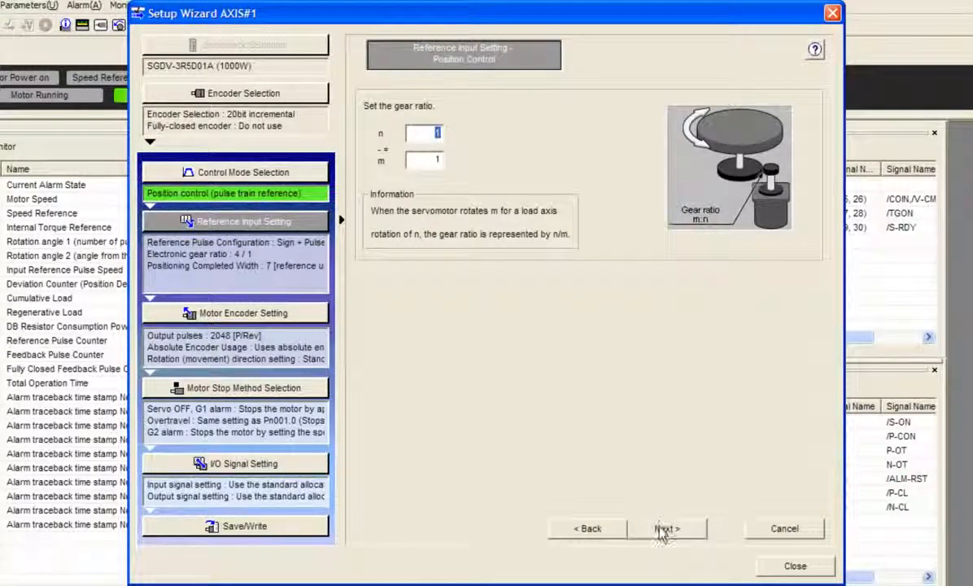
pyautogui.click(664, 528)
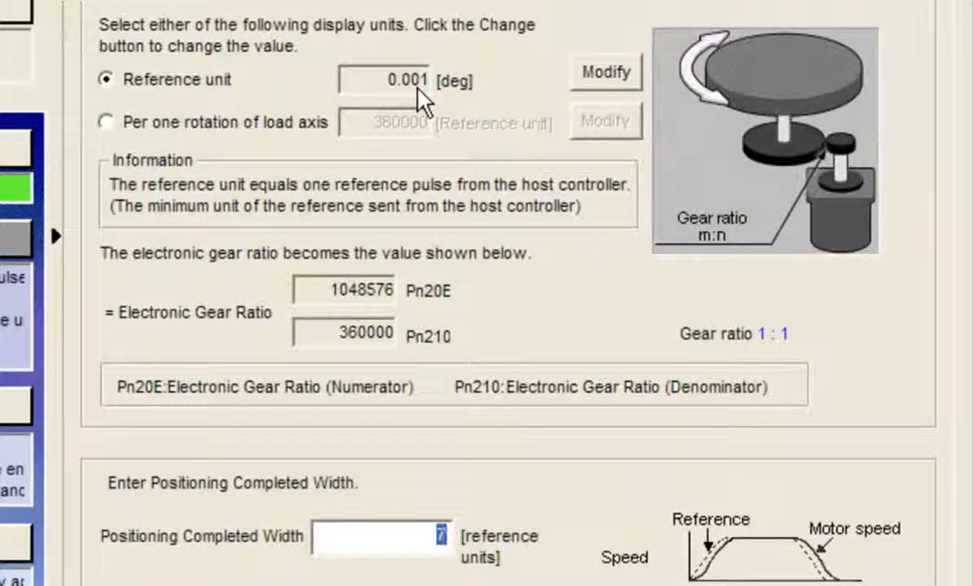
pyautogui.moveTo(399, 324)
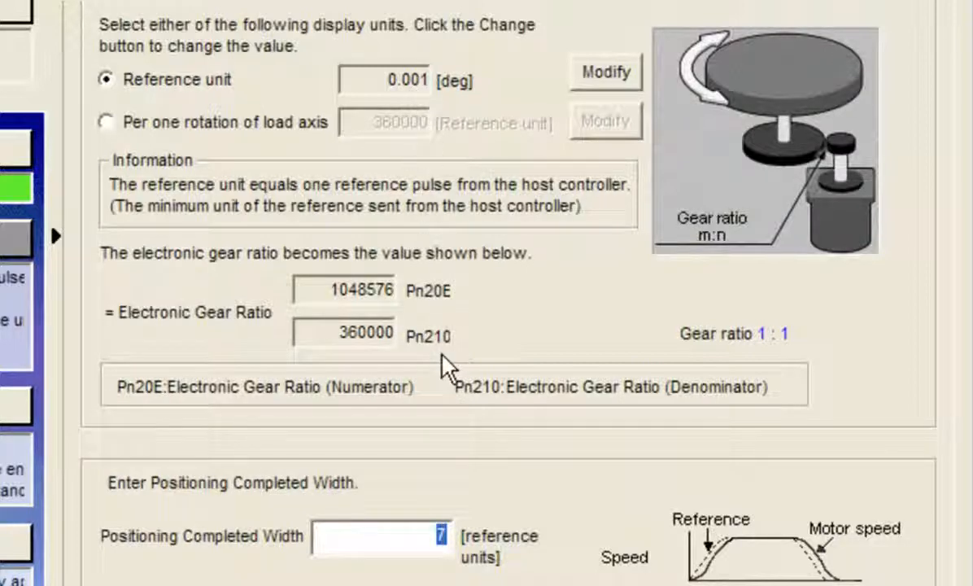
pyautogui.moveTo(472, 567)
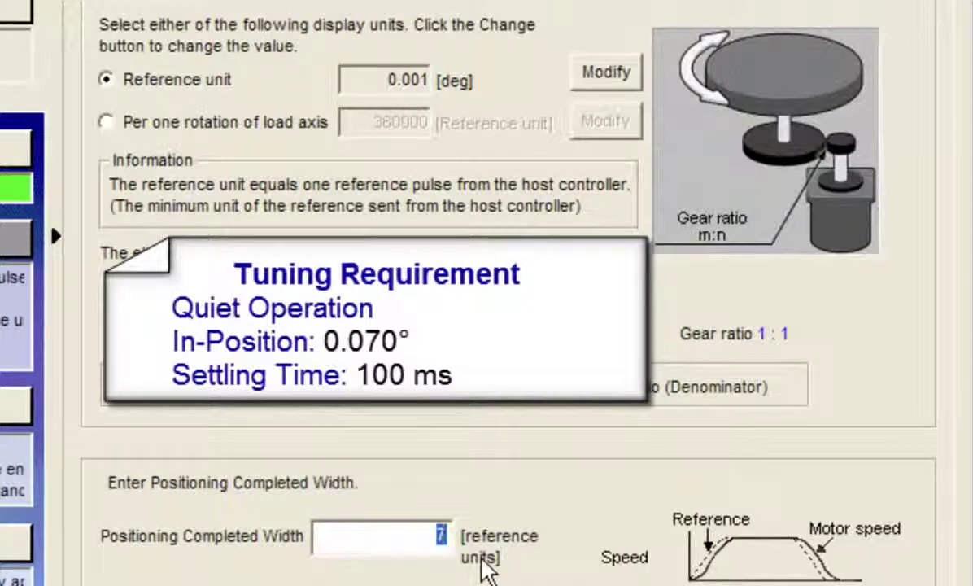
pyautogui.moveTo(410, 105)
pyautogui.write('0')
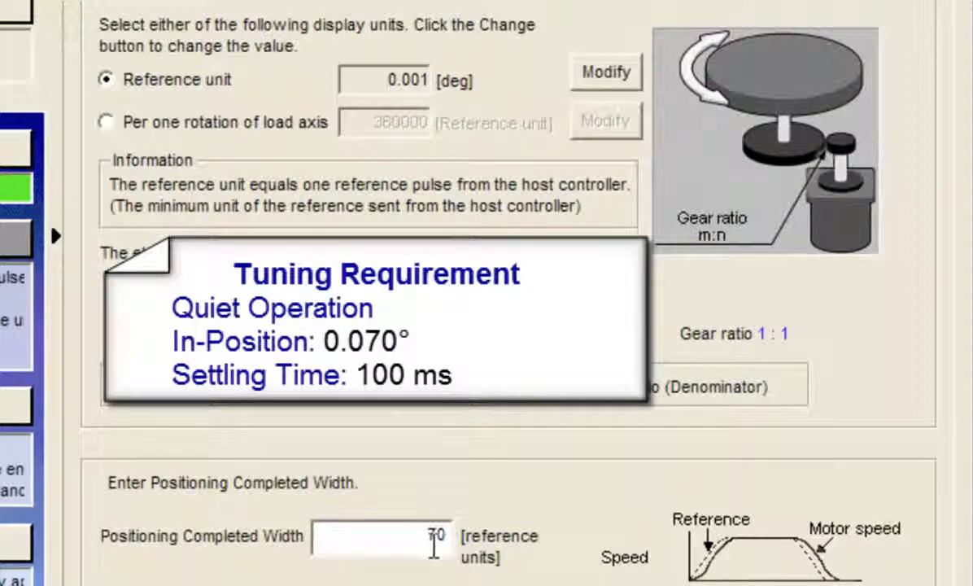
pyautogui.moveTo(474, 561)
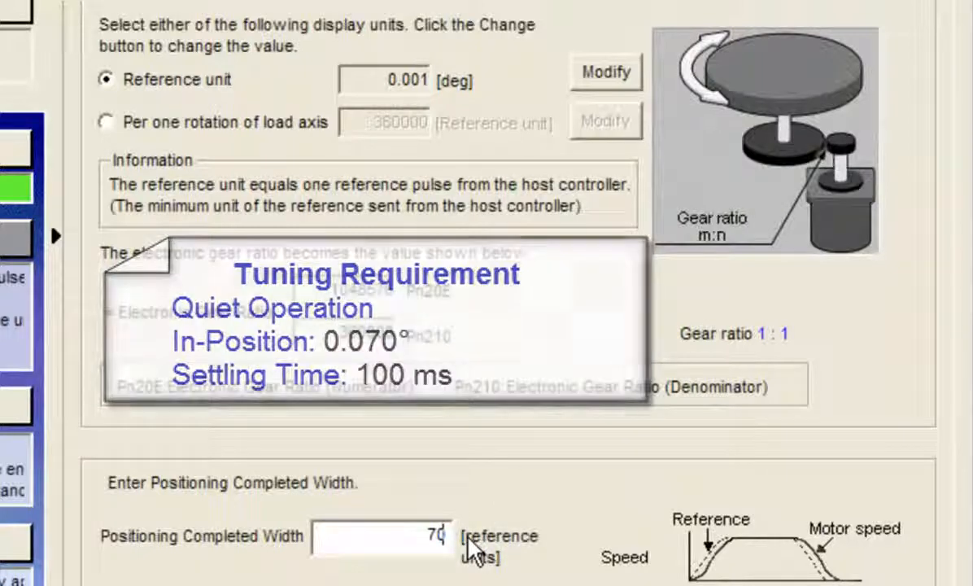
# - Apply the reference input settings with positioning completed width 70
pyautogui.scroll(-3)
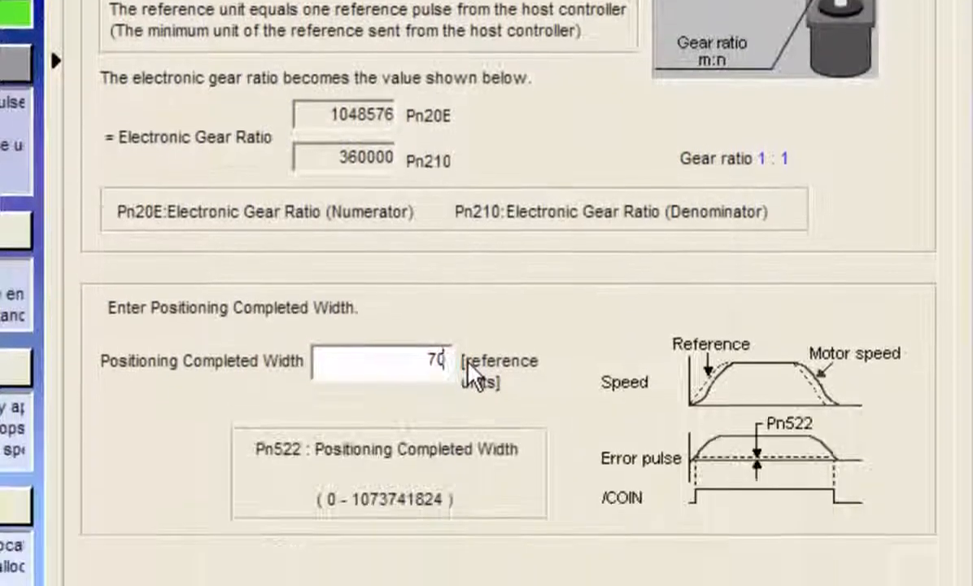
pyautogui.scroll(-3)
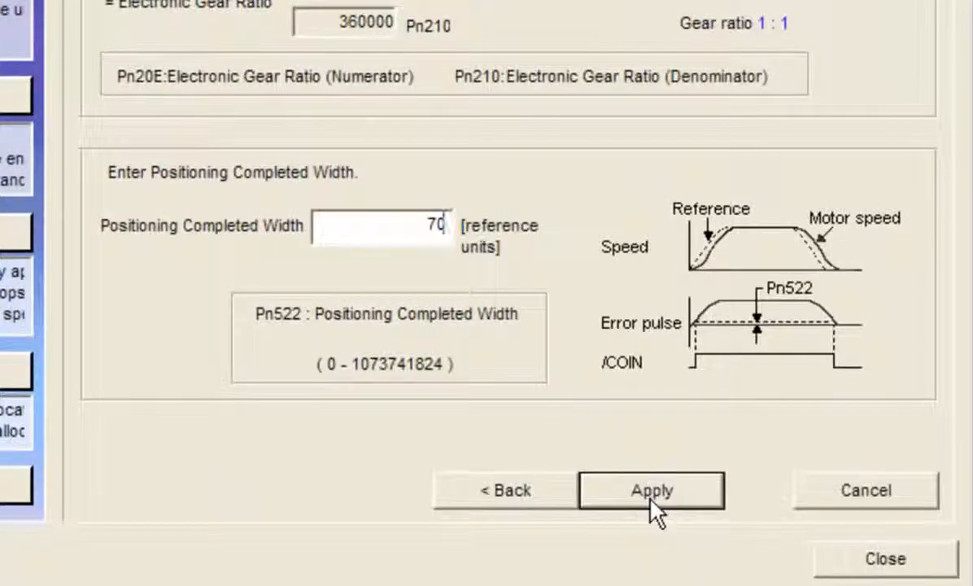
pyautogui.click(651, 490)
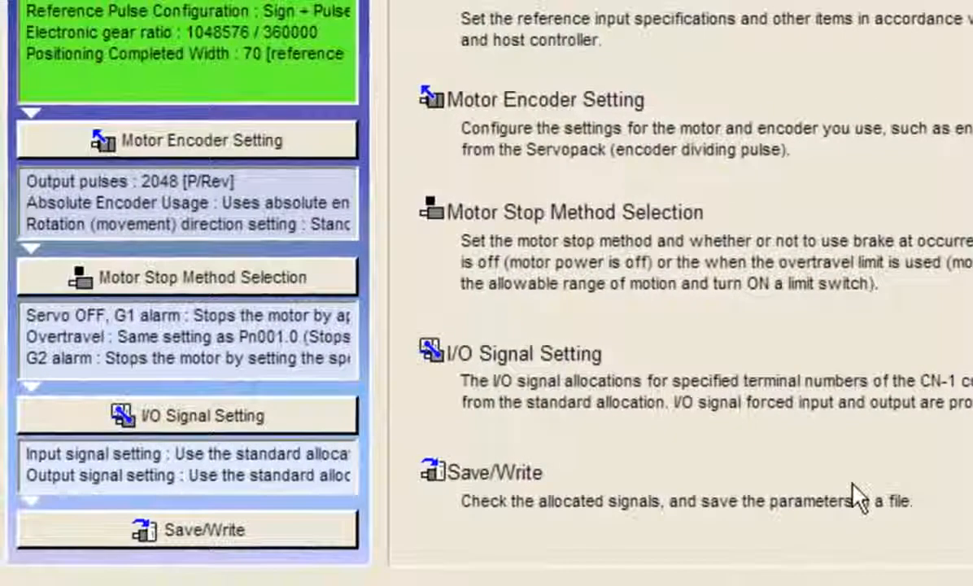
pyautogui.moveTo(318, 149)
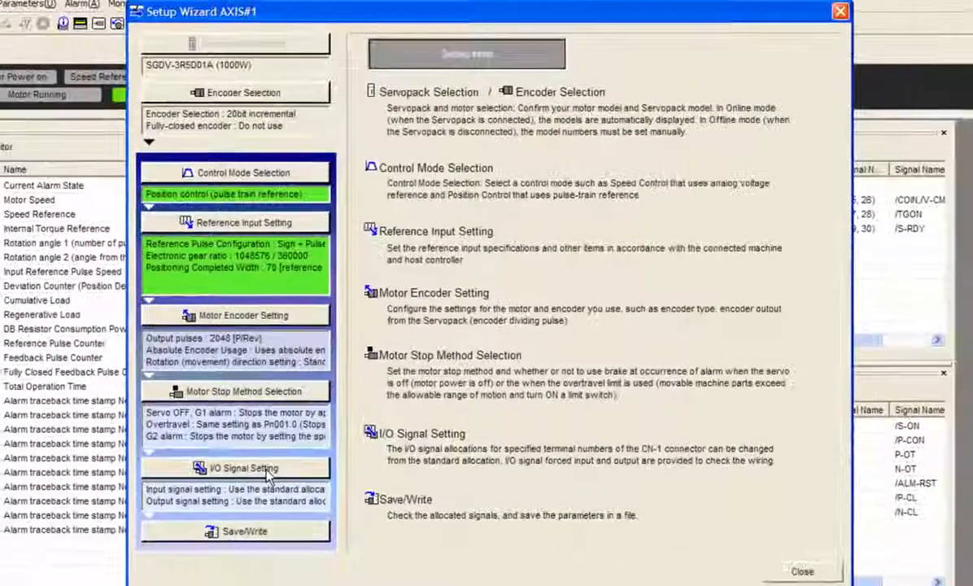
# - Customize input signal allocation removing P-OT/N-OT from pins 42 and 43, and apply it
pyautogui.click(241, 469)
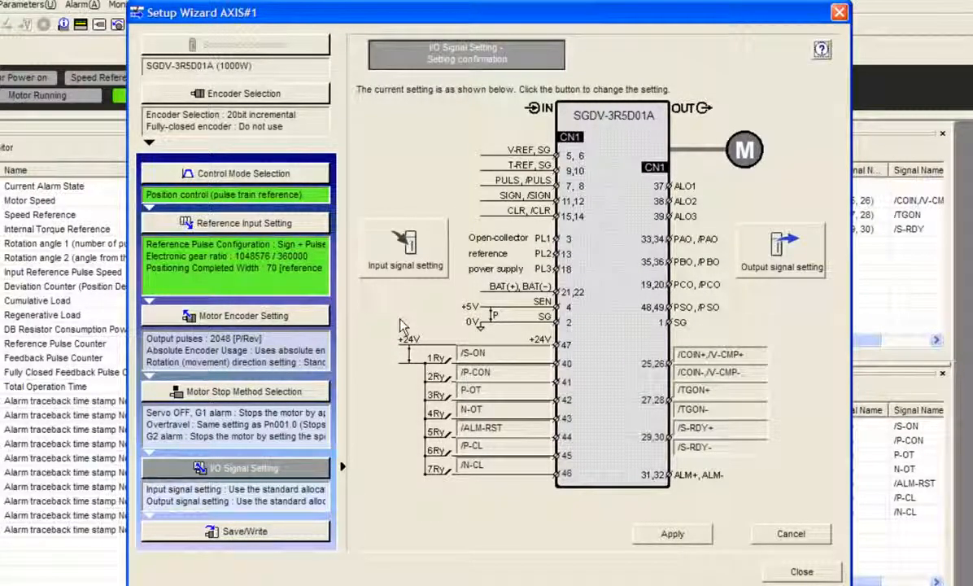
pyautogui.moveTo(420, 258)
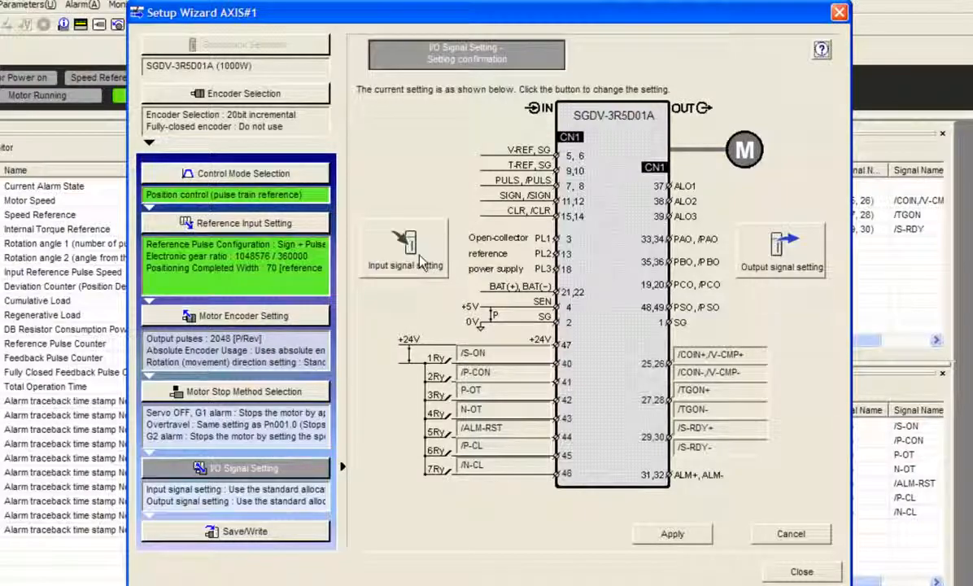
pyautogui.moveTo(462, 415)
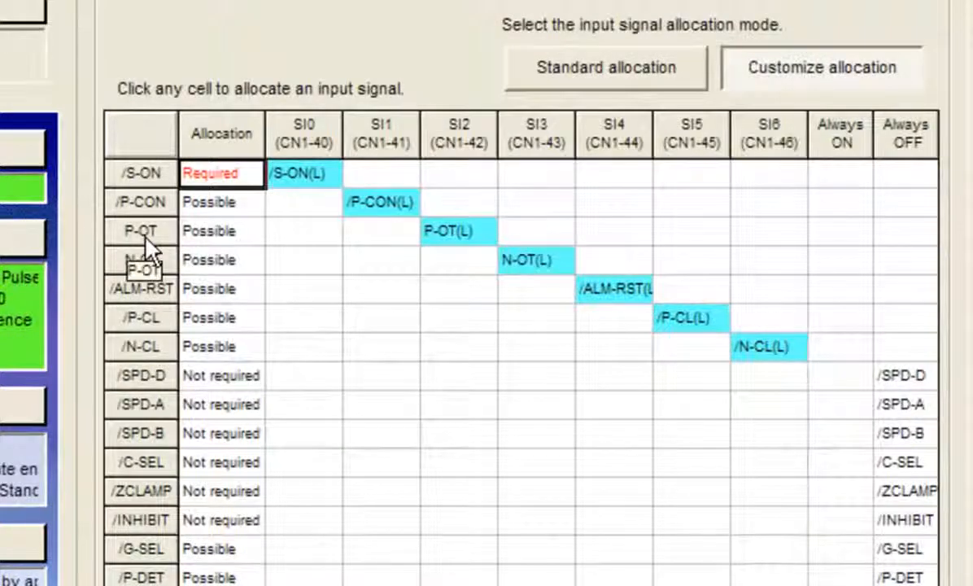
pyautogui.moveTo(913, 251)
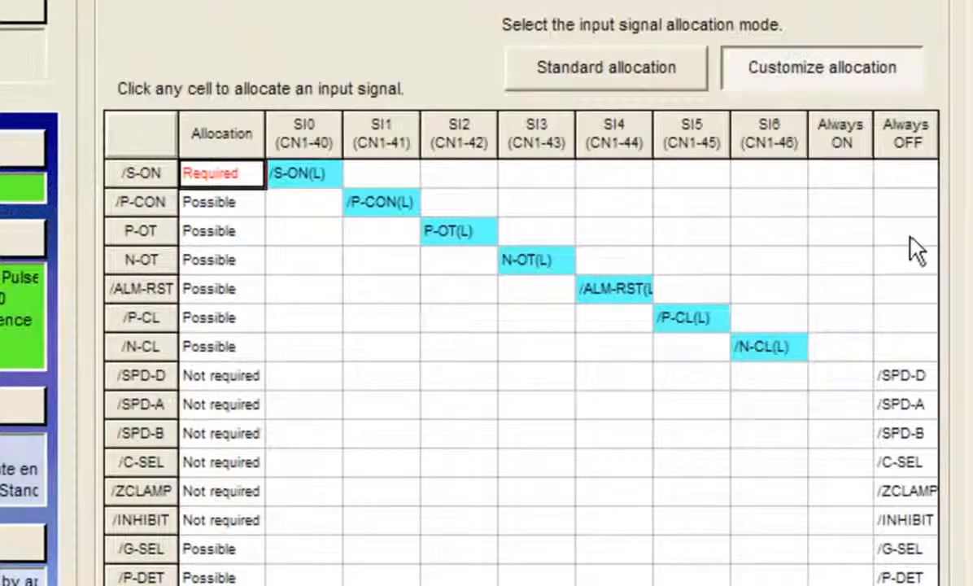
pyautogui.scroll(-3)
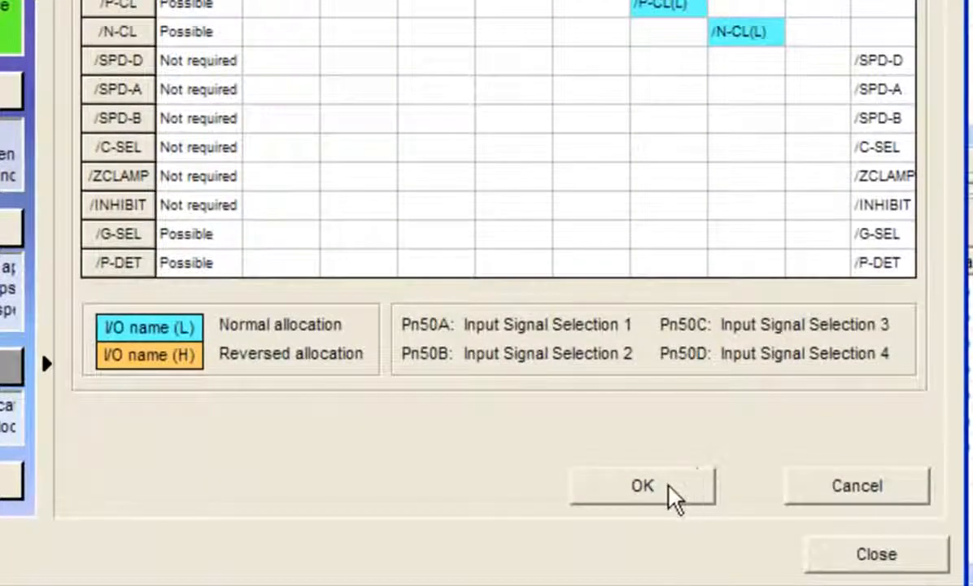
pyautogui.click(641, 485)
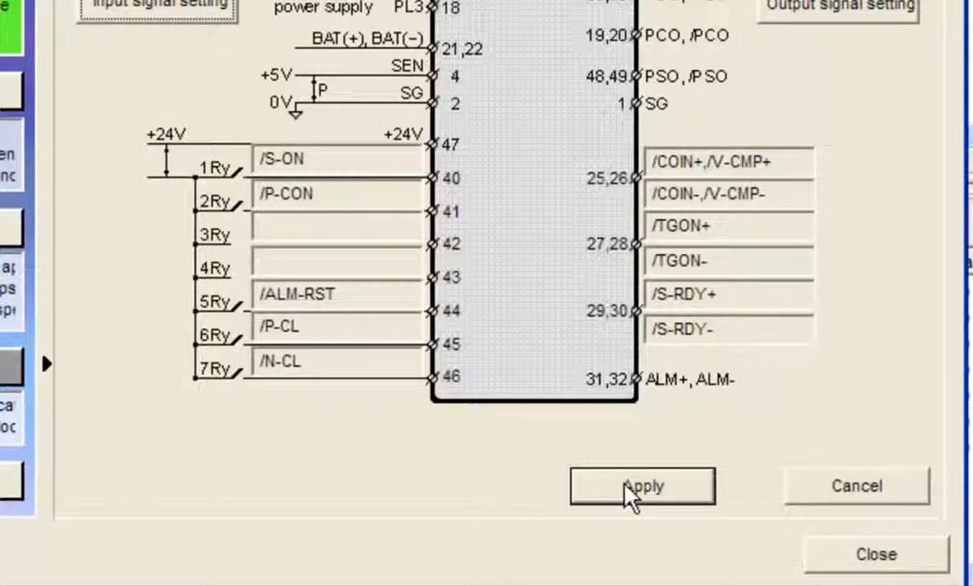
pyautogui.click(638, 485)
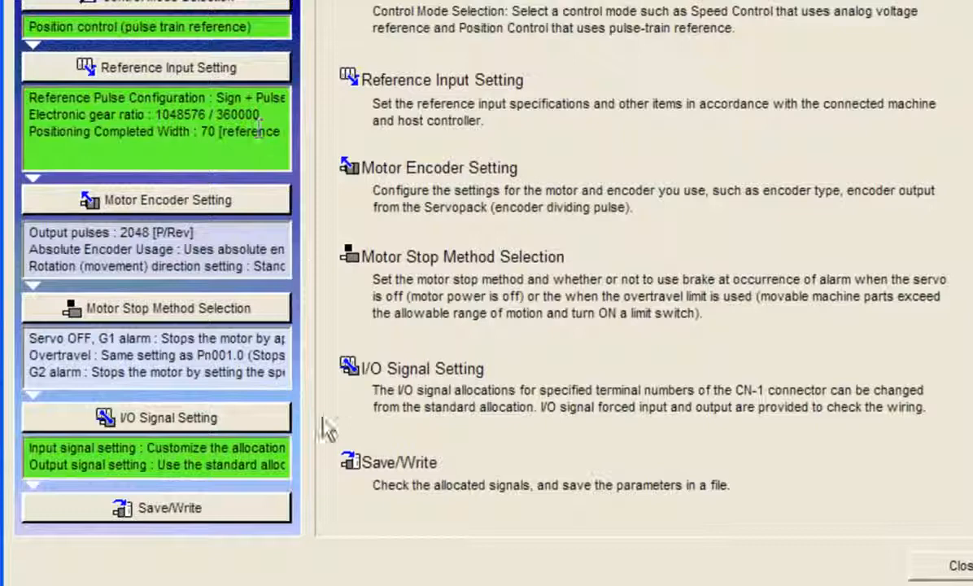
pyautogui.moveTo(260, 508)
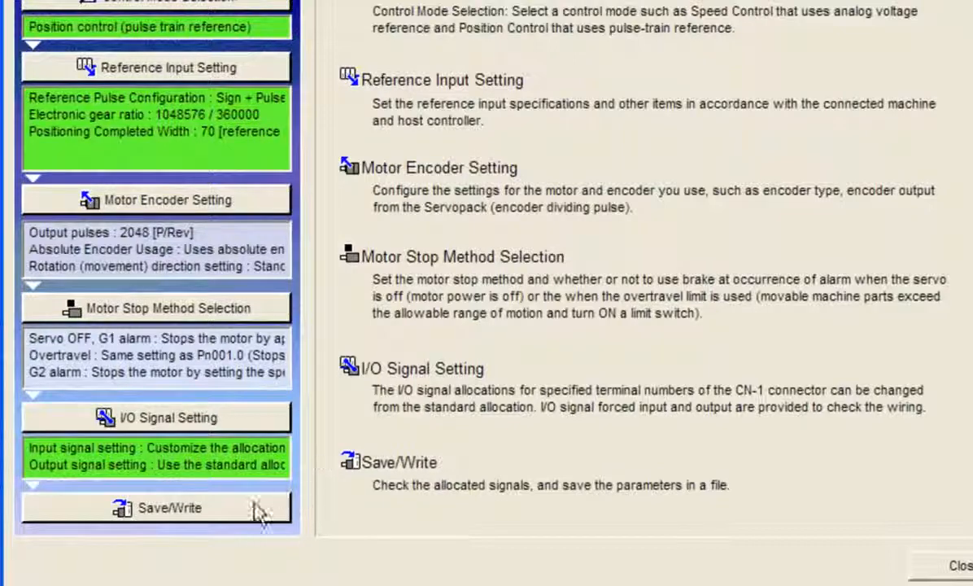
pyautogui.moveTo(247, 518)
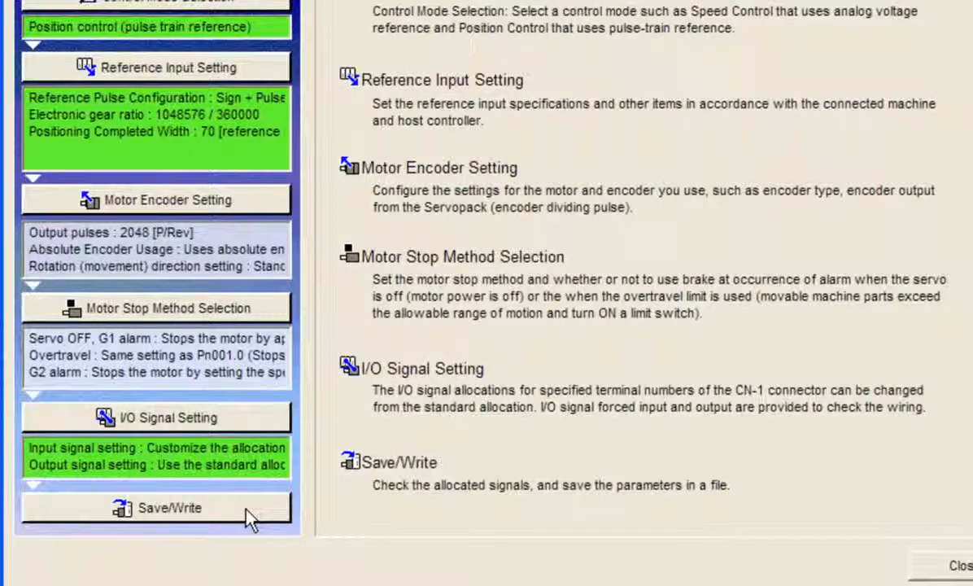
# - Write the parameters to the Servopack without a backup file and finish the wizard
pyautogui.click(170, 507)
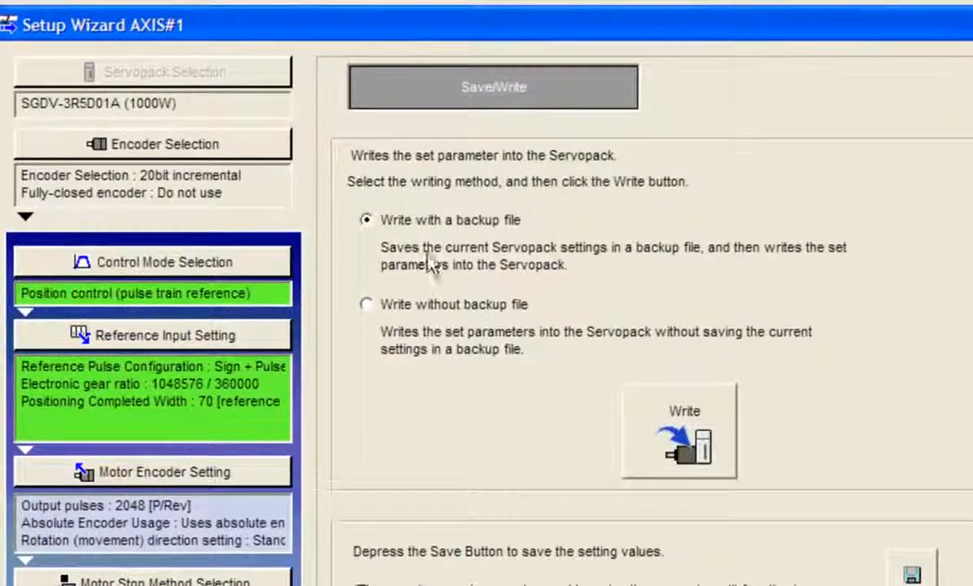
pyautogui.click(366, 304)
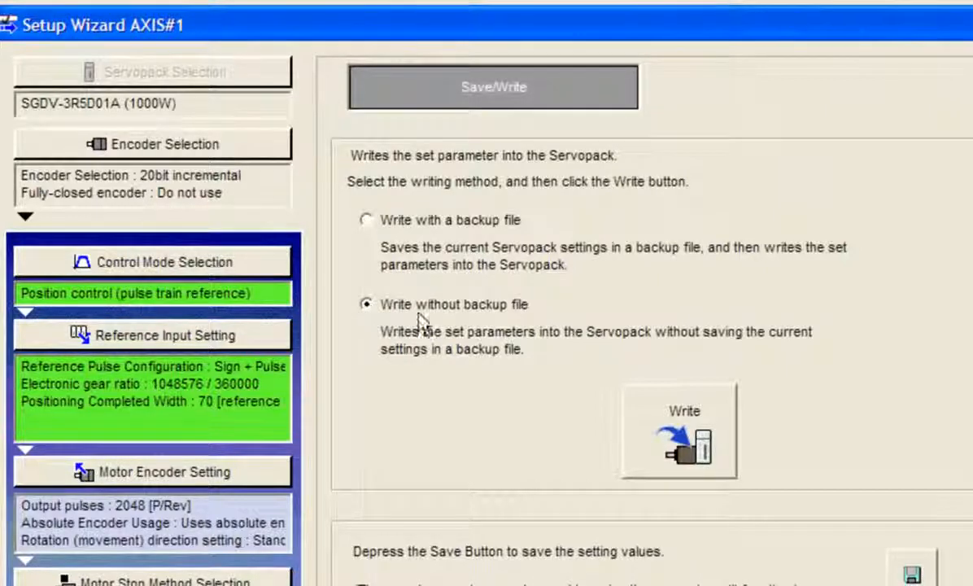
pyautogui.moveTo(650, 368)
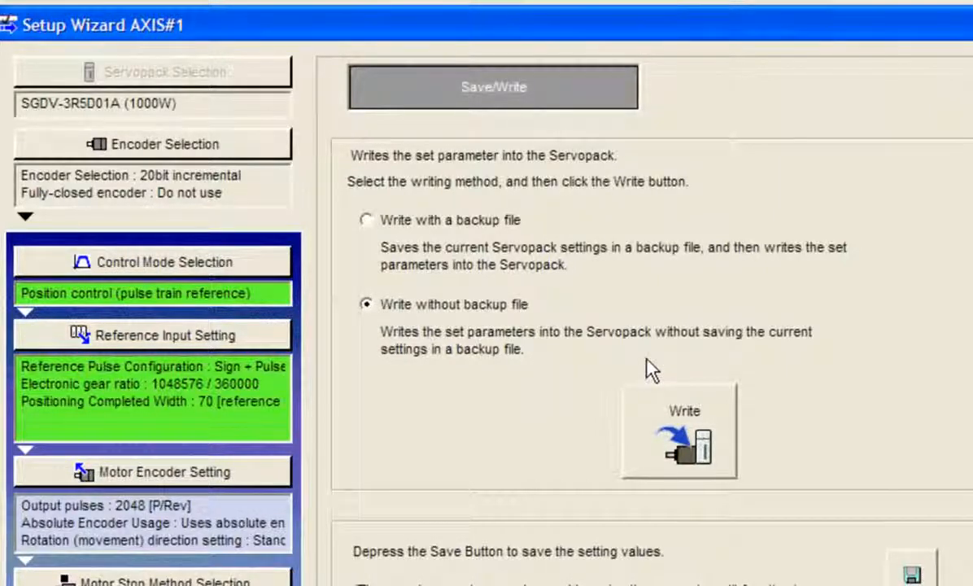
pyautogui.click(677, 432)
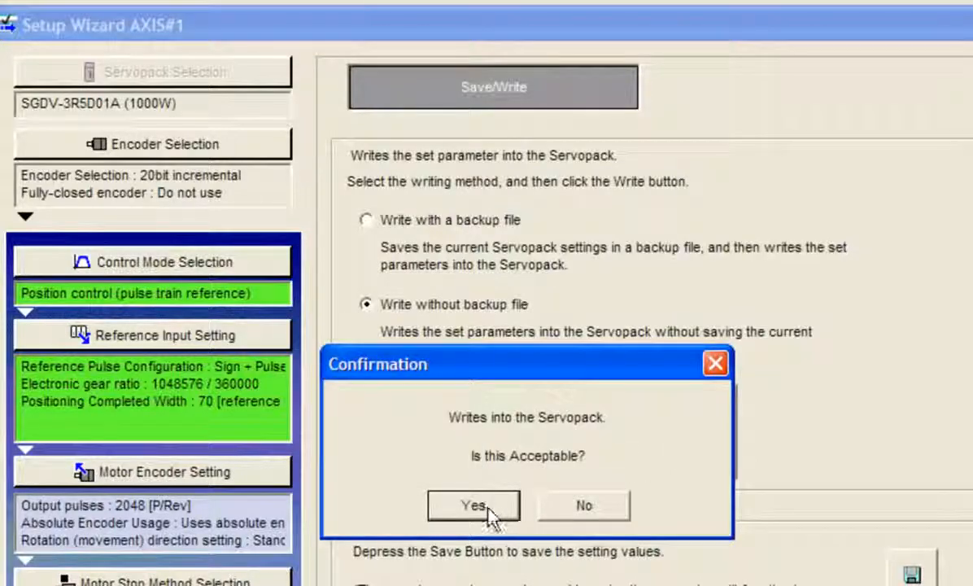
pyautogui.click(472, 504)
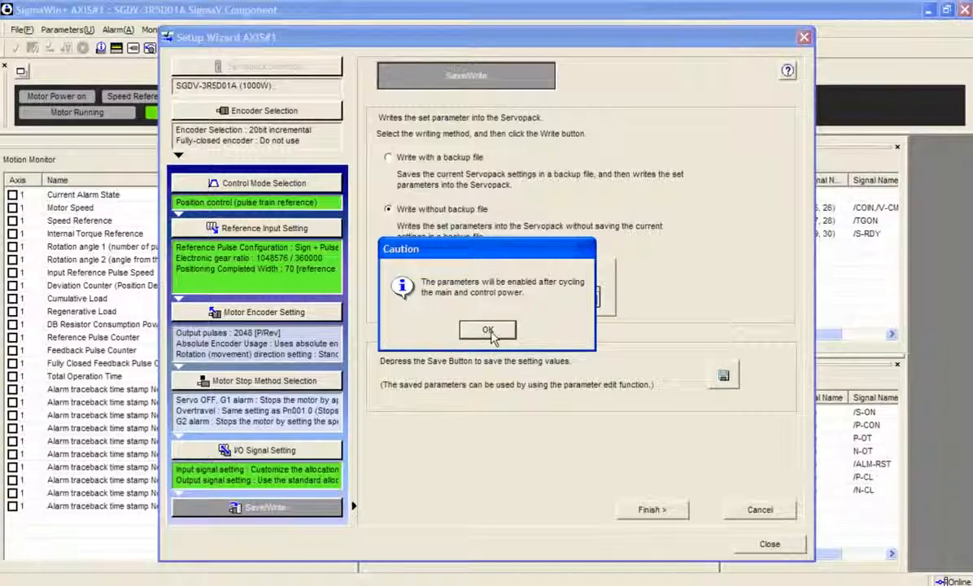
pyautogui.click(488, 329)
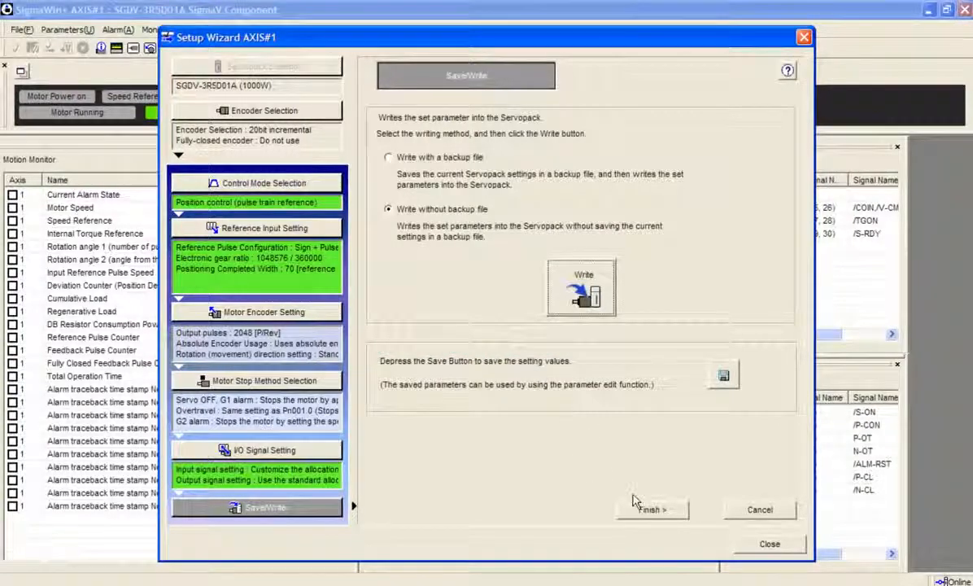
pyautogui.click(771, 543)
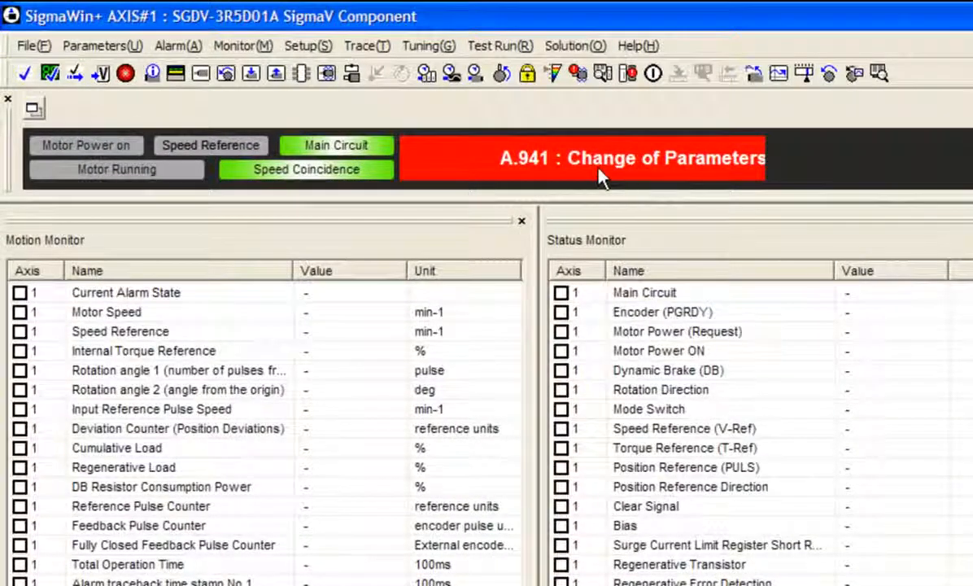
pyautogui.moveTo(521, 172)
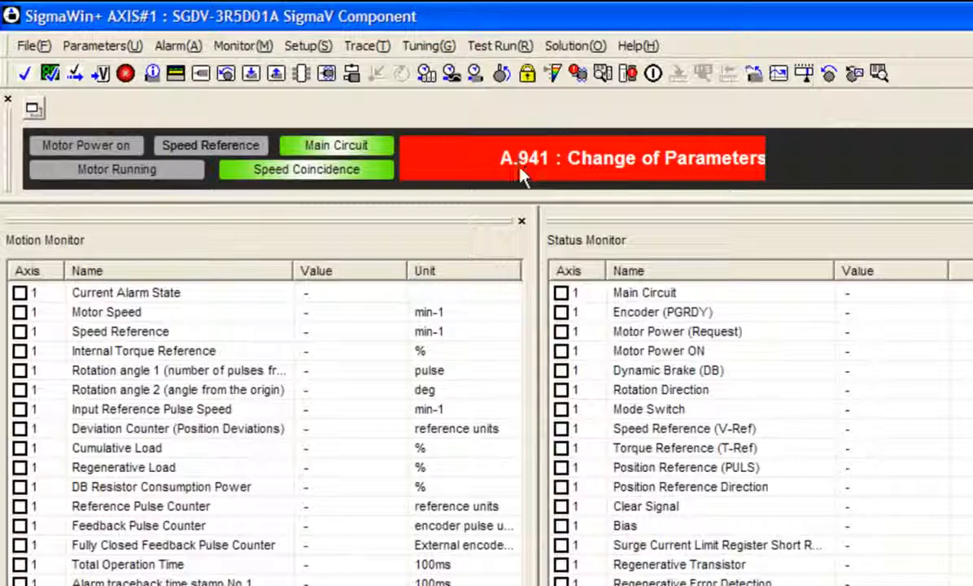
pyautogui.moveTo(582, 176)
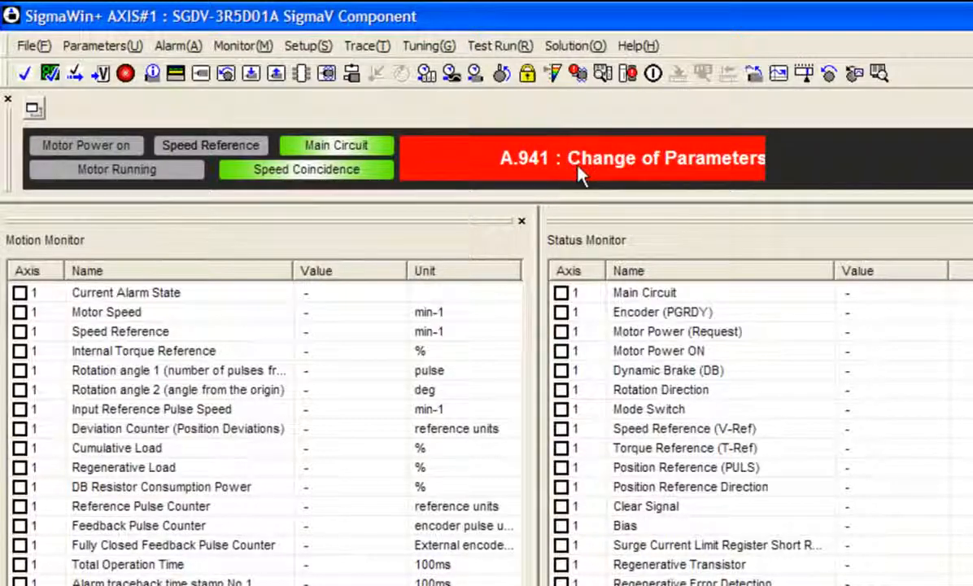
pyautogui.moveTo(675, 166)
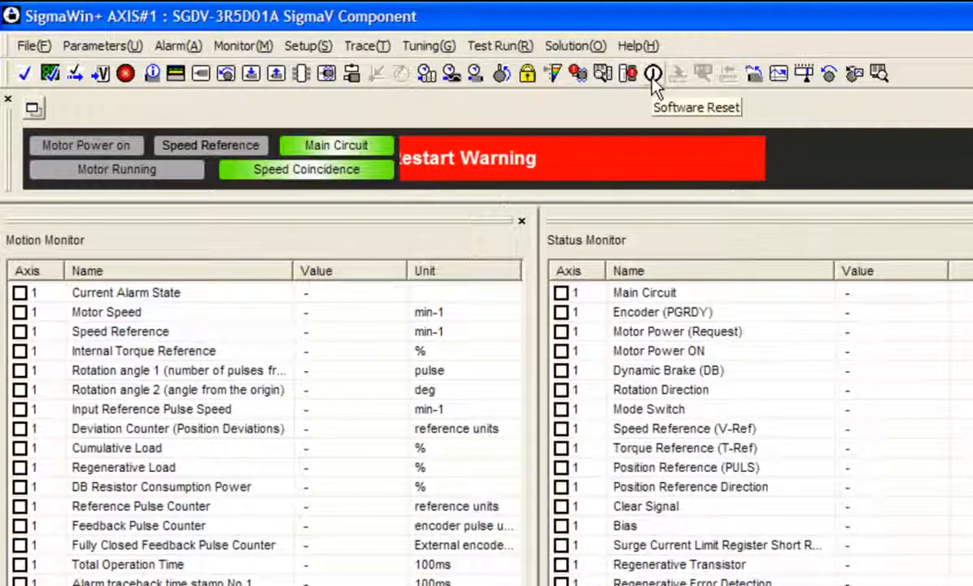
# - Execute a Software Reset of the Servopack, accepting the caution
pyautogui.click(652, 75)
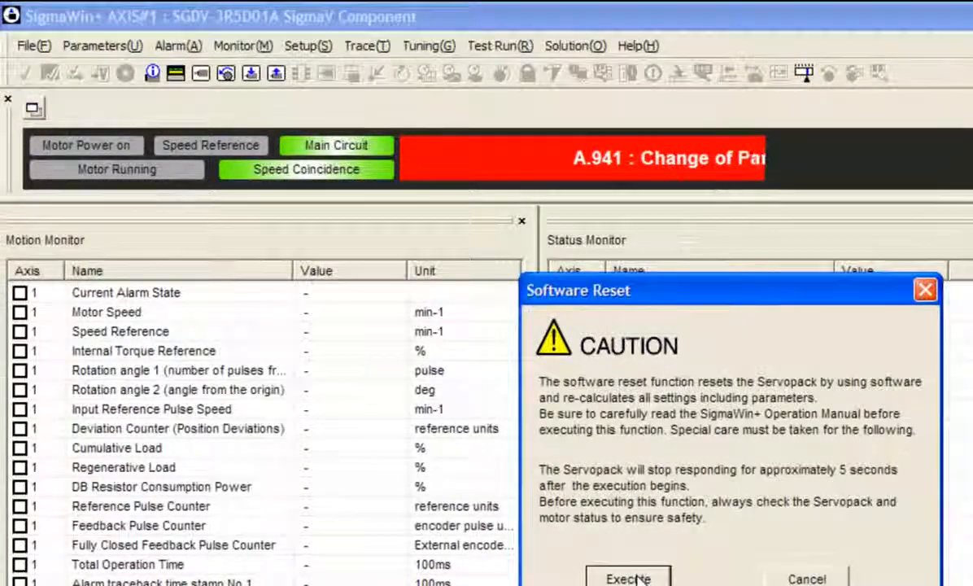
pyautogui.click(631, 576)
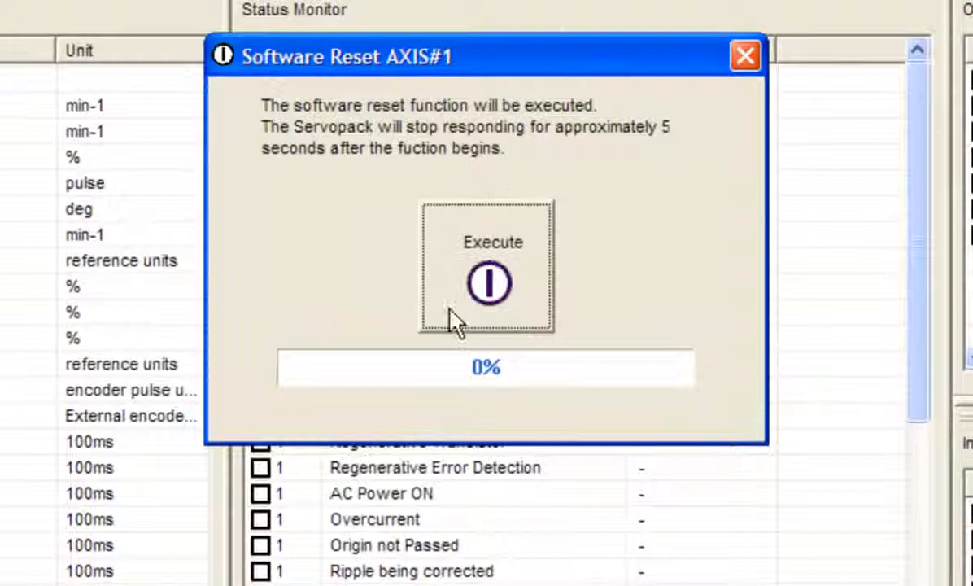
pyautogui.click(490, 280)
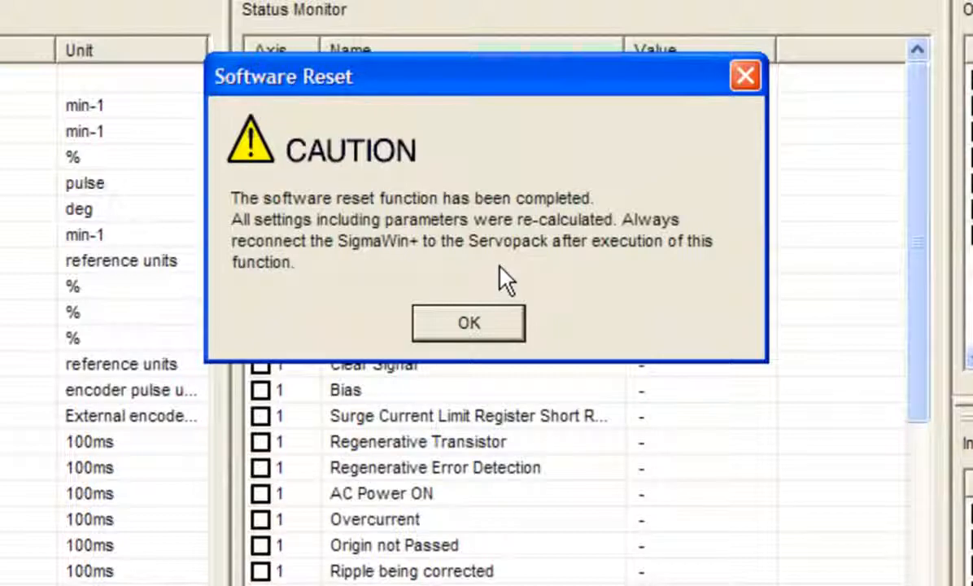
pyautogui.moveTo(501, 327)
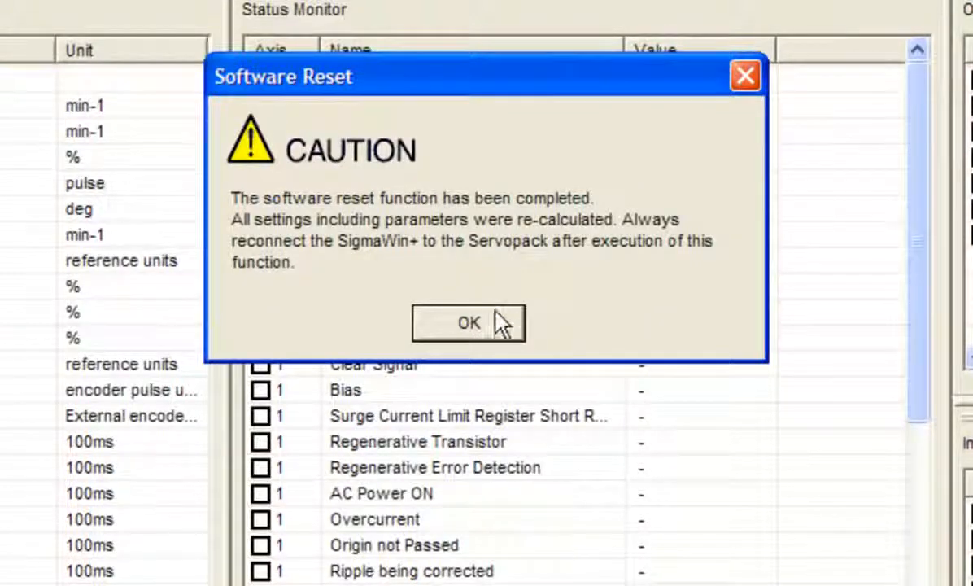
pyautogui.moveTo(280, 266)
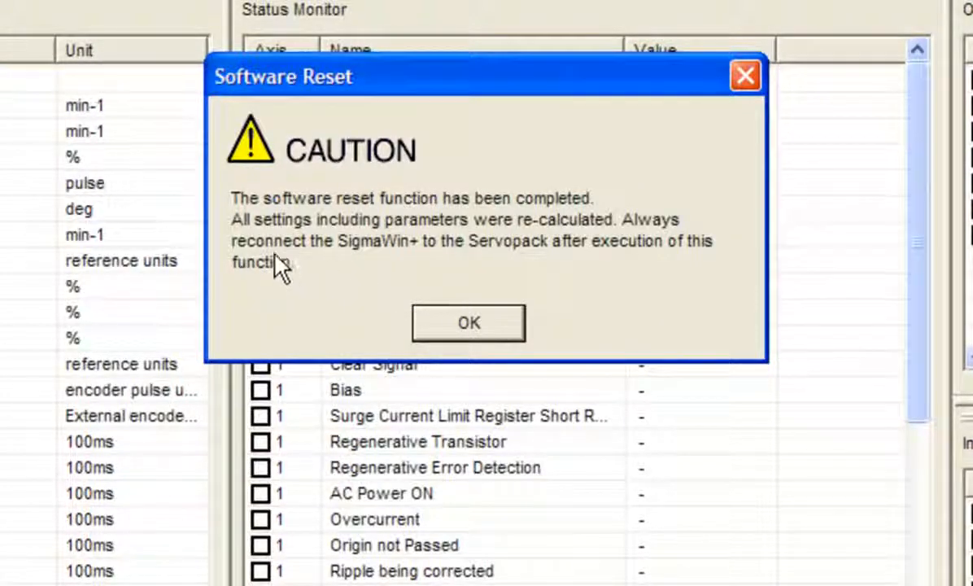
pyautogui.moveTo(407, 268)
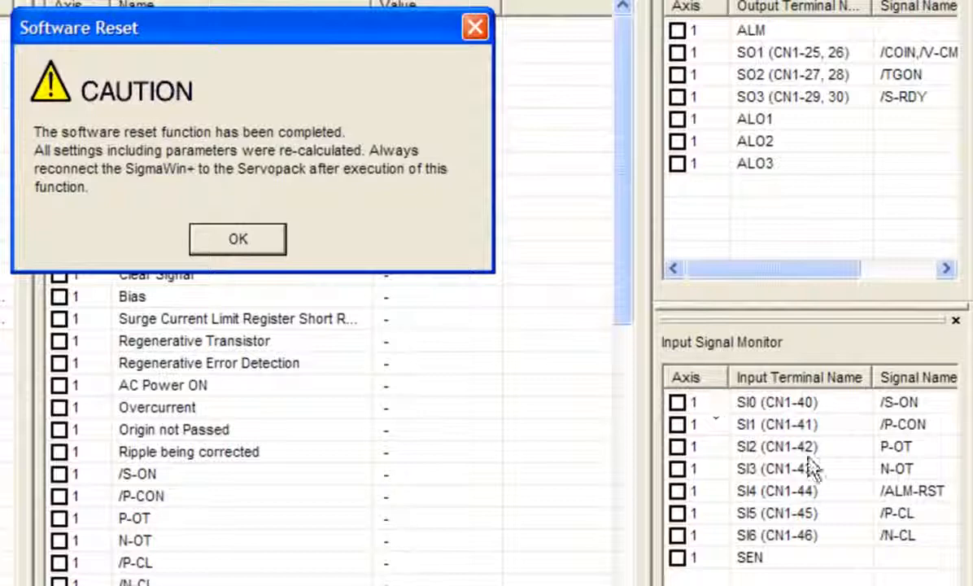
pyautogui.moveTo(880, 480)
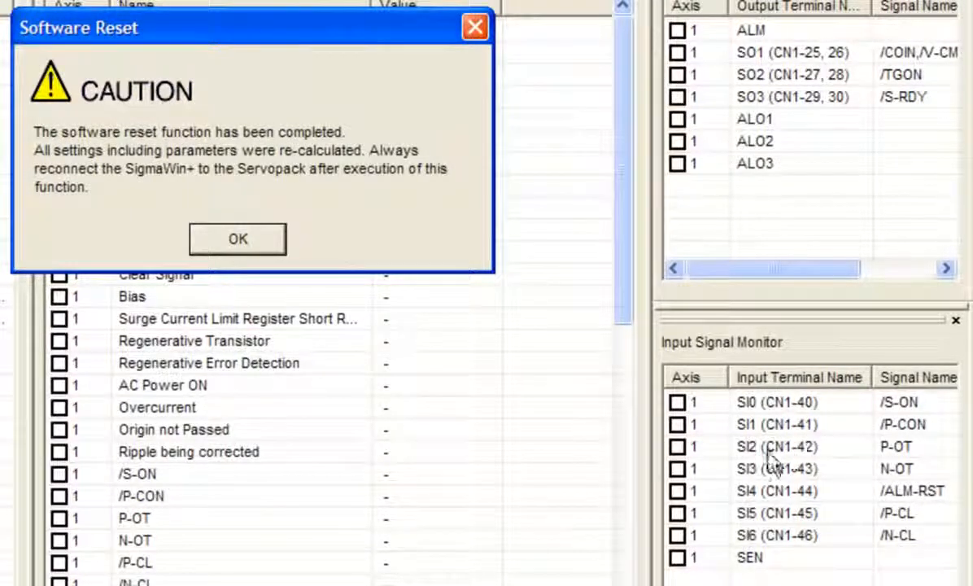
pyautogui.moveTo(529, 334)
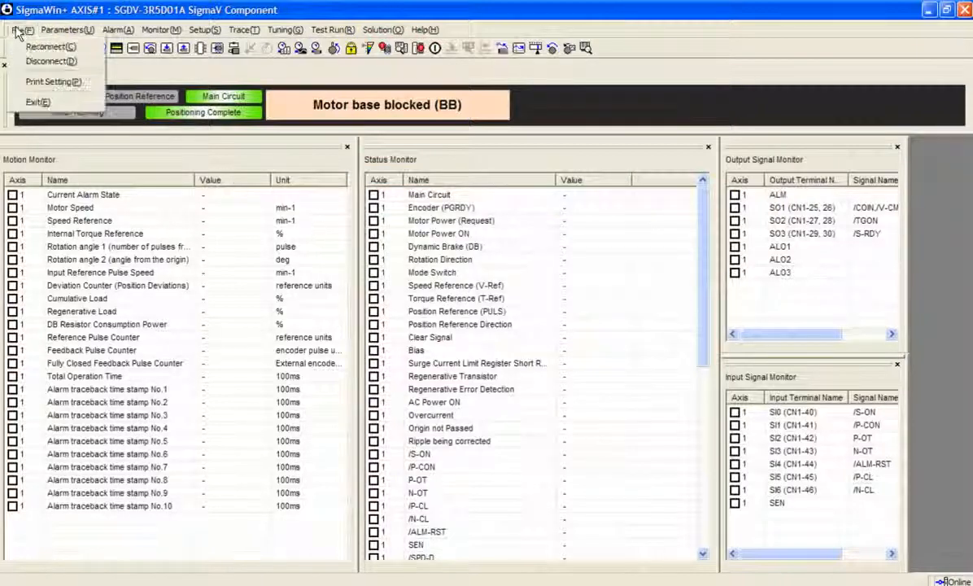
# - Reconnect to the SGDV-3R5D01A Servopack over USB via File > Reconnect
pyautogui.click(58, 46)
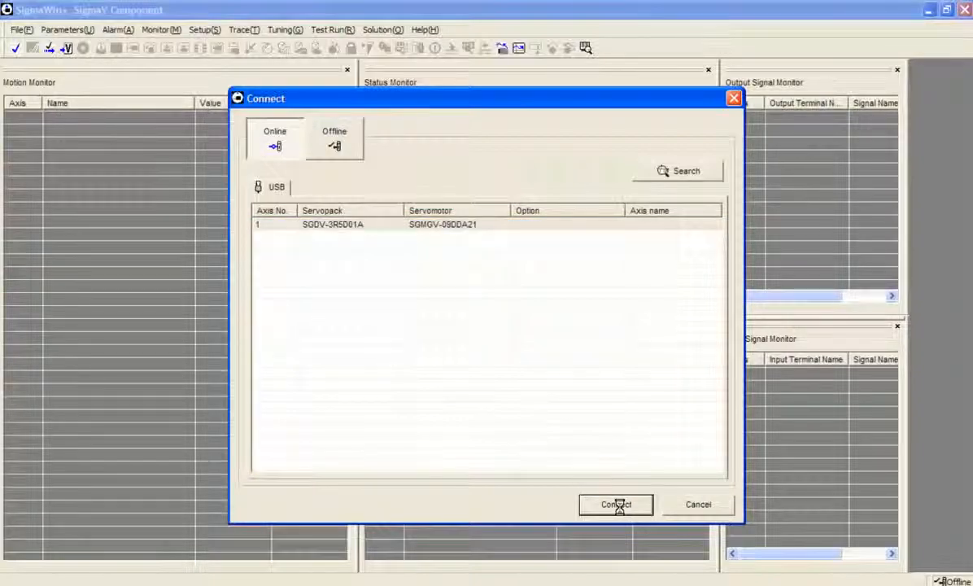
pyautogui.click(623, 505)
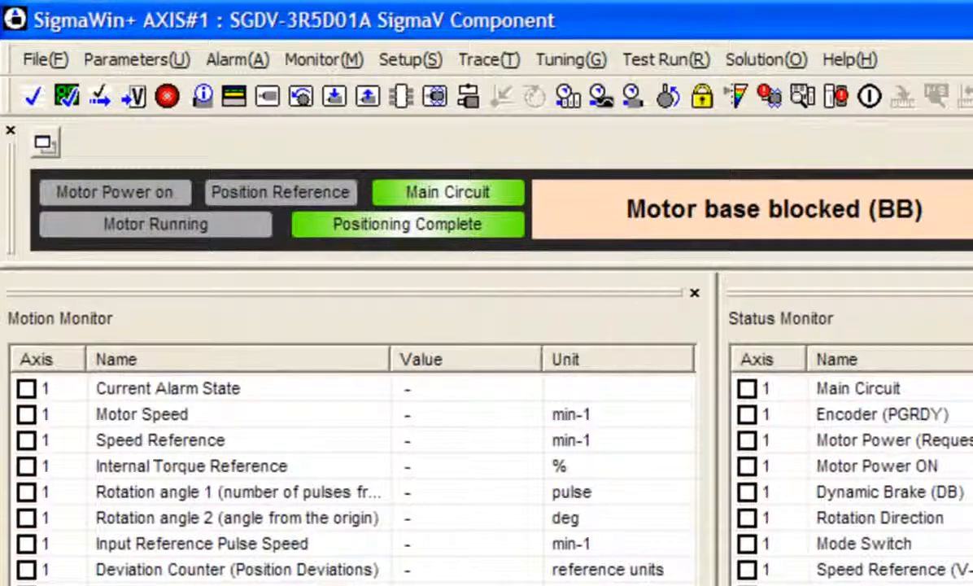
# - Launch Program JOG Operation from the test run functions and accept its safety warning for axis 1
pyautogui.click(657, 59)
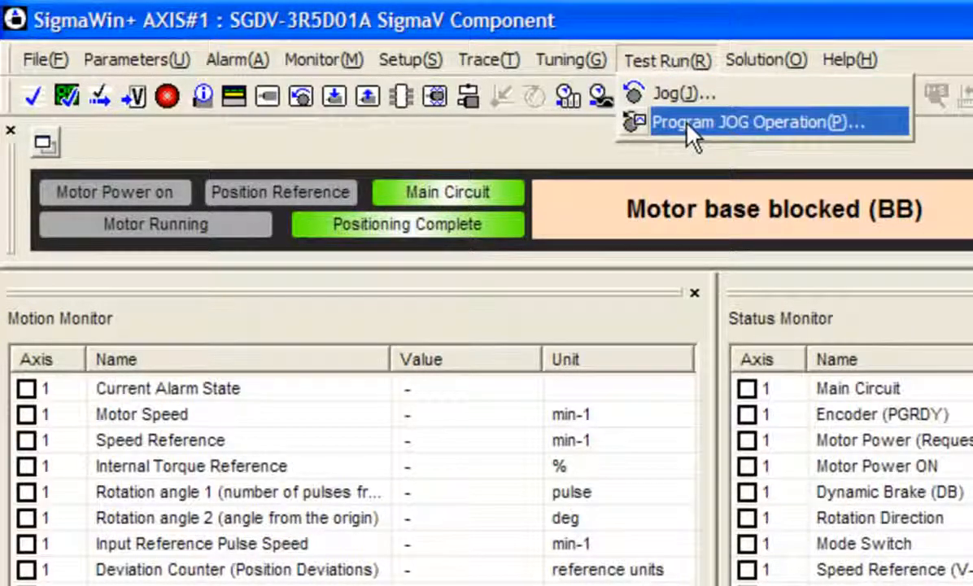
pyautogui.click(755, 123)
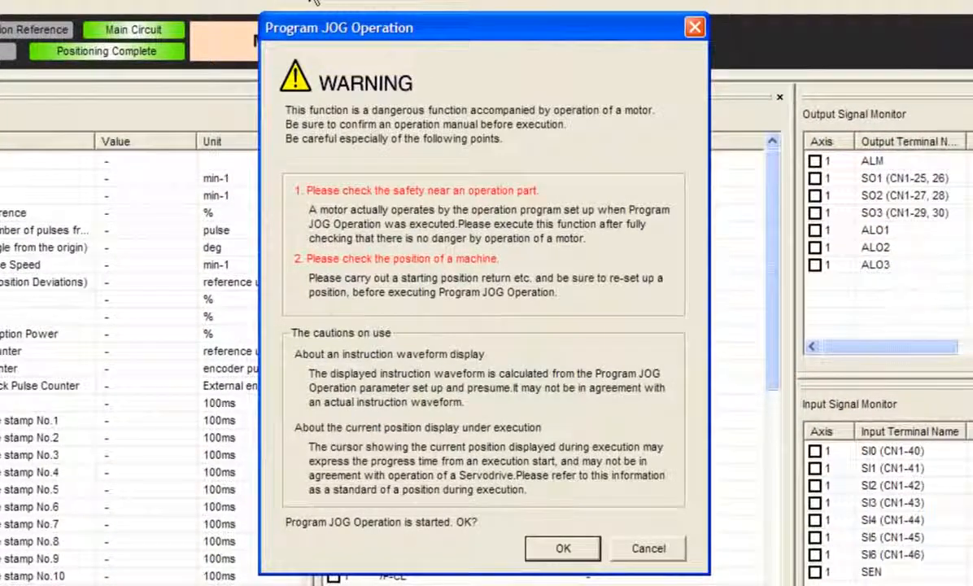
pyautogui.moveTo(546, 523)
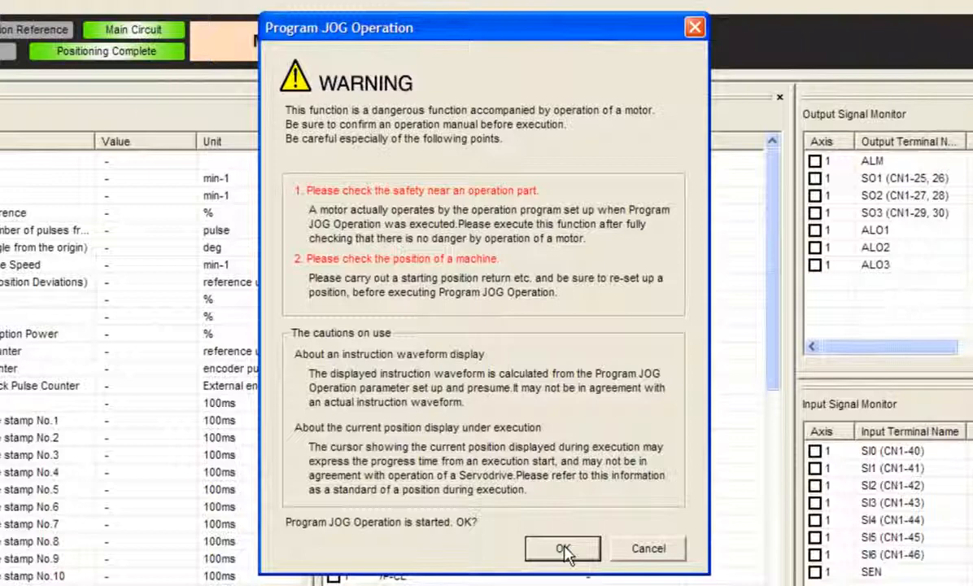
pyautogui.click(563, 548)
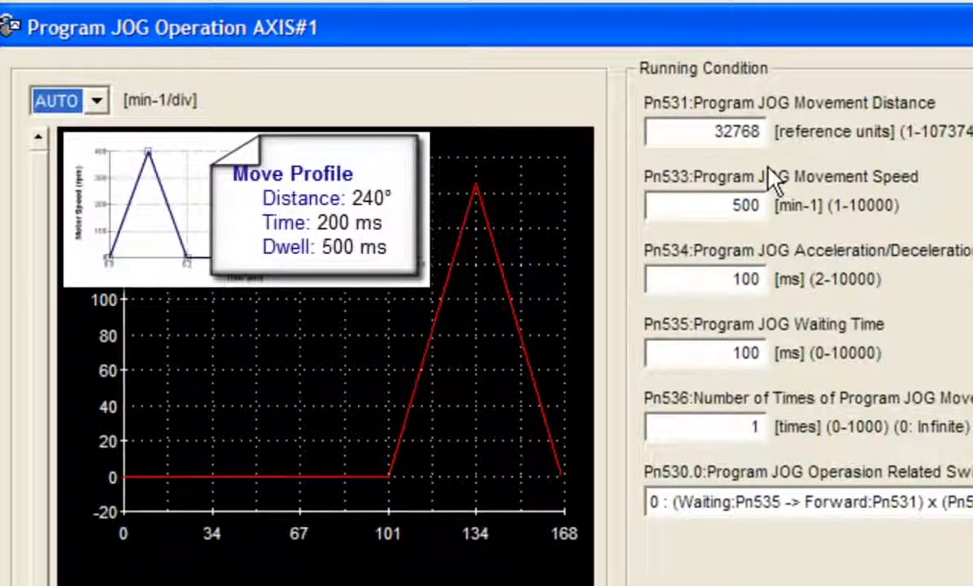
pyautogui.moveTo(742, 143)
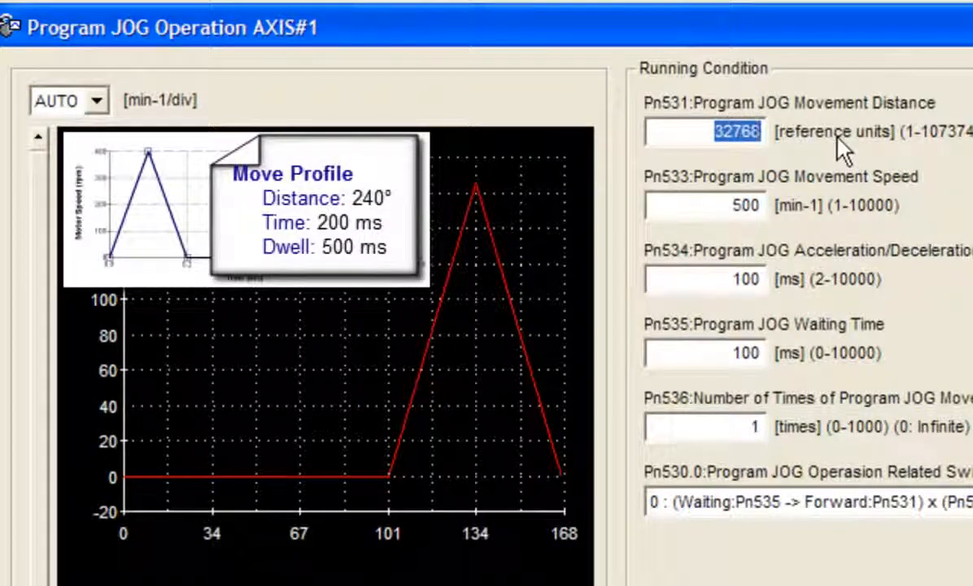
# - Enter Pn531 = 240000 units, Pn533 = 400 min-1, Pn535 = 500 ms and apply the running conditions
pyautogui.write('240')
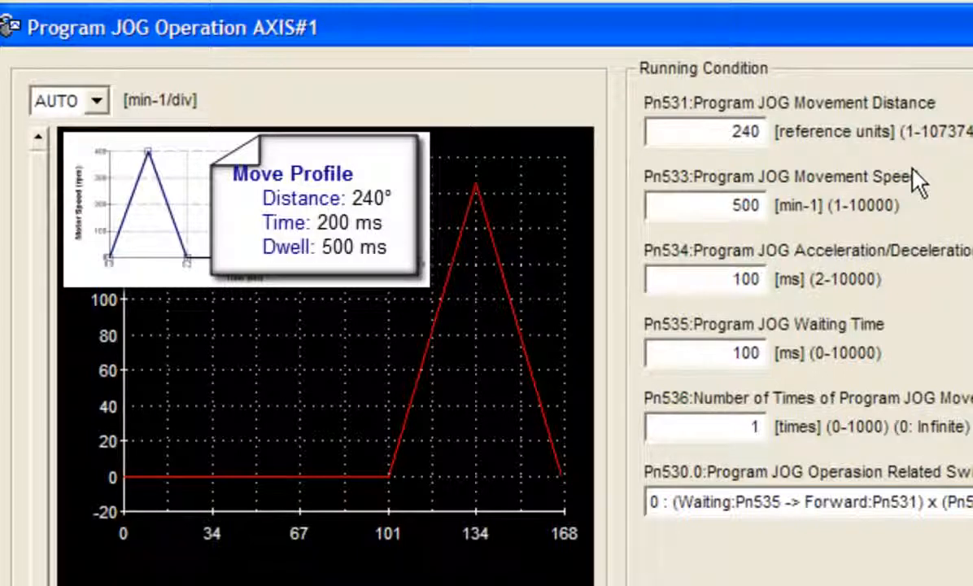
pyautogui.write('24000')
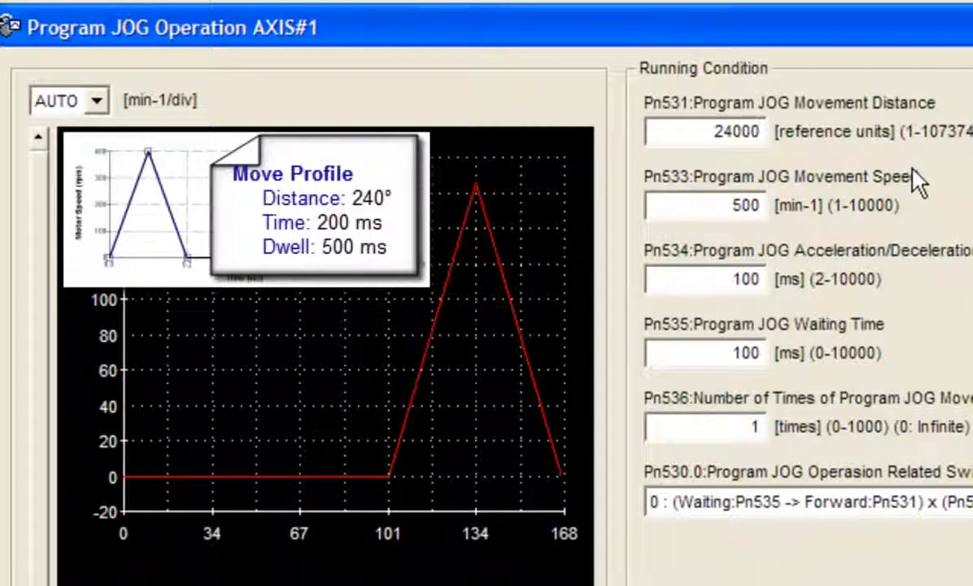
pyautogui.write('240000')
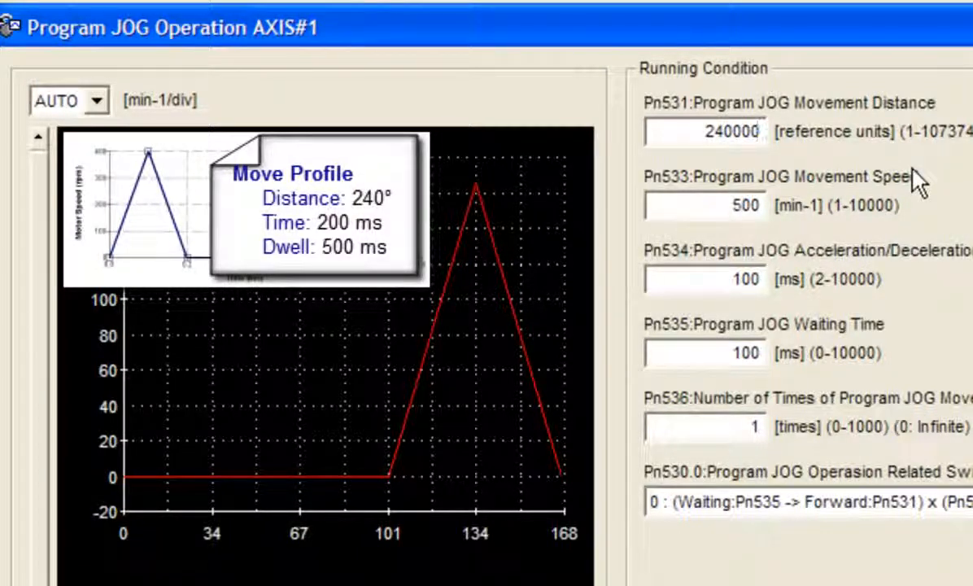
pyautogui.click(724, 205)
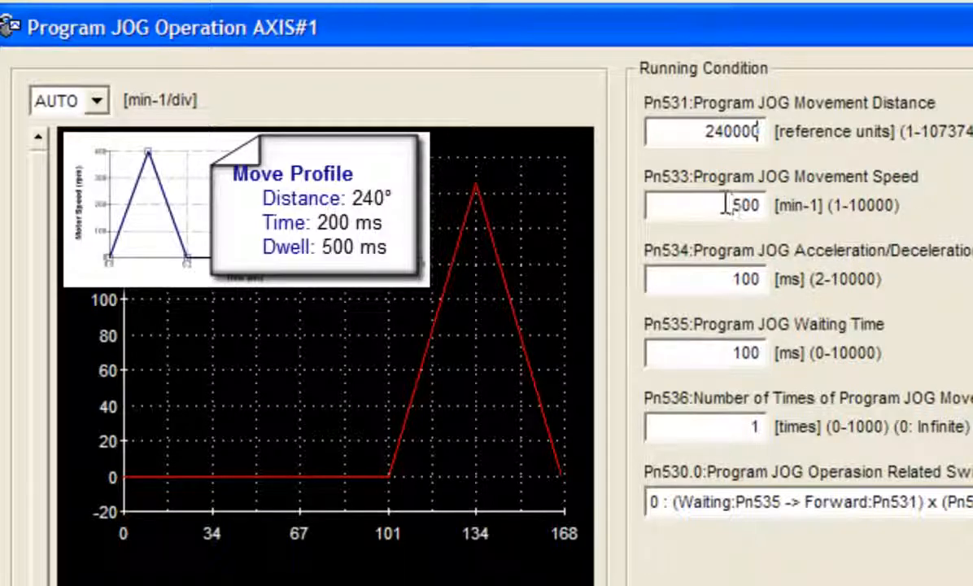
pyautogui.write('400')
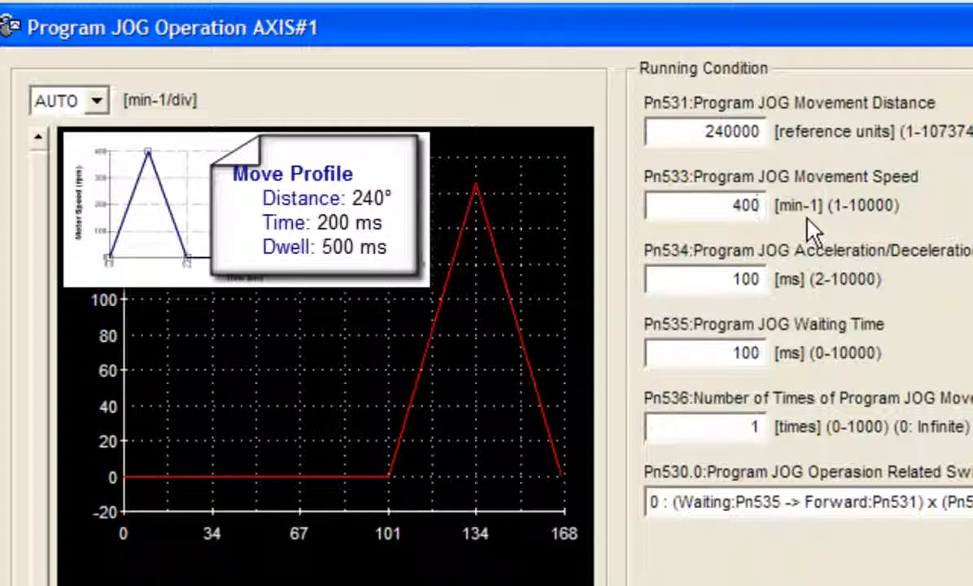
pyautogui.click(706, 205)
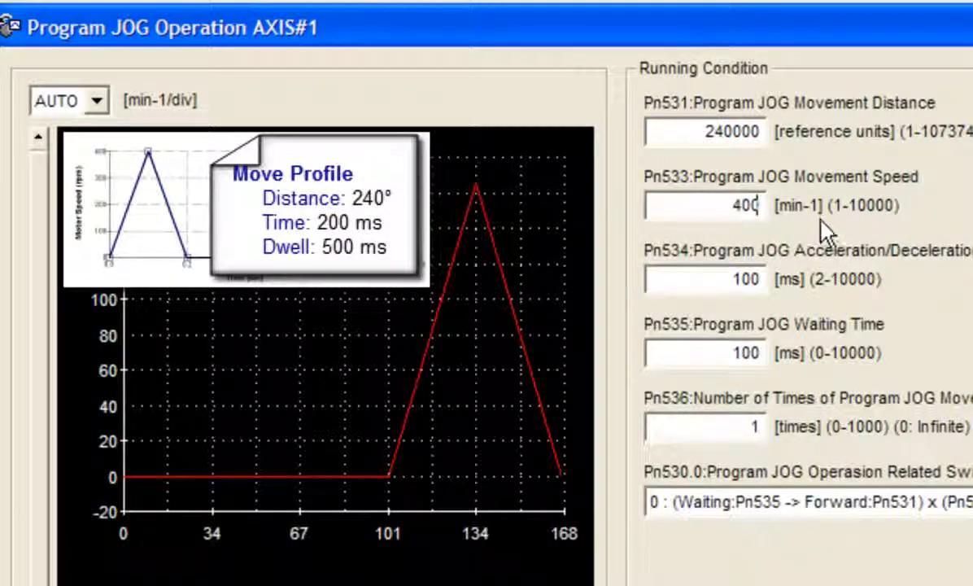
pyautogui.moveTo(789, 290)
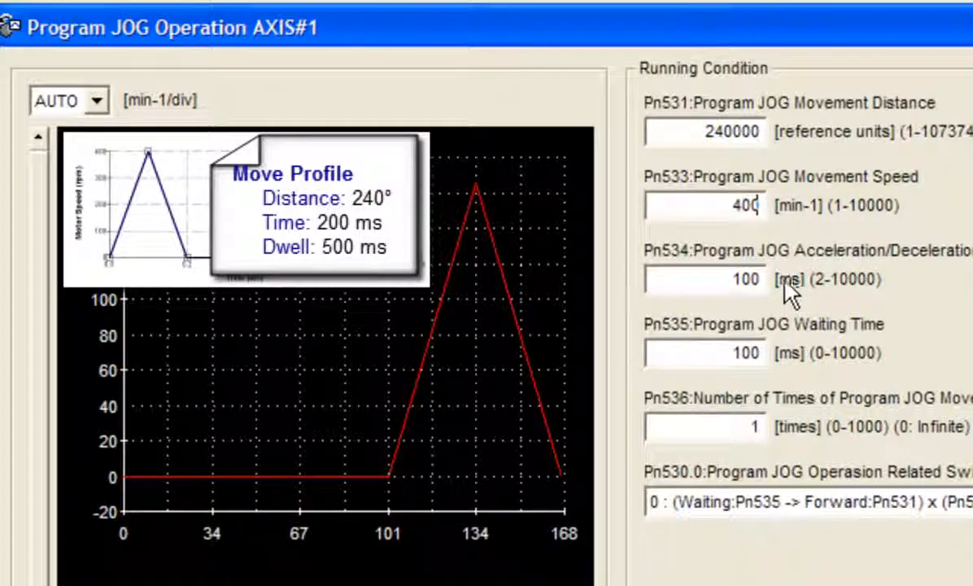
pyautogui.moveTo(778, 296)
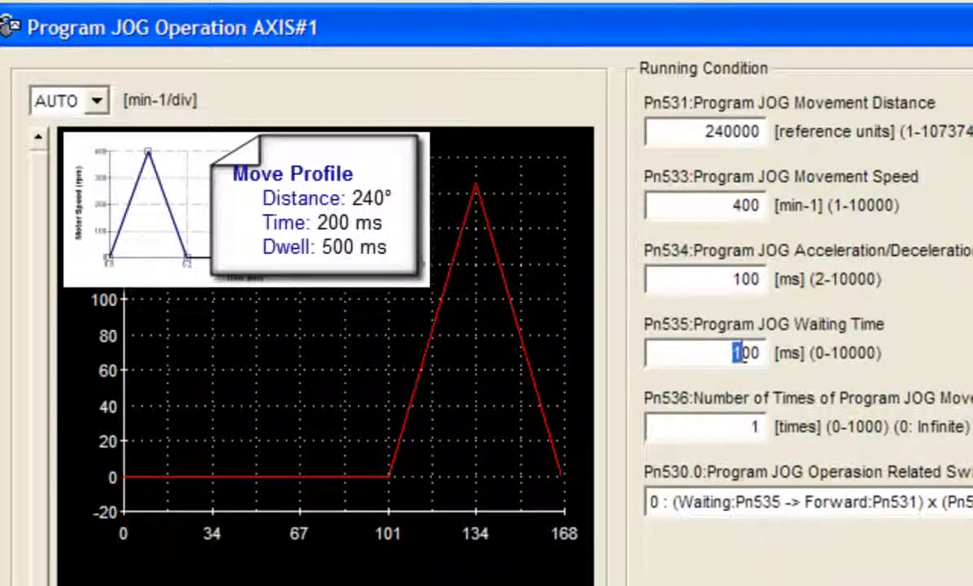
pyautogui.write('500')
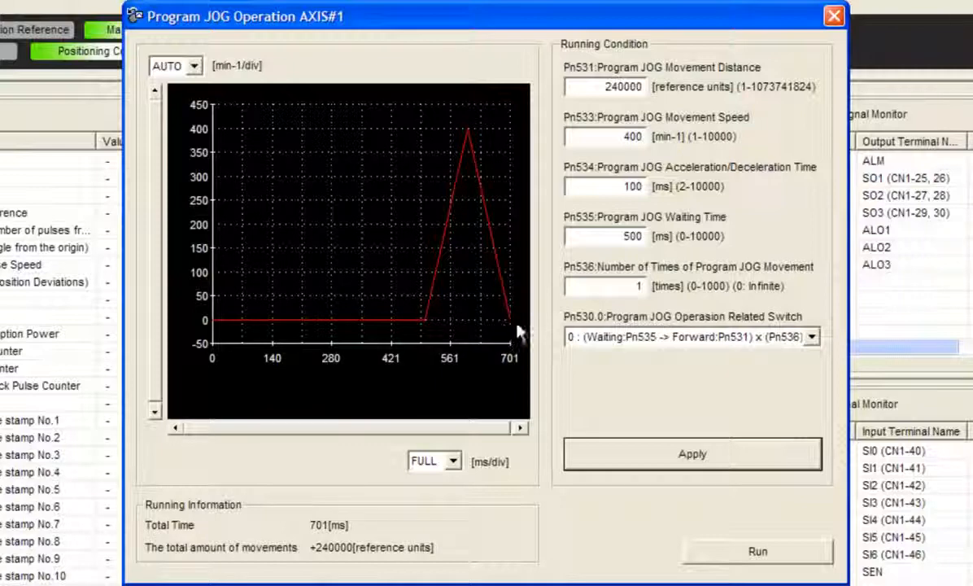
pyautogui.moveTo(545, 361)
pyautogui.write('20')
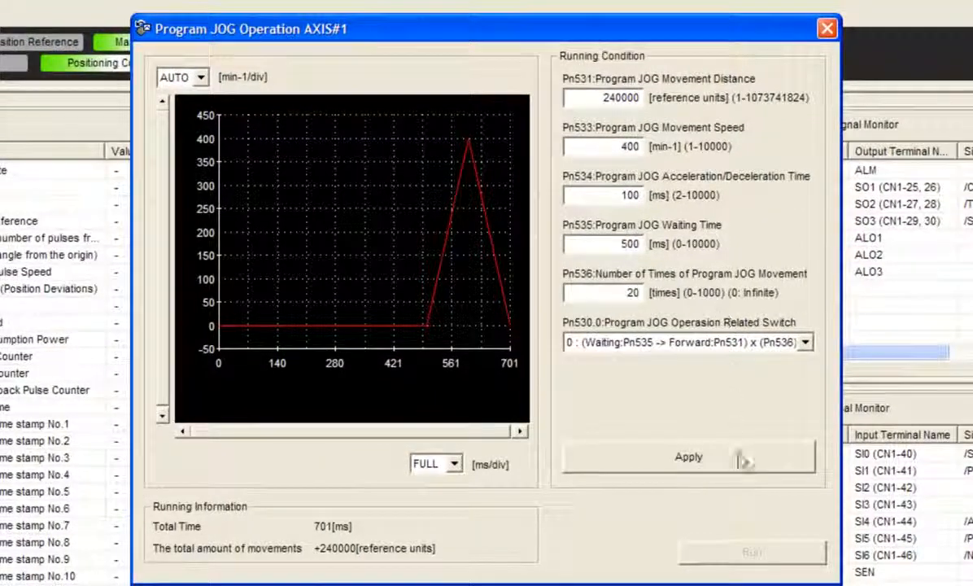
pyautogui.click(688, 455)
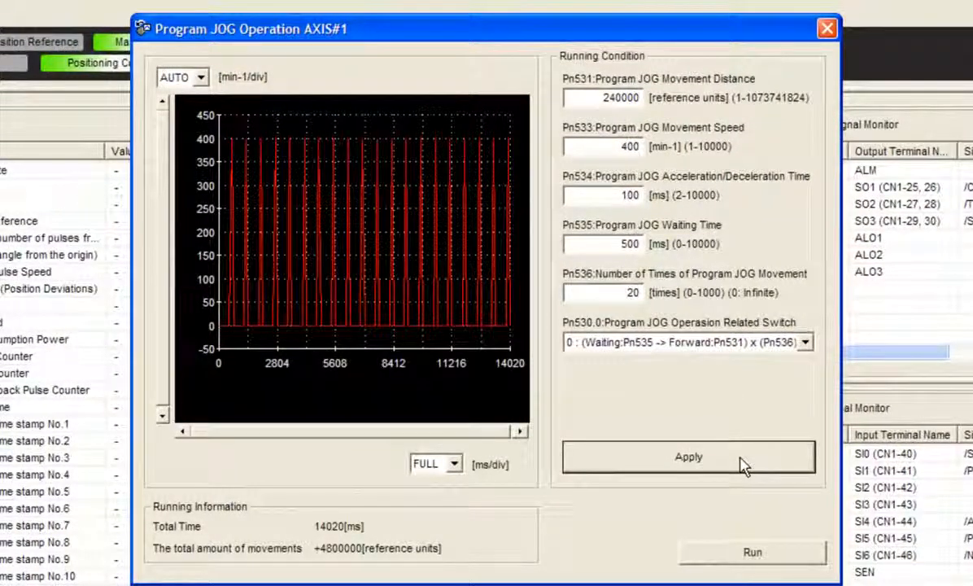
pyautogui.moveTo(777, 412)
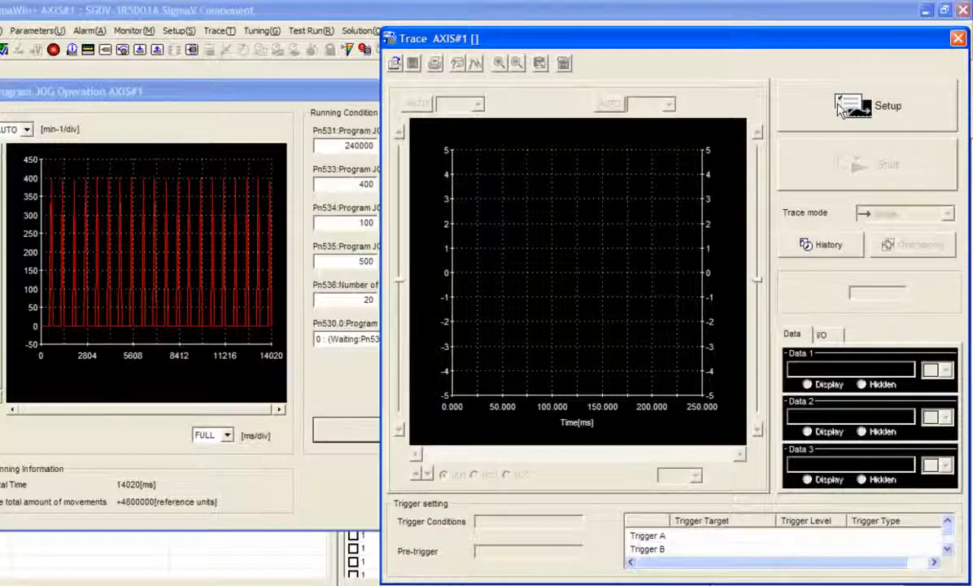
# - Load the 'Monitors positioning completion (Fwd)' auto-setting preset into the trace setup
pyautogui.click(855, 106)
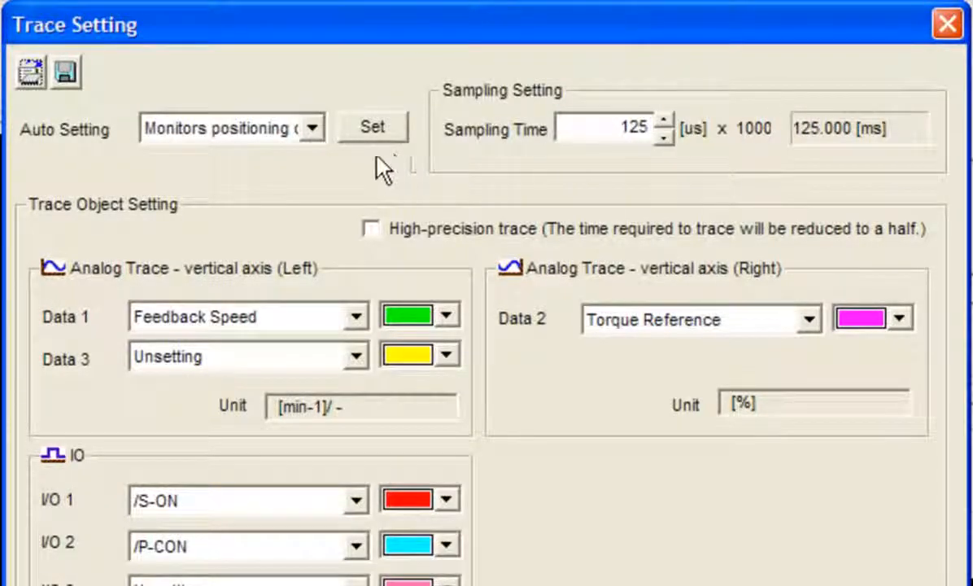
pyautogui.click(312, 127)
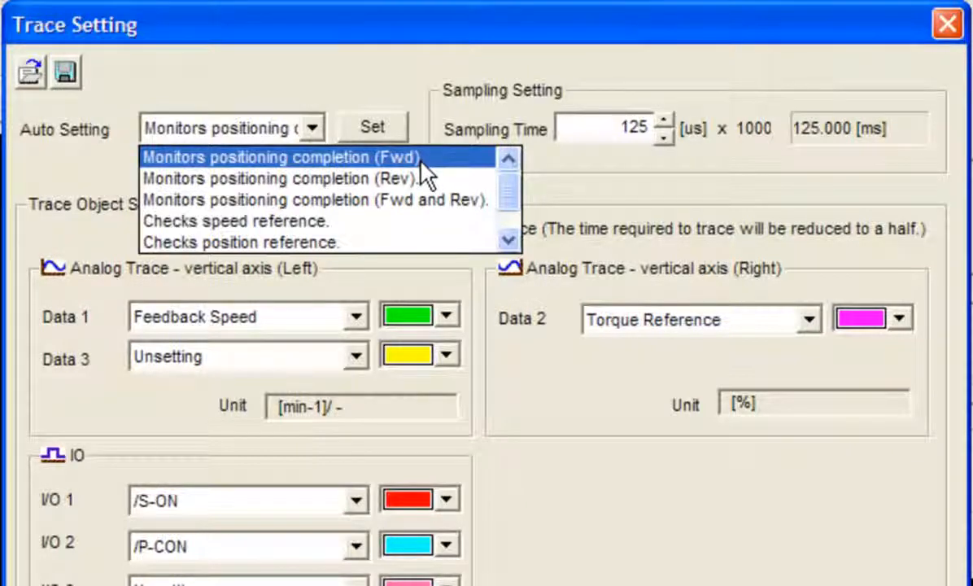
pyautogui.click(280, 156)
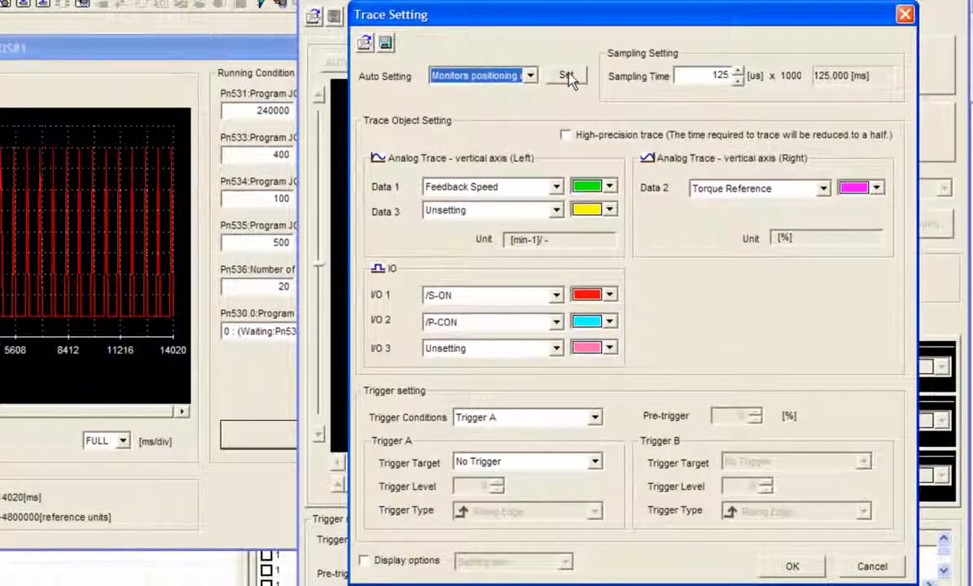
pyautogui.click(566, 75)
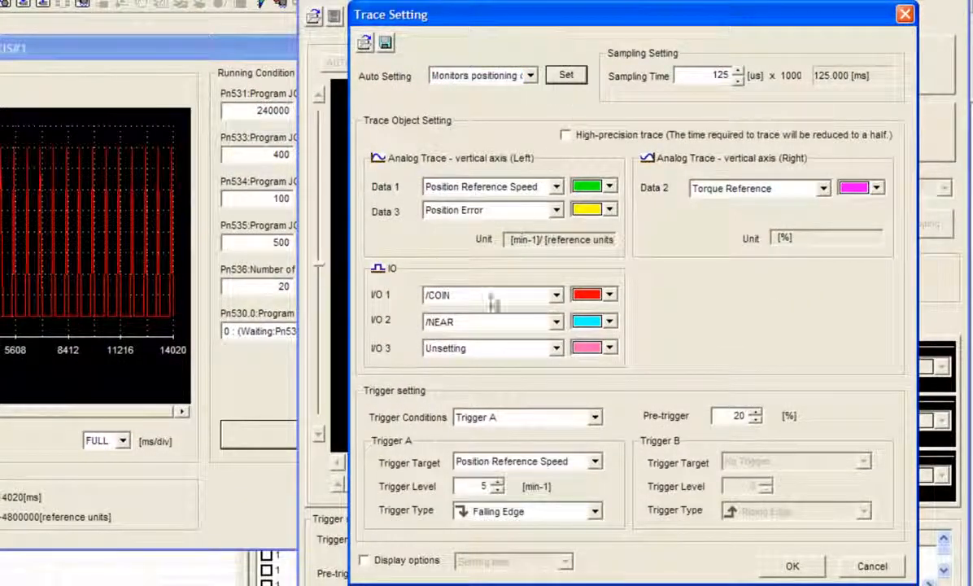
pyautogui.moveTo(555, 426)
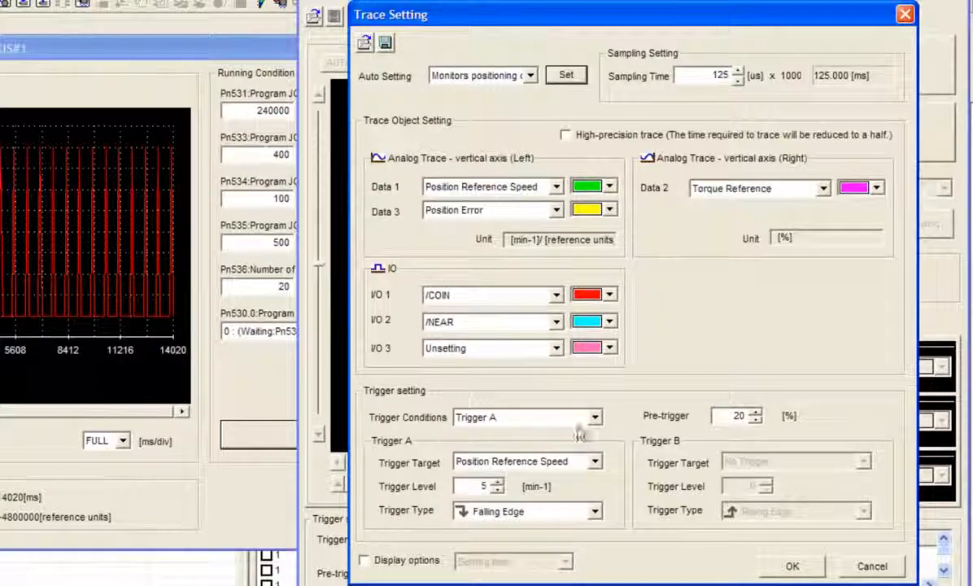
pyautogui.moveTo(529, 215)
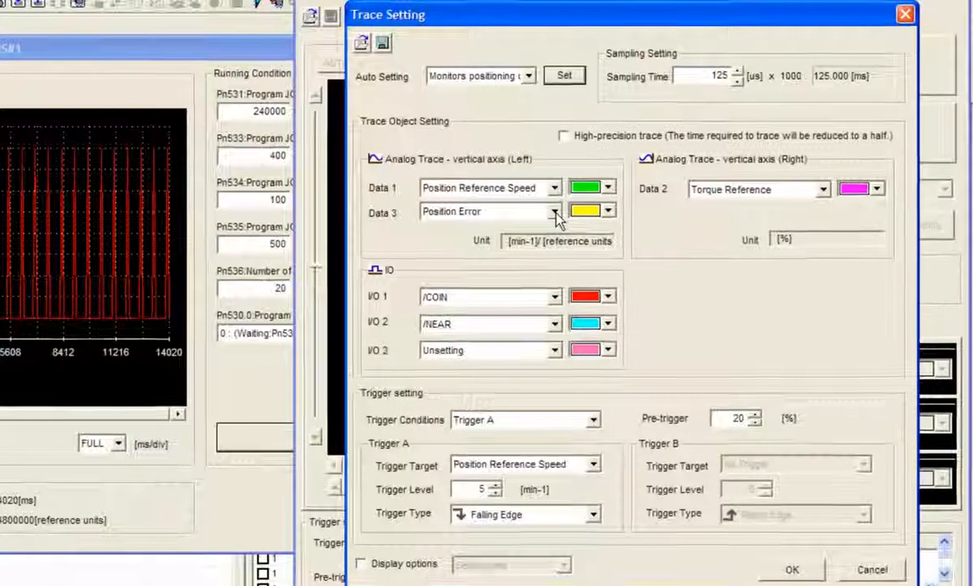
# - Change trace Data 3 to Feedback Speed, set sampling time 1000 and confirm the settings
pyautogui.click(553, 212)
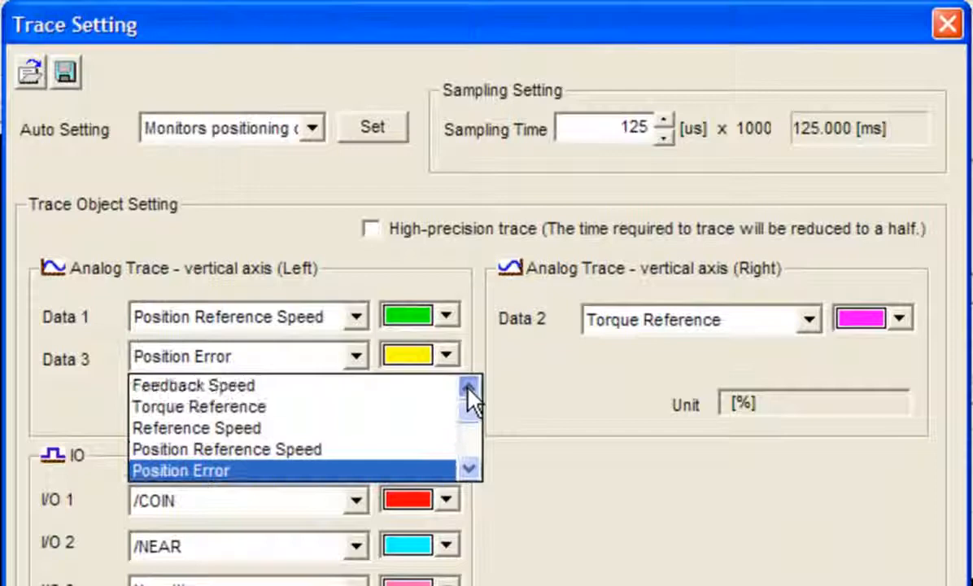
pyautogui.click(194, 386)
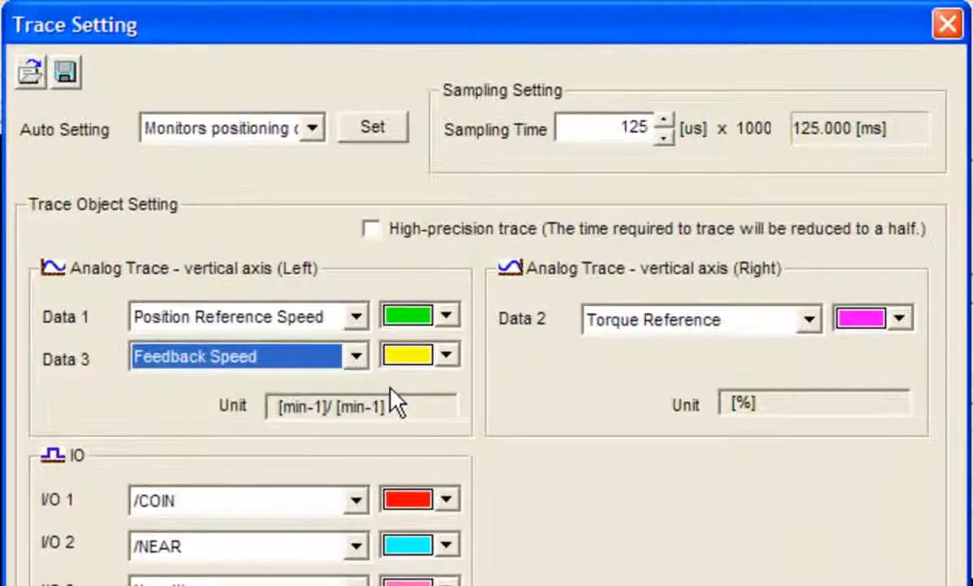
pyautogui.moveTo(657, 150)
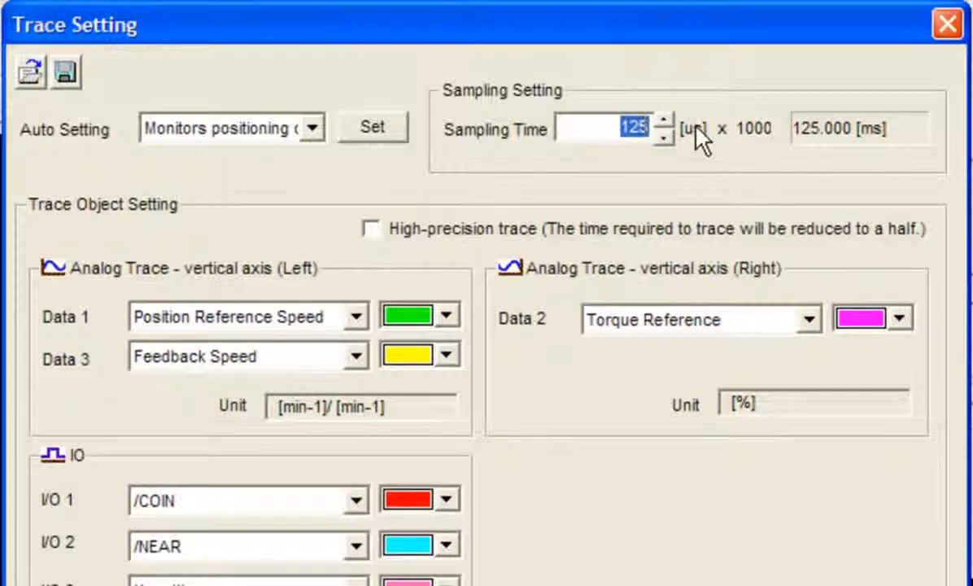
pyautogui.write('1000')
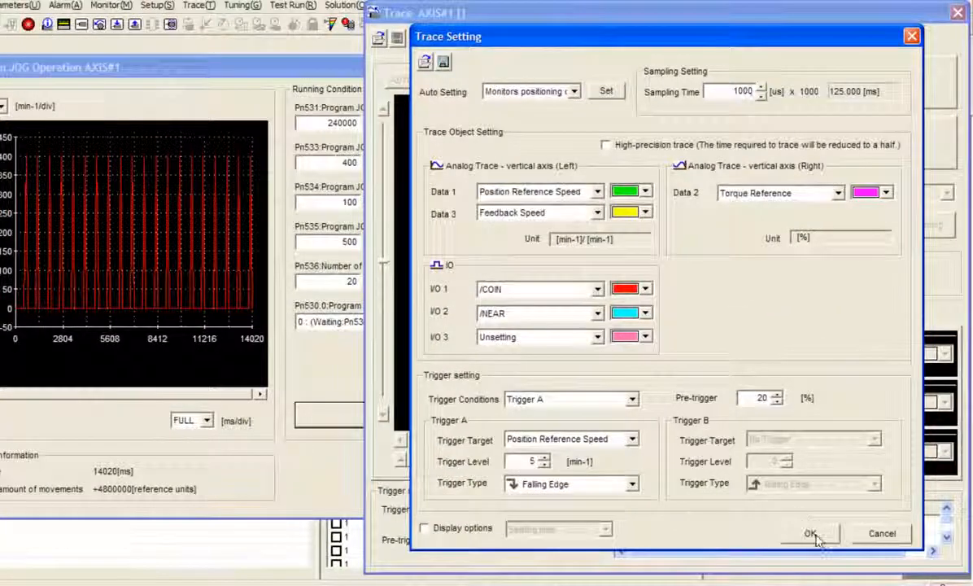
pyautogui.click(826, 534)
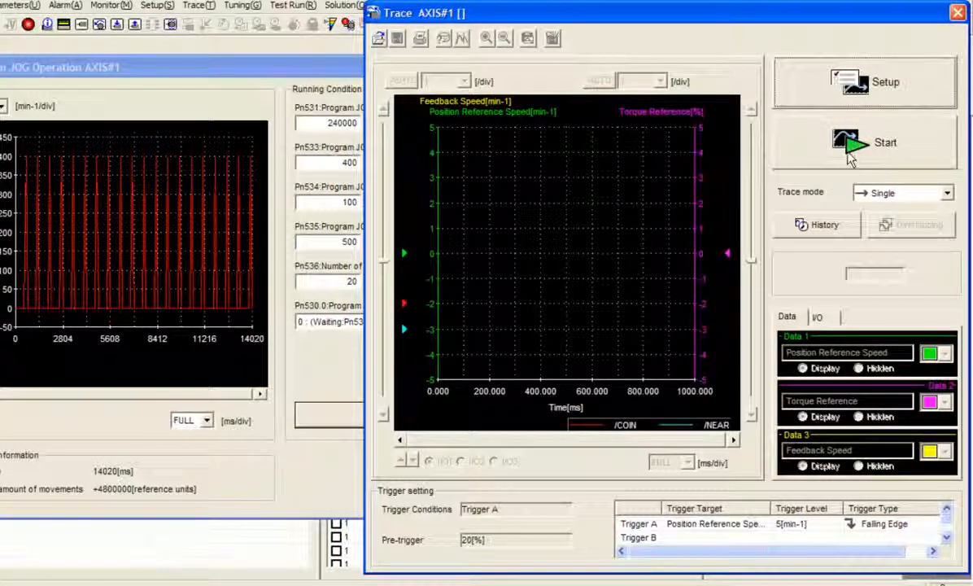
# - Arm the trace, run Program JOG, switch Servo ON and confirm execution of the 20-move run
pyautogui.click(869, 145)
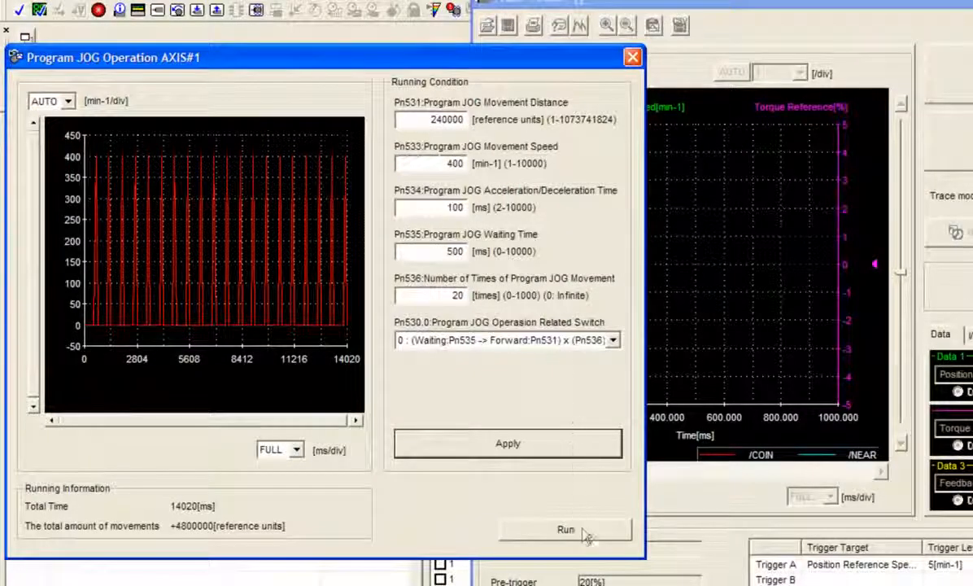
pyautogui.click(563, 530)
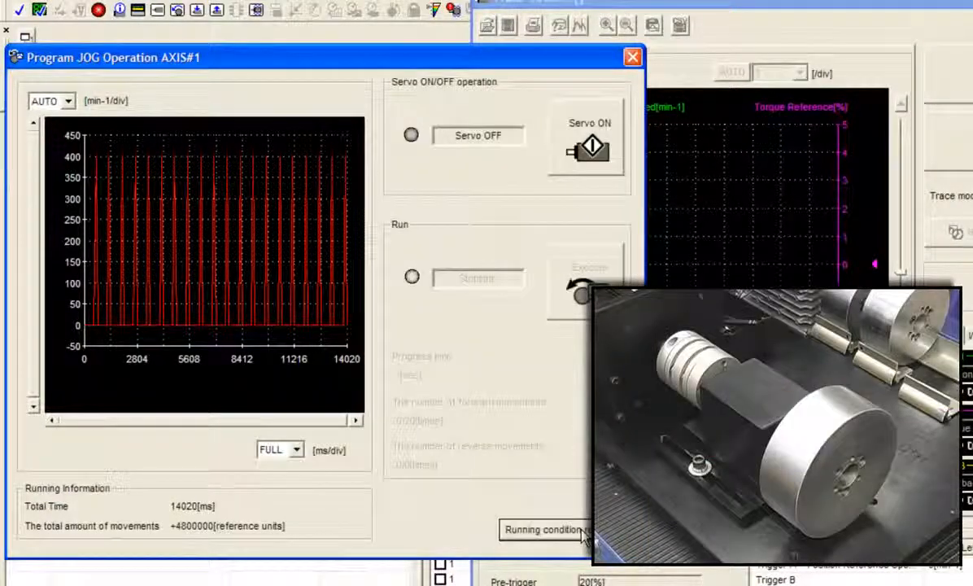
pyautogui.click(587, 150)
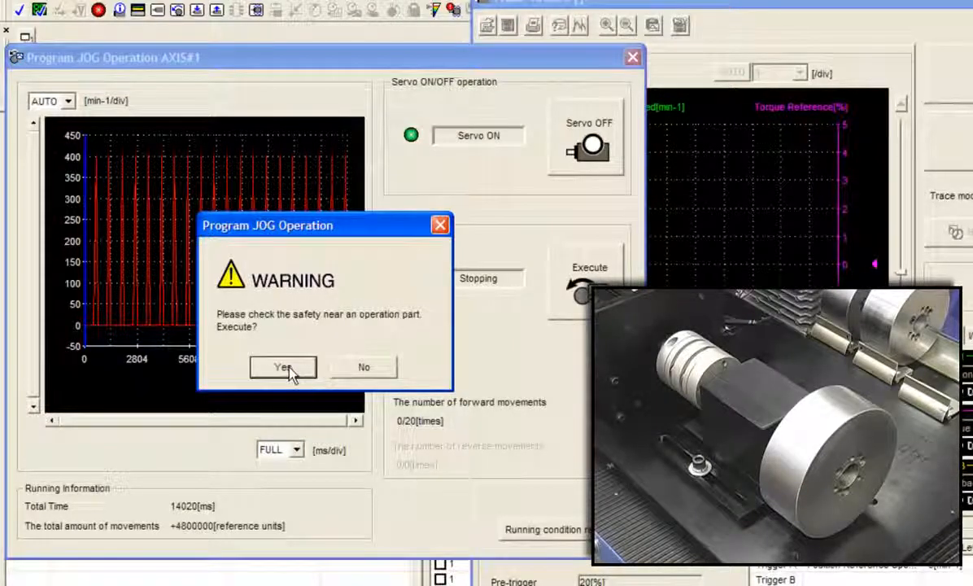
pyautogui.click(281, 367)
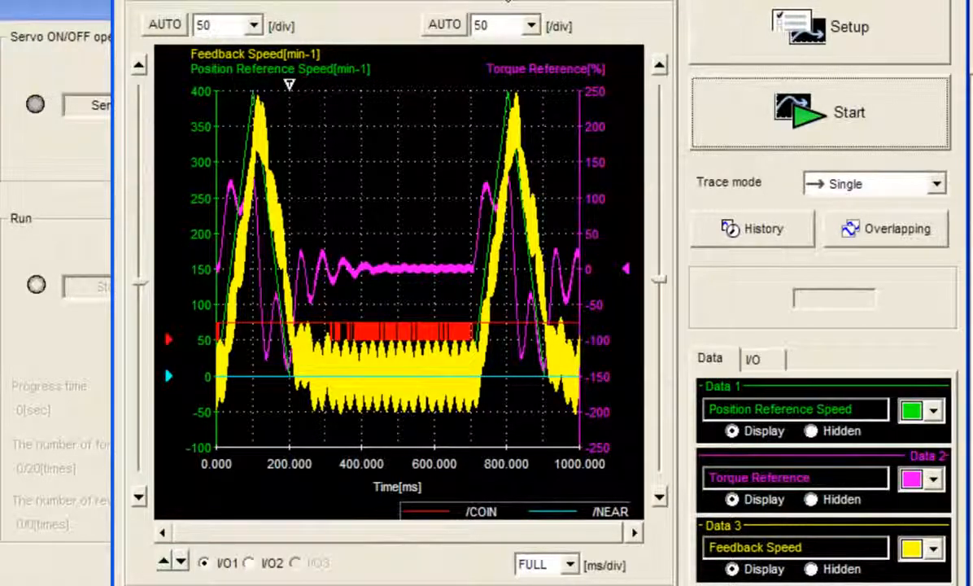
pyautogui.moveTo(466, 88)
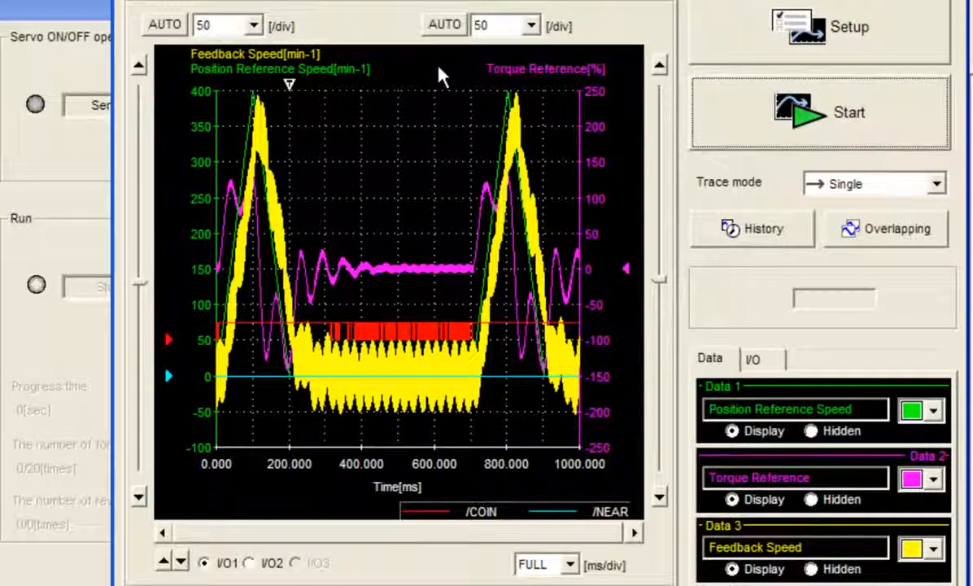
pyautogui.moveTo(346, 340)
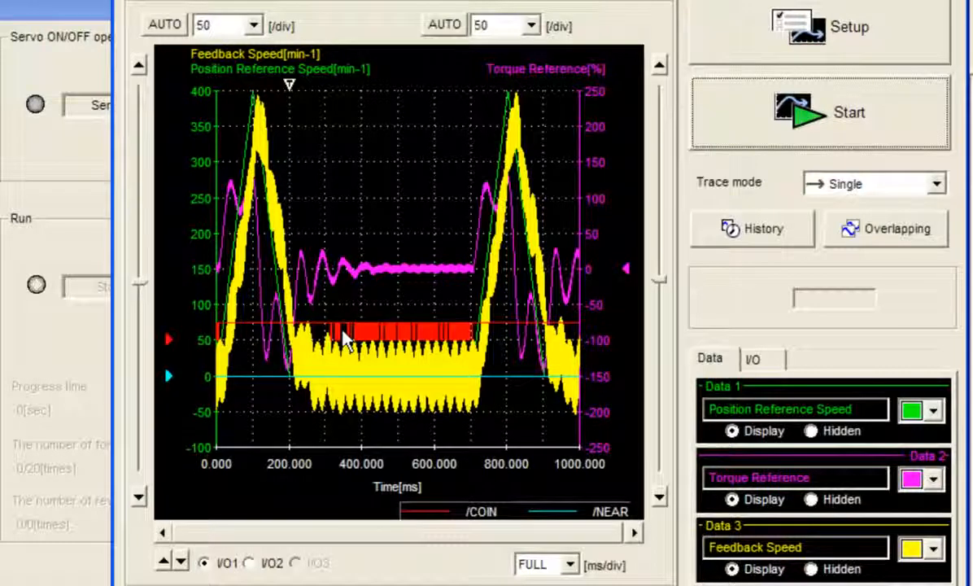
pyautogui.moveTo(433, 449)
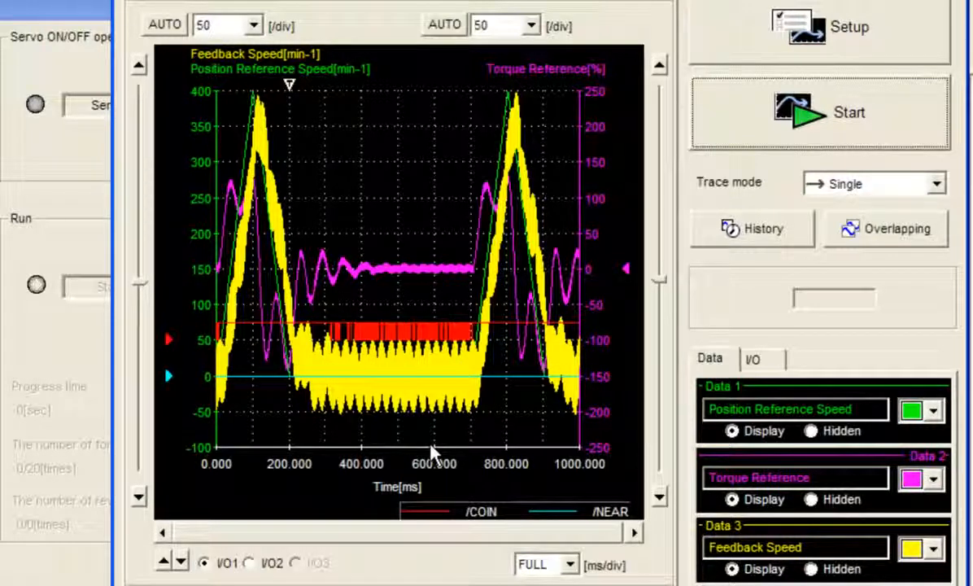
# - Zoom the trace to about 30 ms/div on the 120–360 ms deceleration region
pyautogui.click(537, 564)
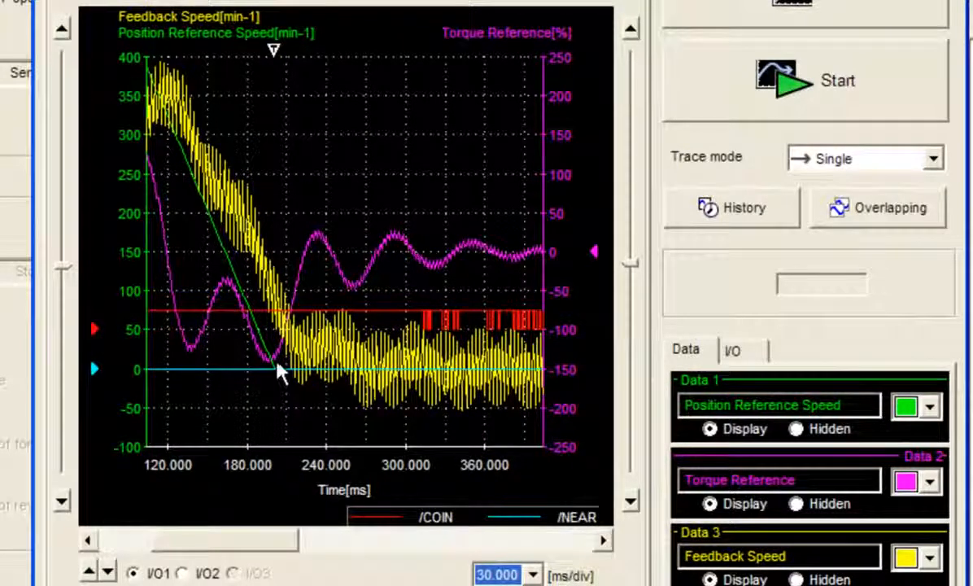
pyautogui.moveTo(247, 350)
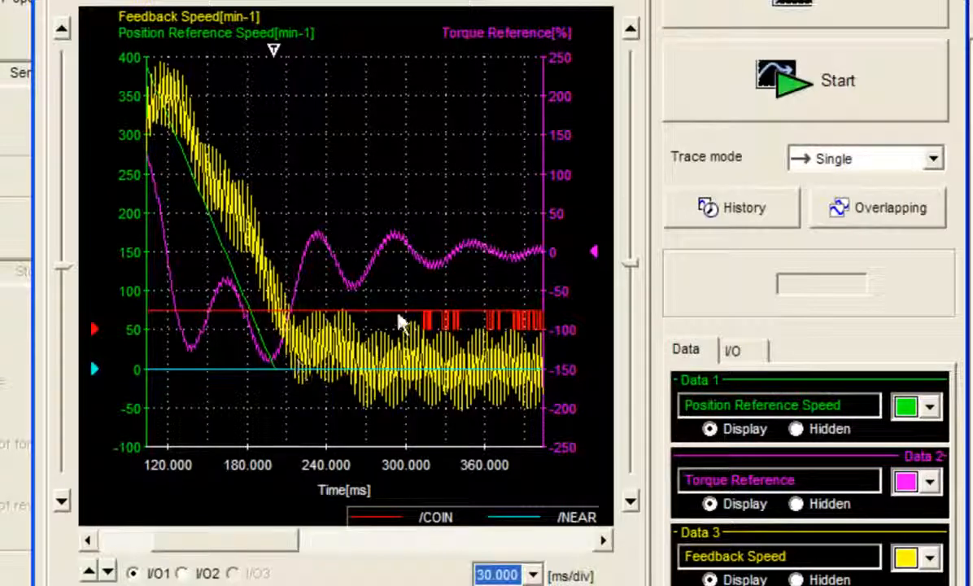
pyautogui.moveTo(443, 325)
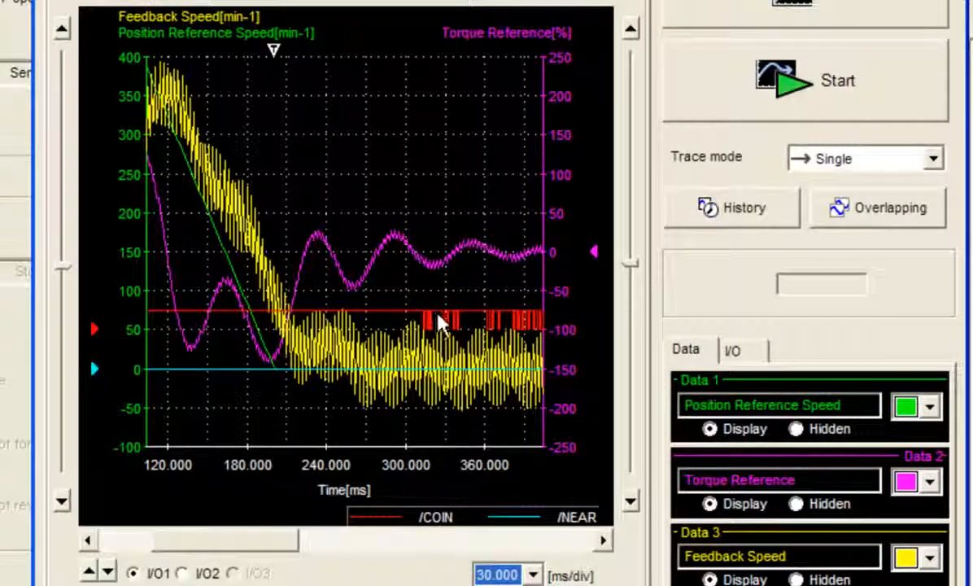
pyautogui.moveTo(478, 319)
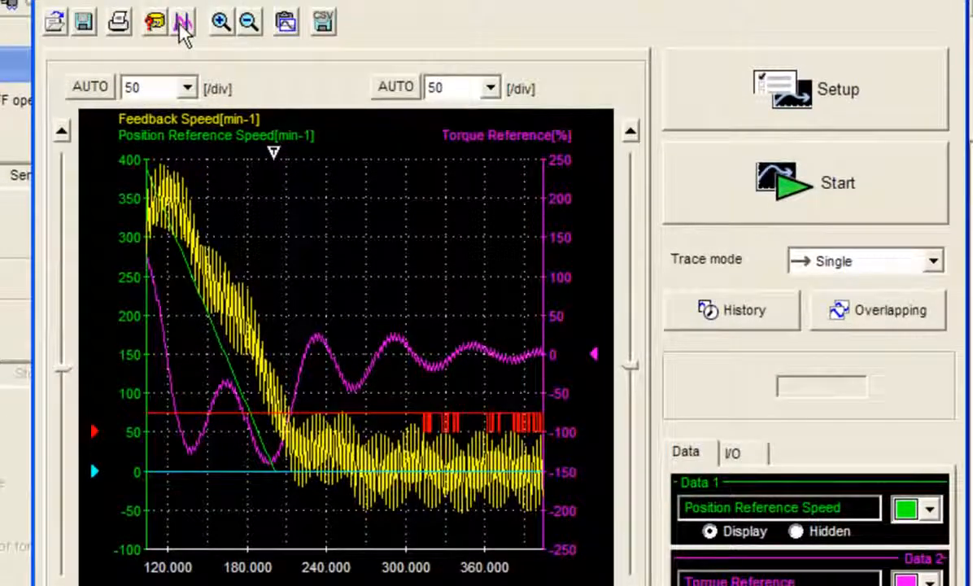
# - Add cursors A at ~201 ms and B at ~314 ms to measure the 113.21 ms settling interval
pyautogui.click(179, 23)
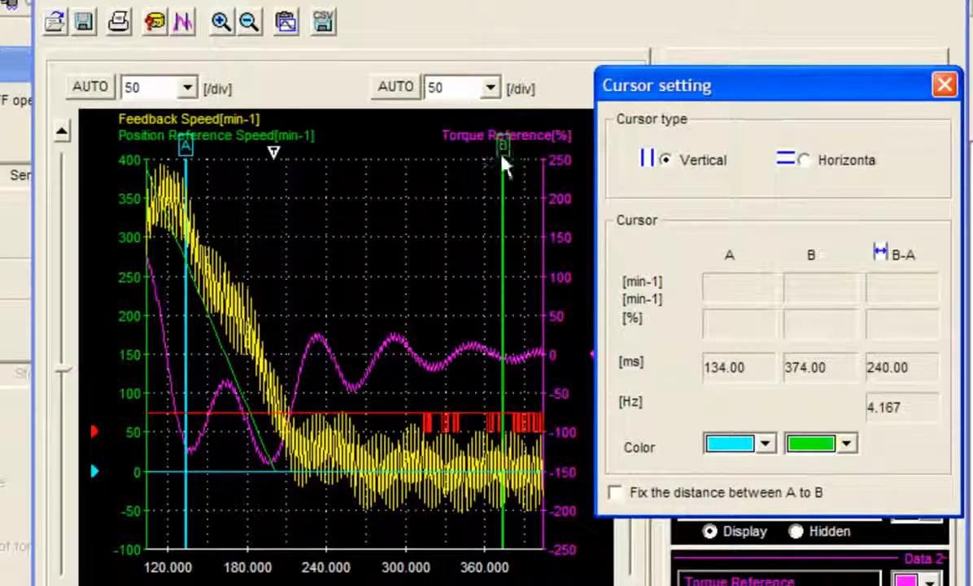
pyautogui.moveTo(503, 150); pyautogui.dragTo(423, 150)
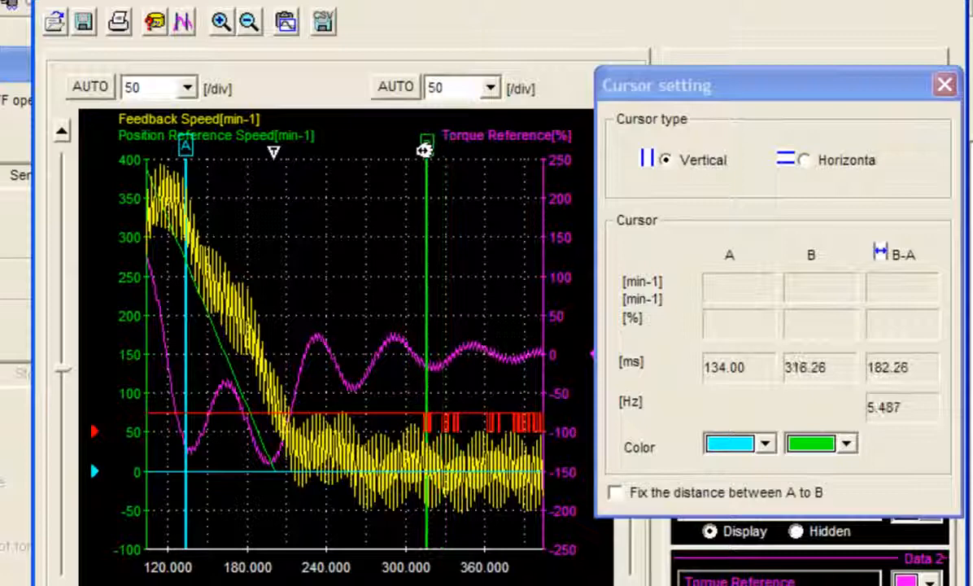
pyautogui.moveTo(423, 149); pyautogui.dragTo(423, 355)
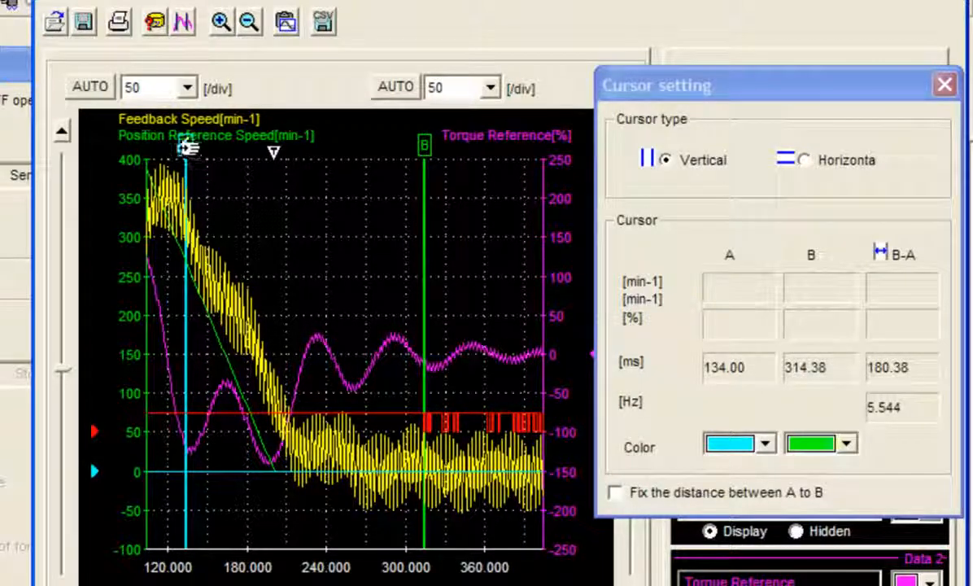
pyautogui.moveTo(187, 150); pyautogui.dragTo(247, 150)
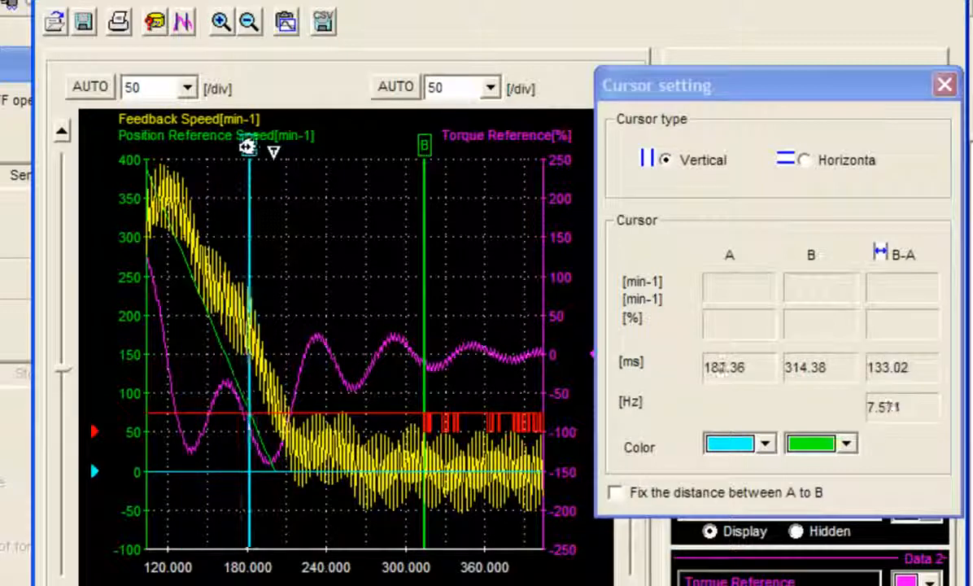
pyautogui.moveTo(247, 150); pyautogui.dragTo(270, 170)
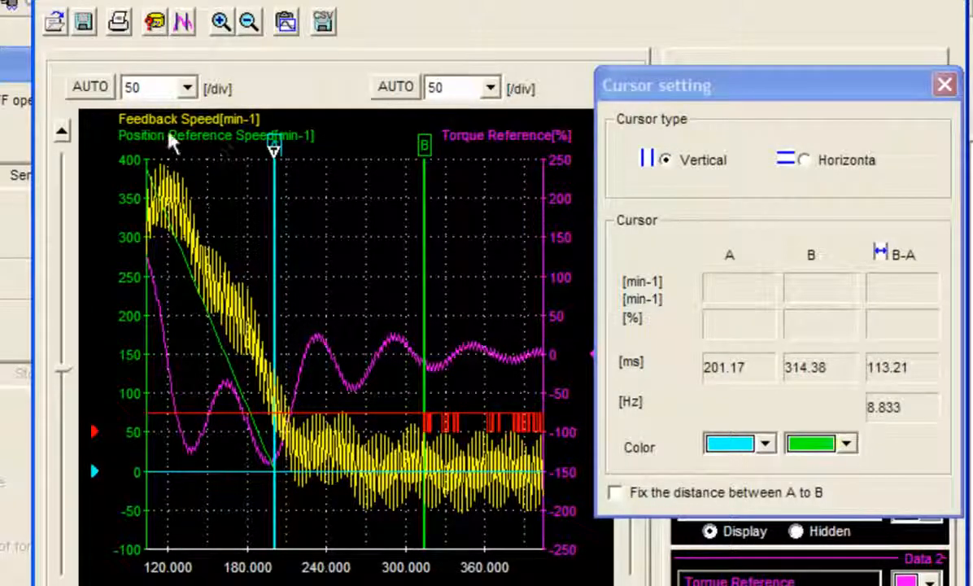
pyautogui.moveTo(270, 478)
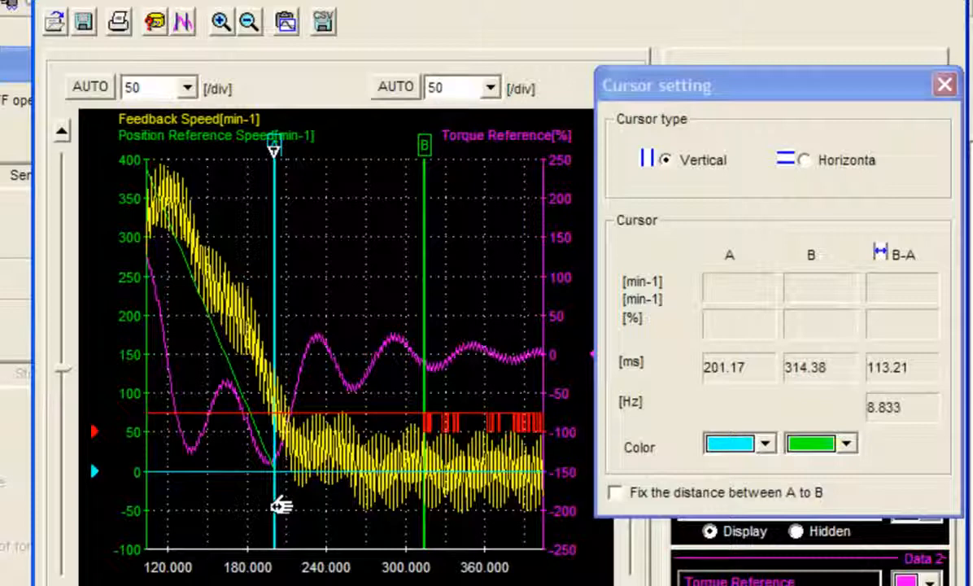
pyautogui.moveTo(382, 480)
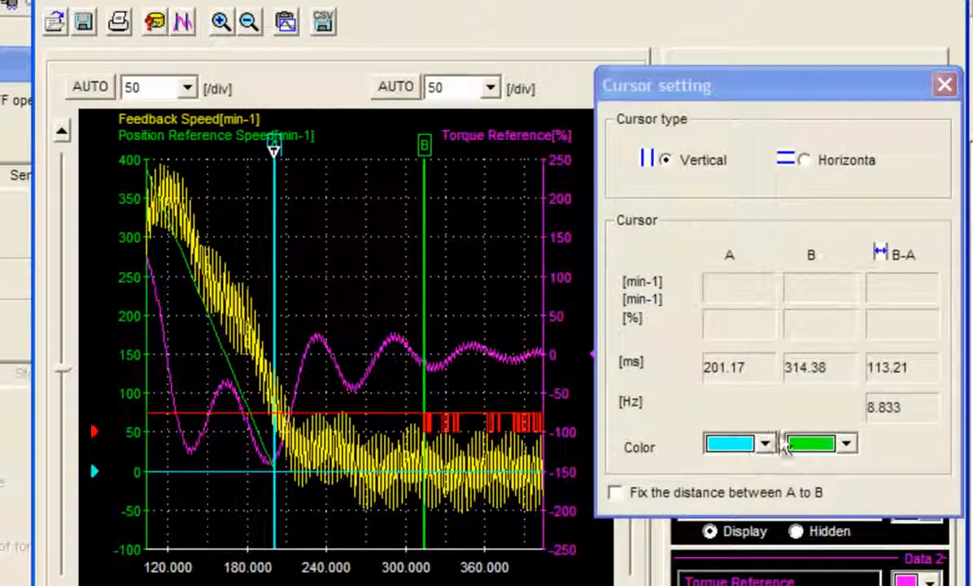
pyautogui.moveTo(898, 404)
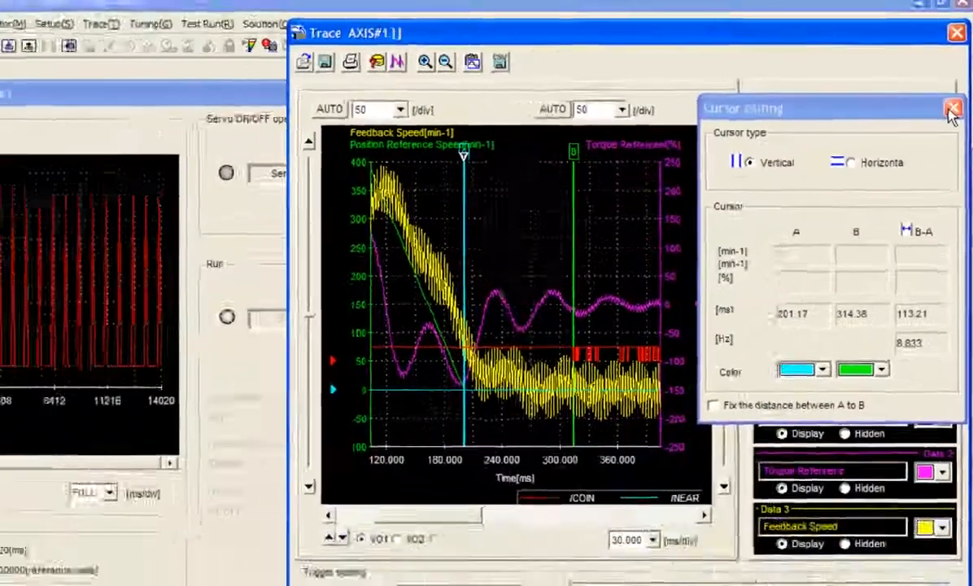
pyautogui.click(947, 107)
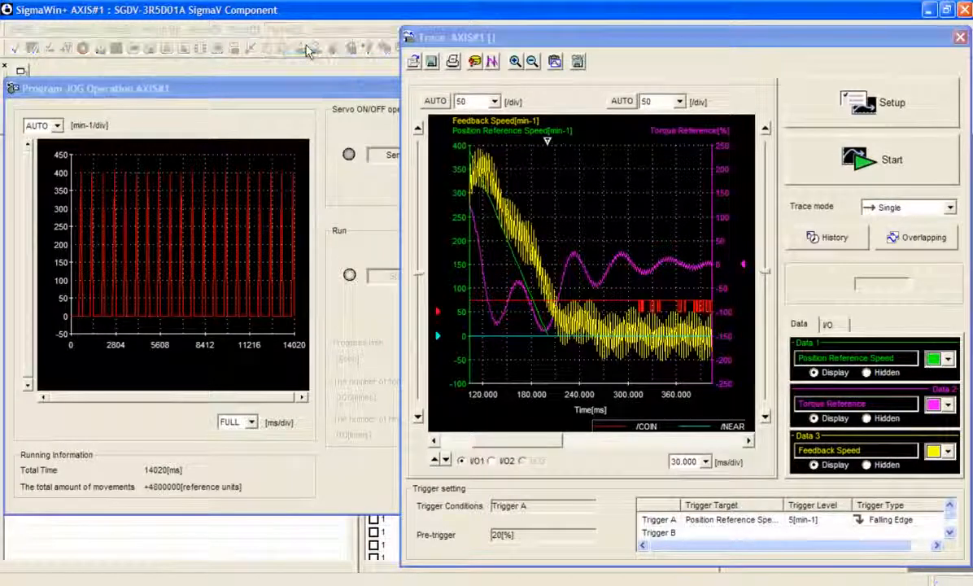
# - Run Tuning and approve changing Pn170 to disable the tuning-less function, acknowledging the restart notice
pyautogui.click(280, 30)
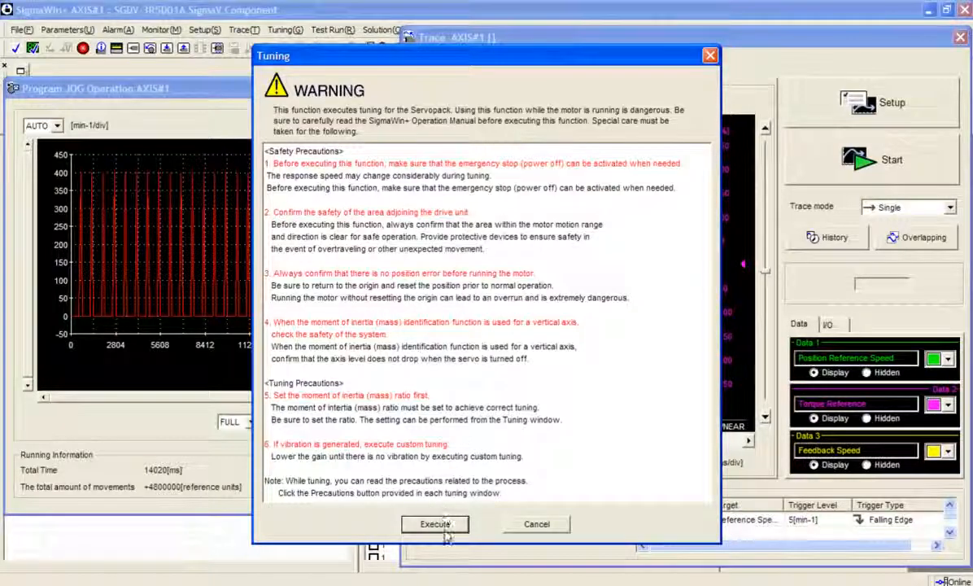
pyautogui.click(434, 524)
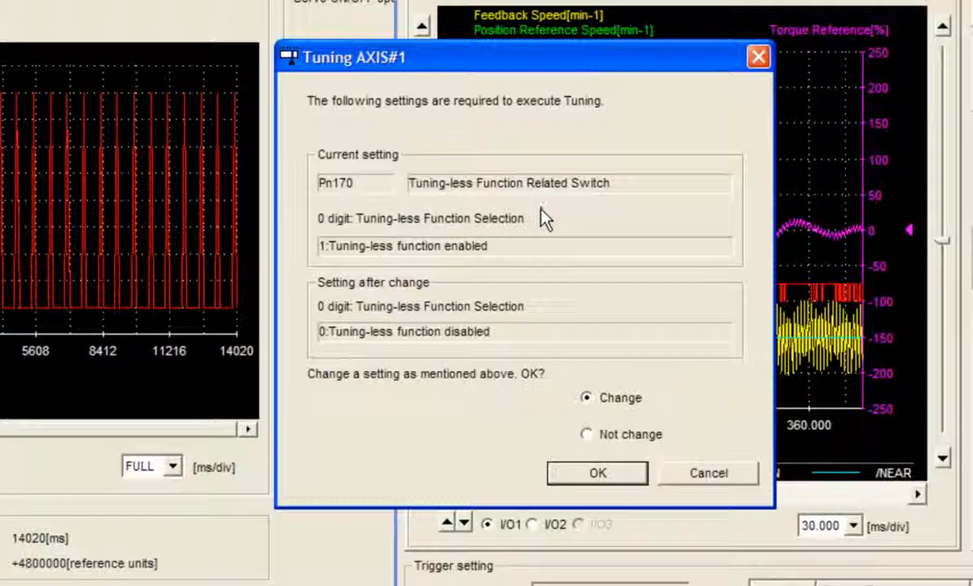
pyautogui.moveTo(604, 270)
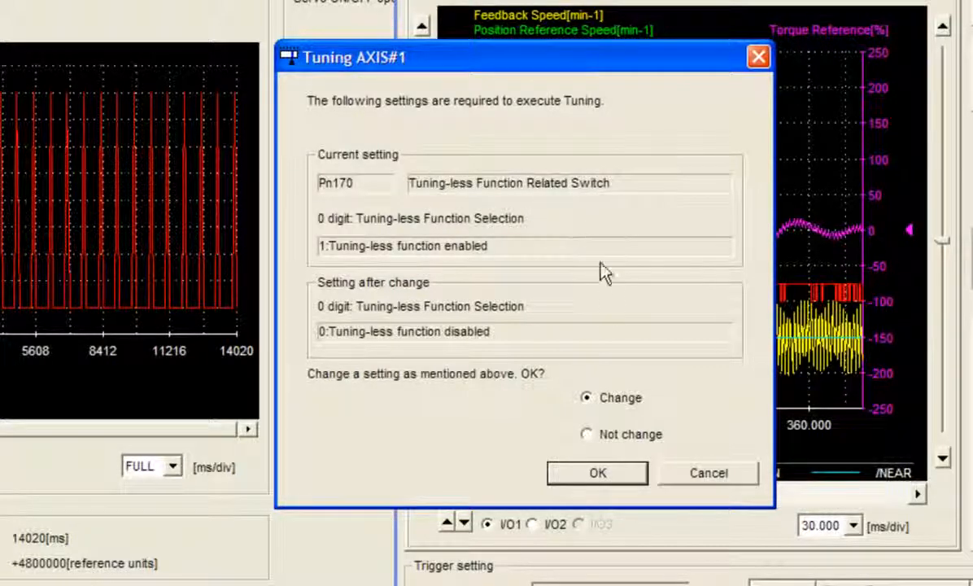
pyautogui.moveTo(628, 339)
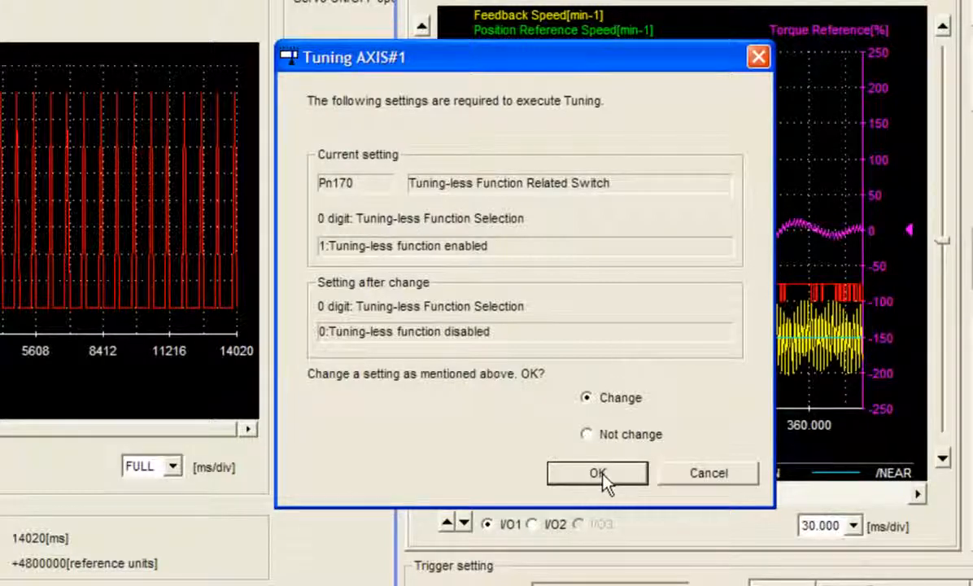
pyautogui.click(598, 472)
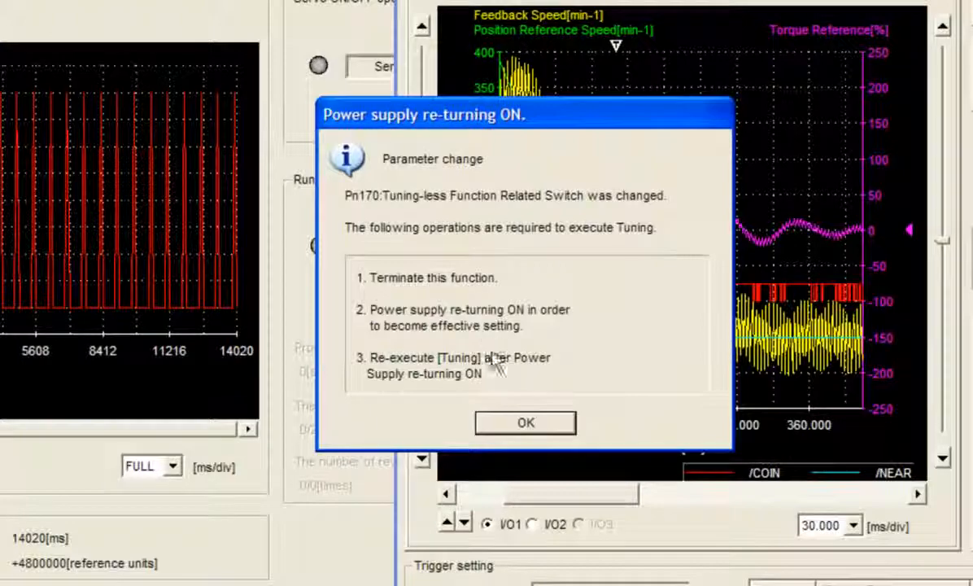
pyautogui.click(523, 423)
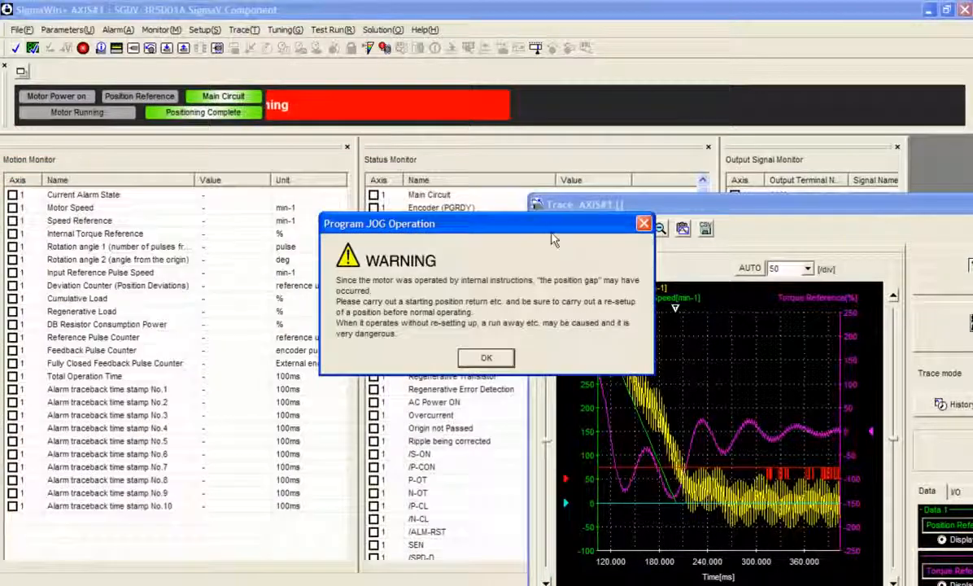
# - Dismiss the JOG warning, close the trace unsaved and software-reset the Servopack
pyautogui.click(485, 358)
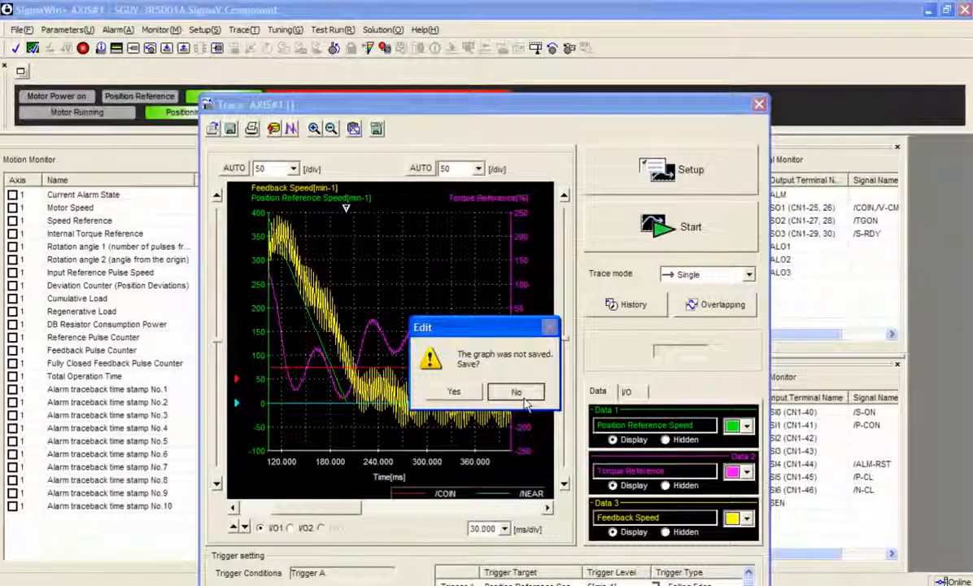
pyautogui.click(515, 391)
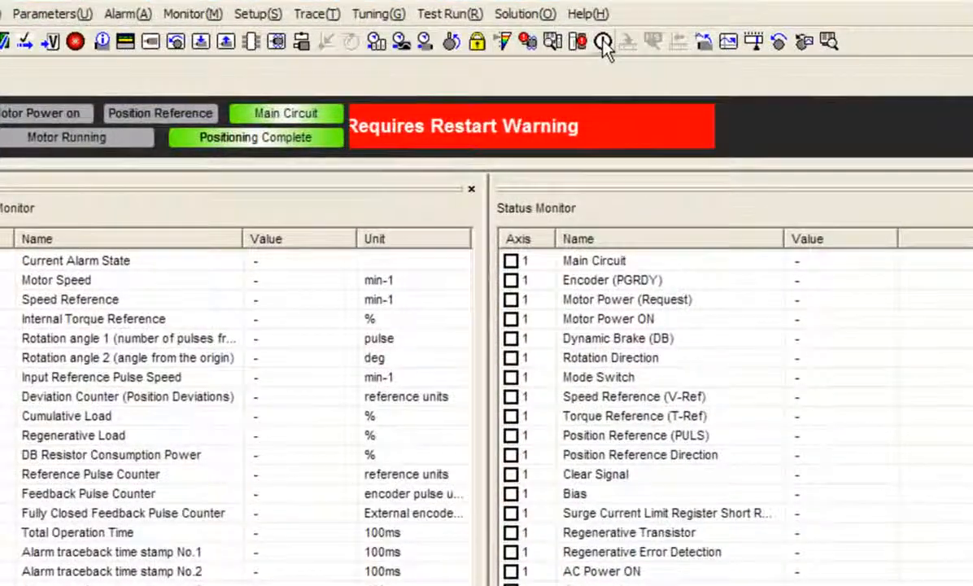
pyautogui.click(599, 42)
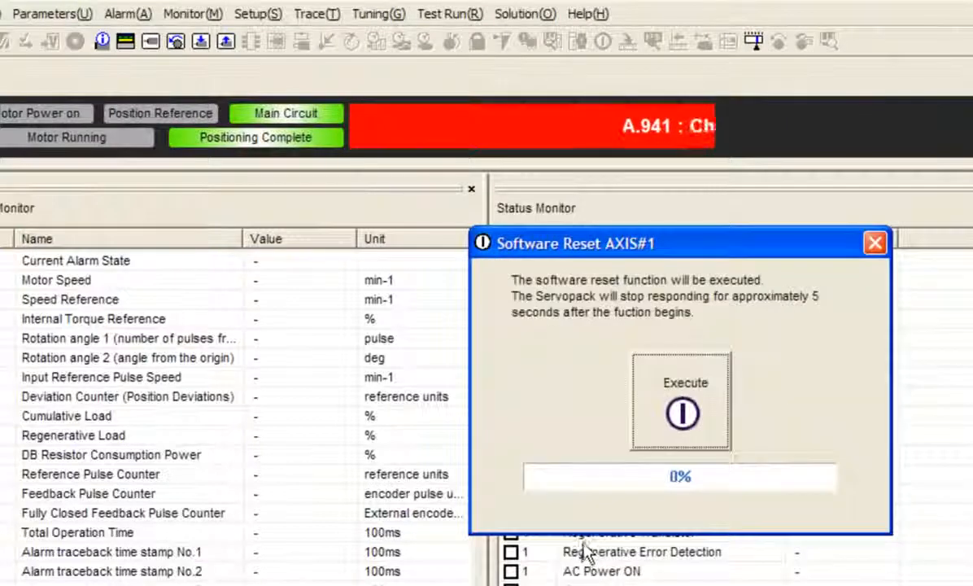
pyautogui.click(683, 411)
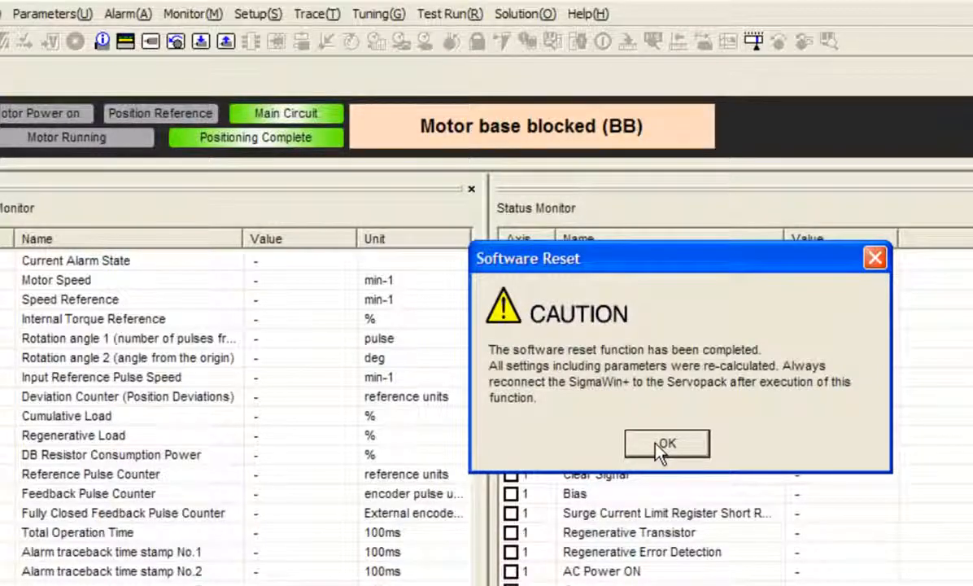
pyautogui.click(667, 443)
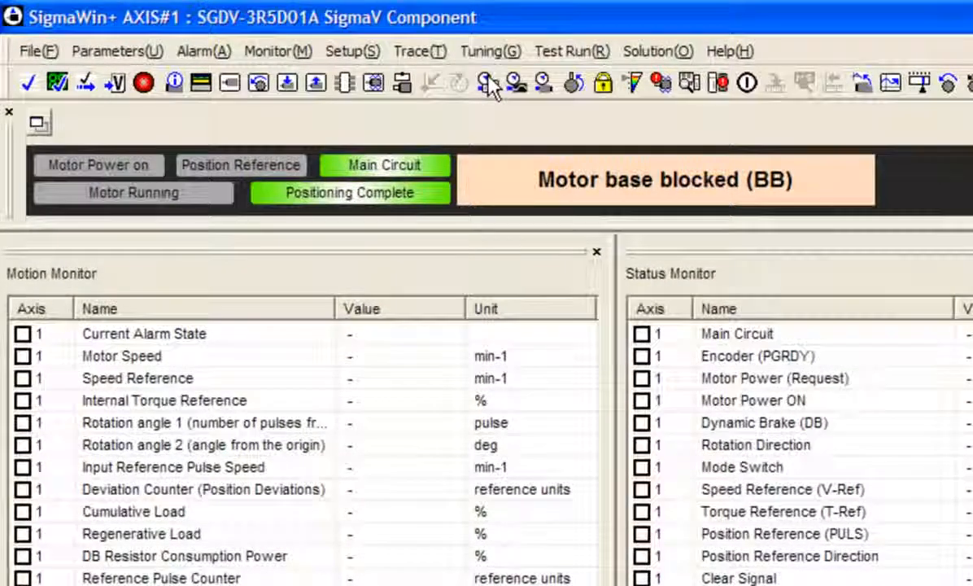
# - Reopen Tuning, accept its warning and select 'No reference input' for autotuning
pyautogui.click(488, 82)
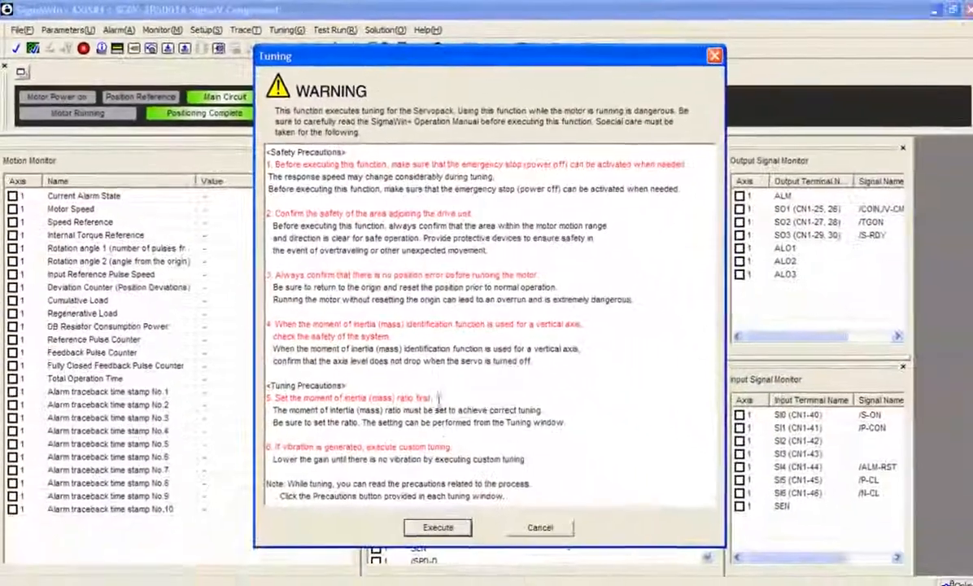
pyautogui.click(437, 527)
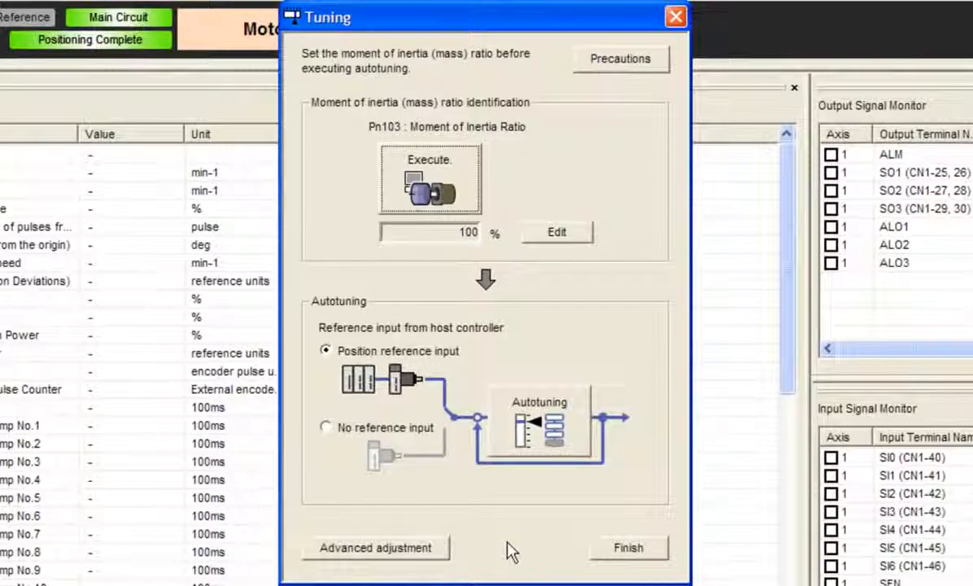
pyautogui.moveTo(563, 350)
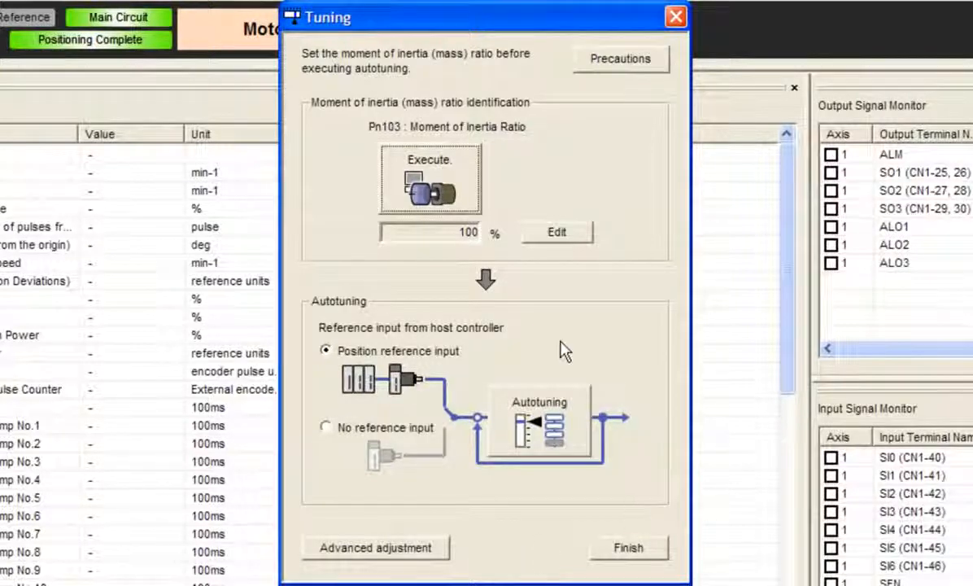
pyautogui.moveTo(518, 180)
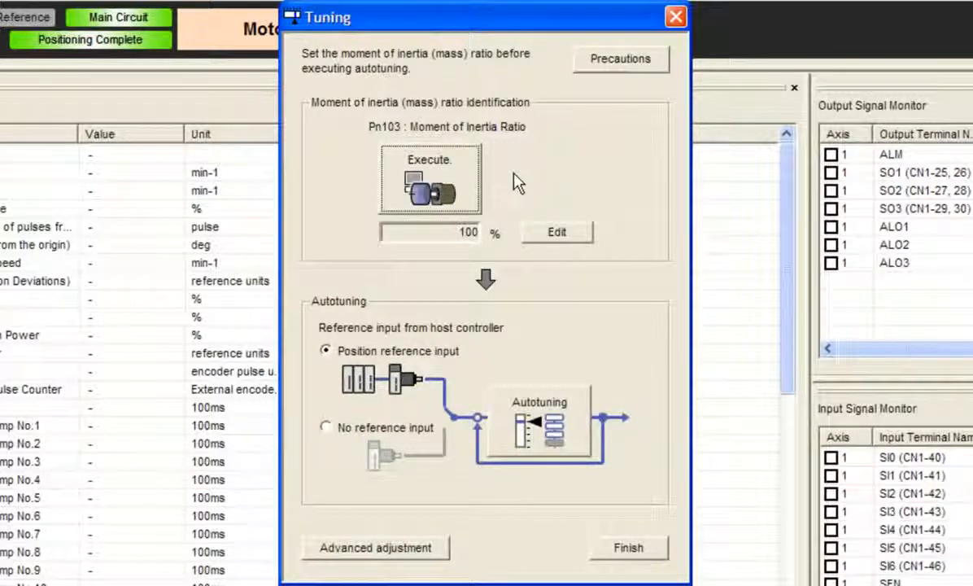
pyautogui.moveTo(553, 355)
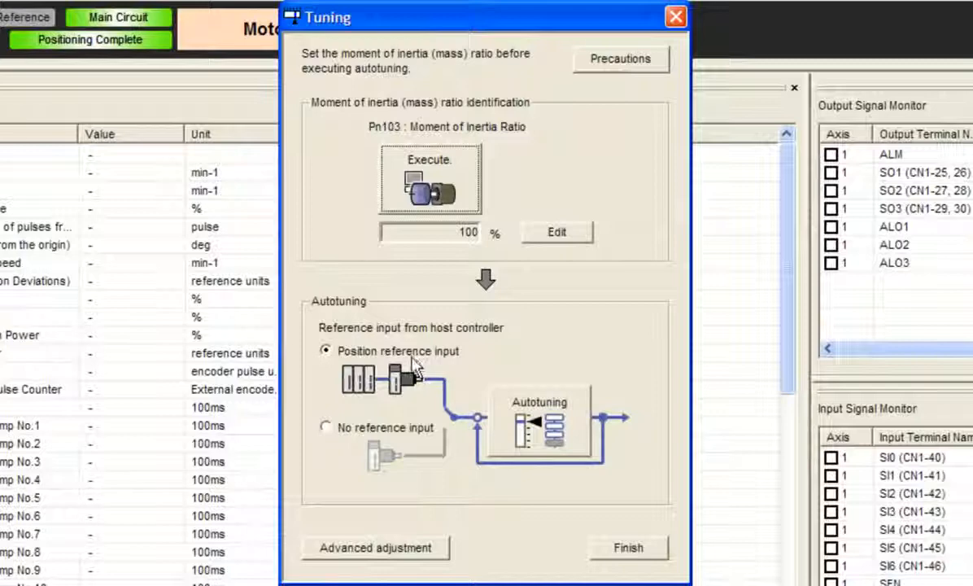
pyautogui.moveTo(420, 374)
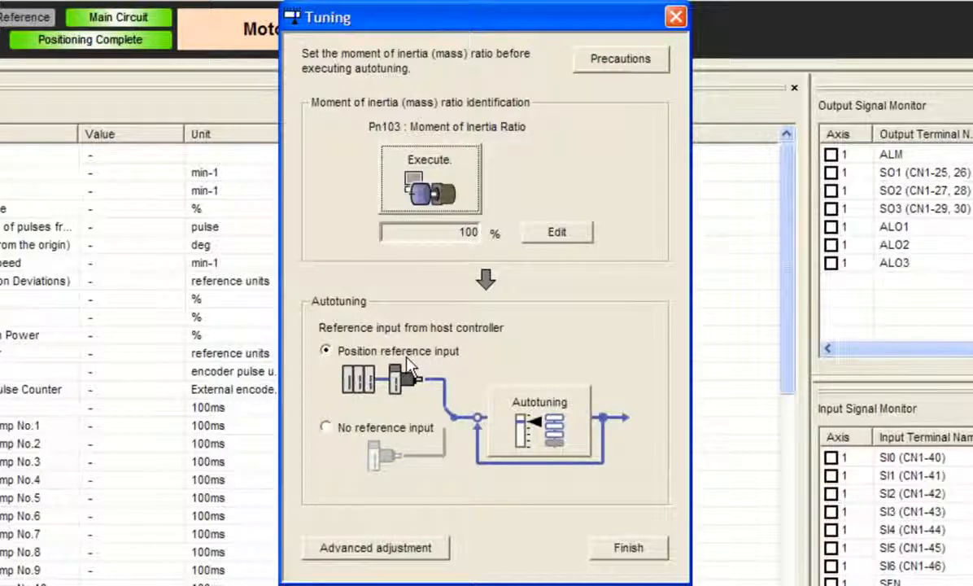
pyautogui.moveTo(381, 397)
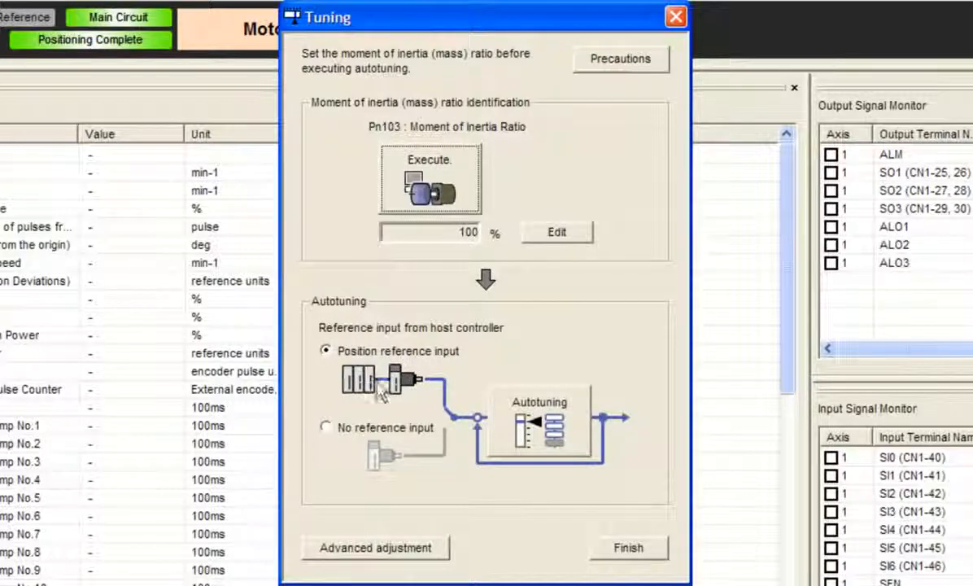
pyautogui.moveTo(348, 405)
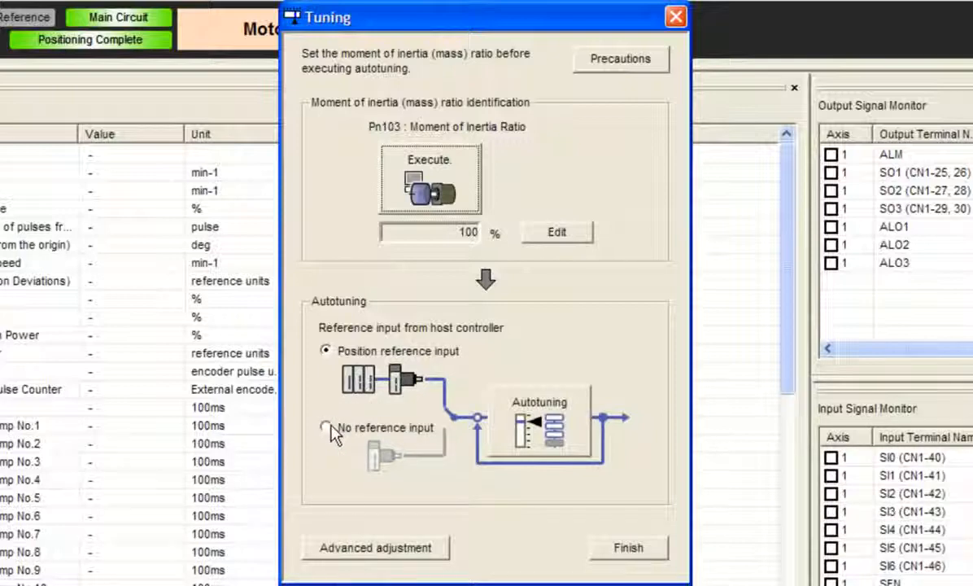
pyautogui.click(325, 428)
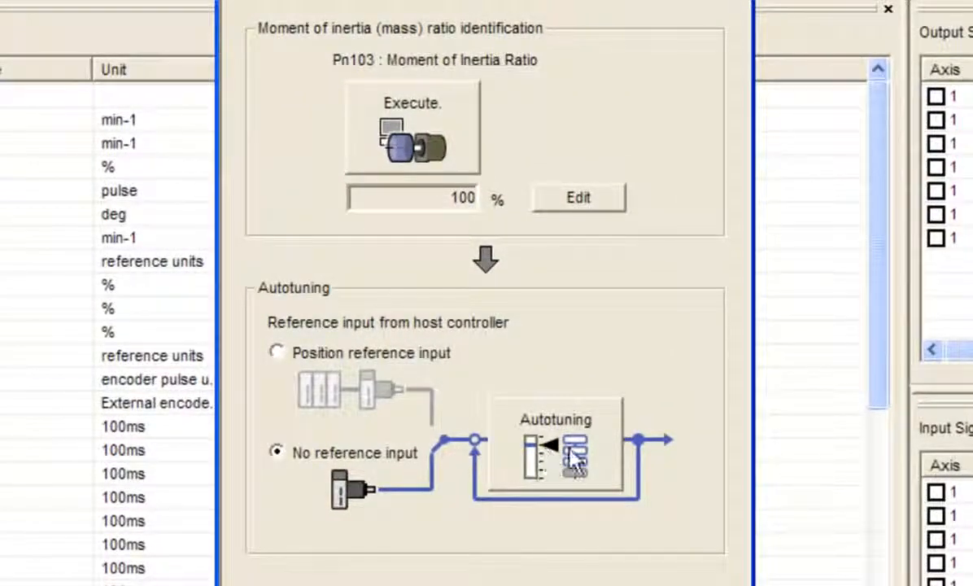
# - Start autotuning and accept the default moment-of-inertia warning for axis 1
pyautogui.click(574, 456)
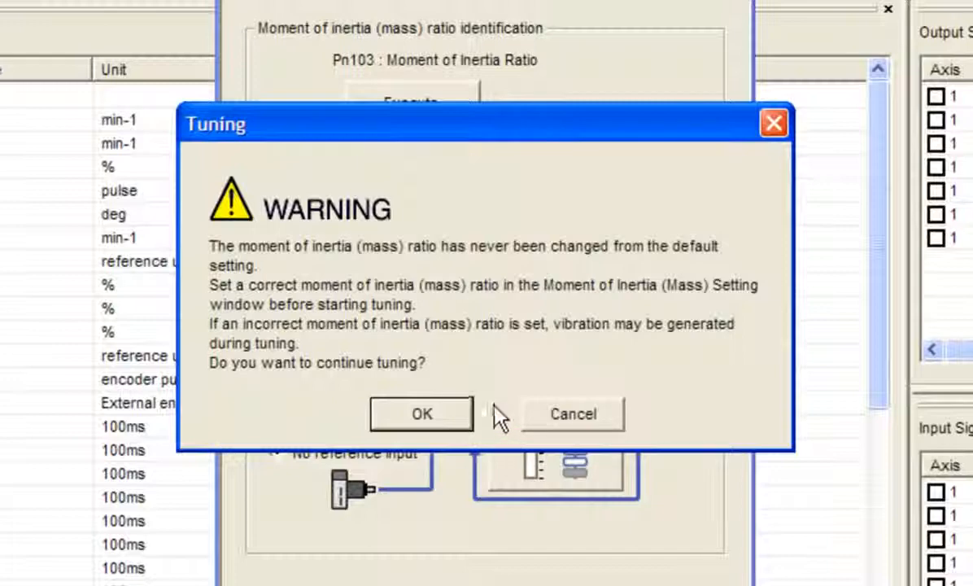
pyautogui.moveTo(325, 378)
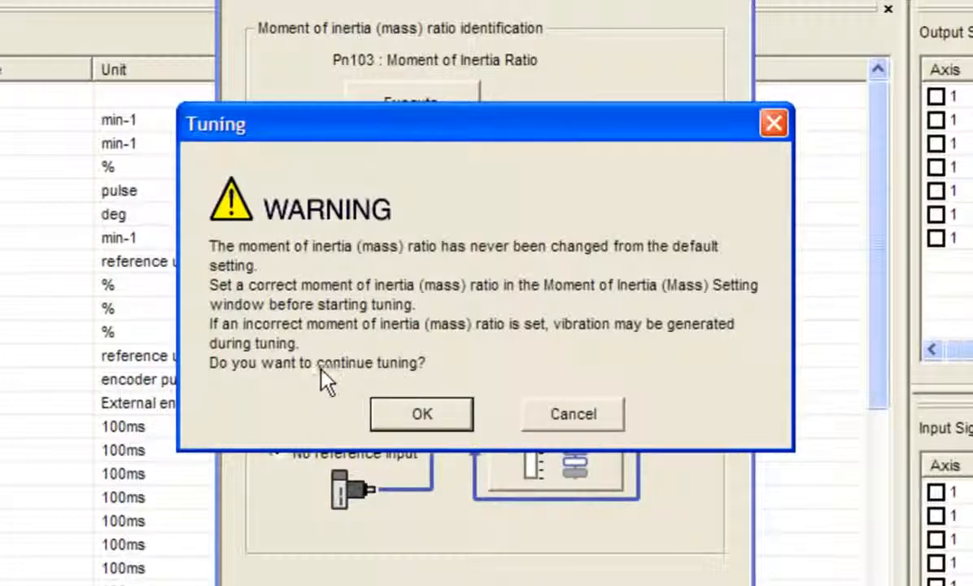
pyautogui.moveTo(400, 401)
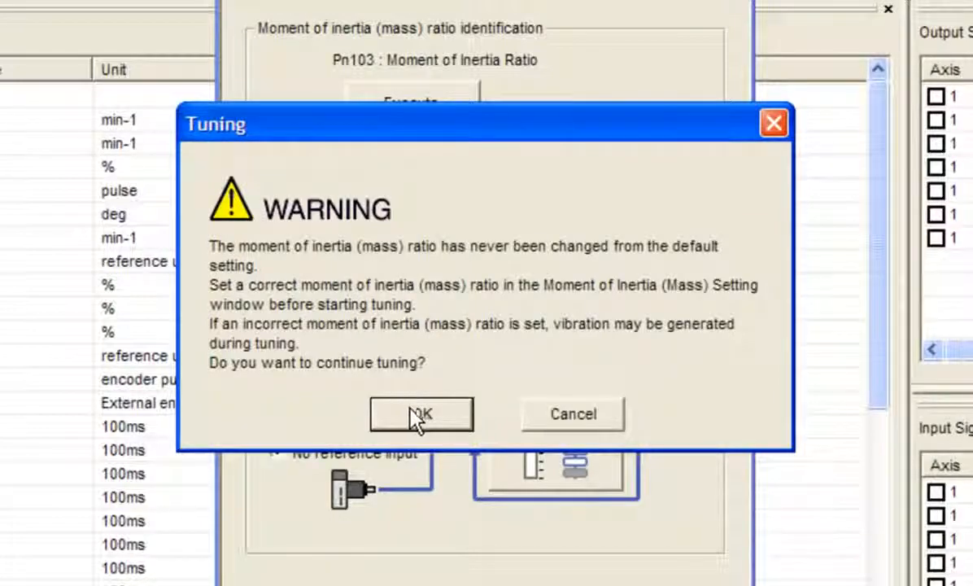
pyautogui.click(419, 413)
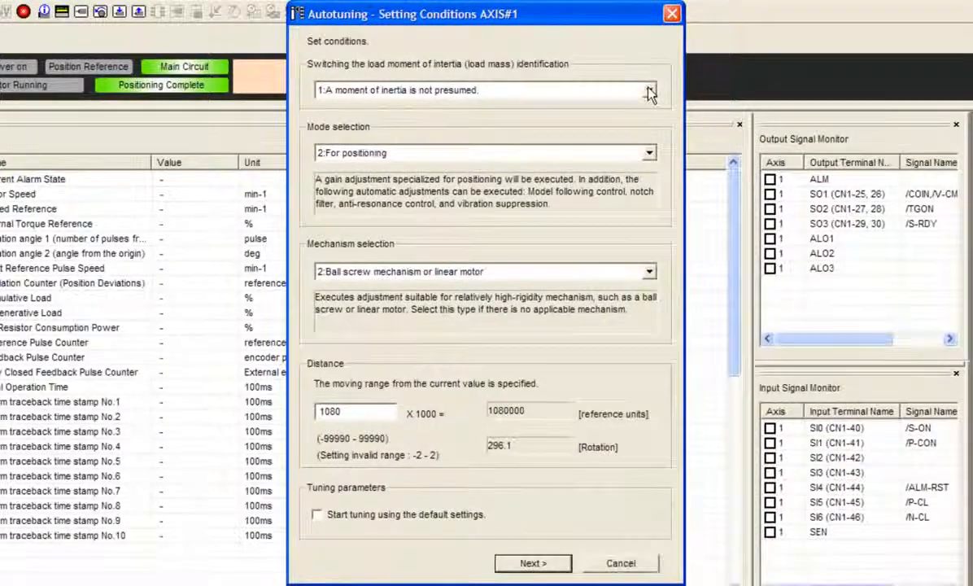
# - Choose '0:A moment of inertia is presumed' and keep '2:For positioning' as the tuning mode
pyautogui.click(649, 91)
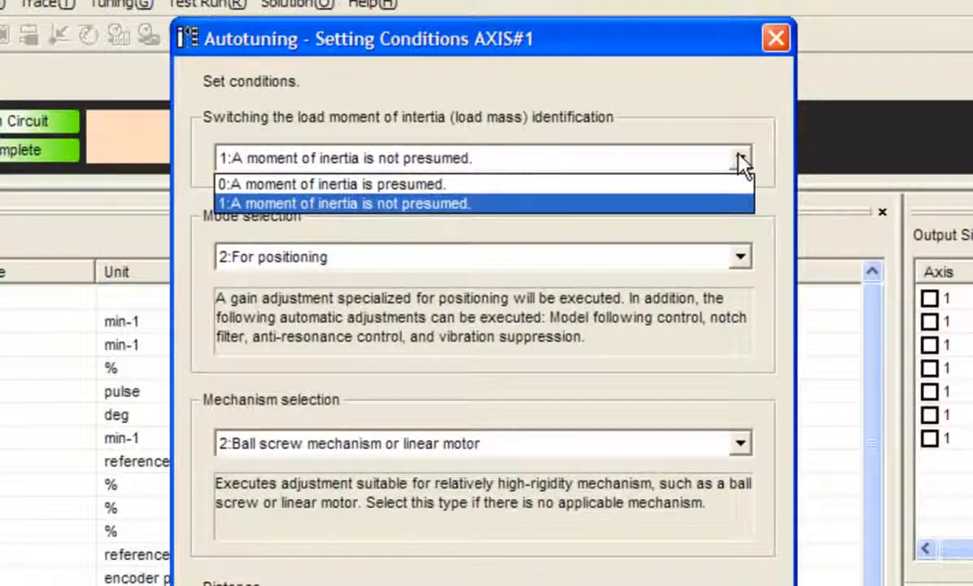
pyautogui.moveTo(664, 162)
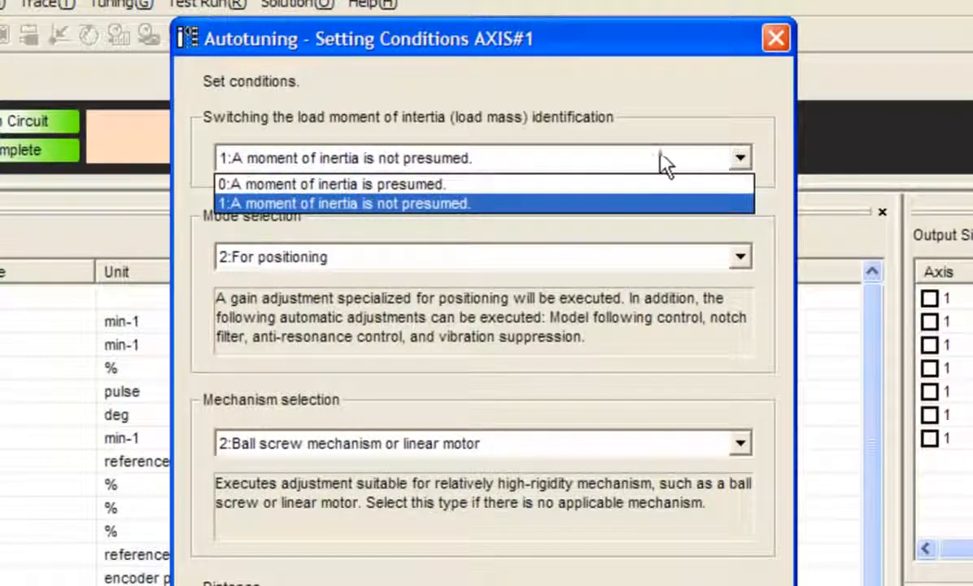
pyautogui.moveTo(432, 183)
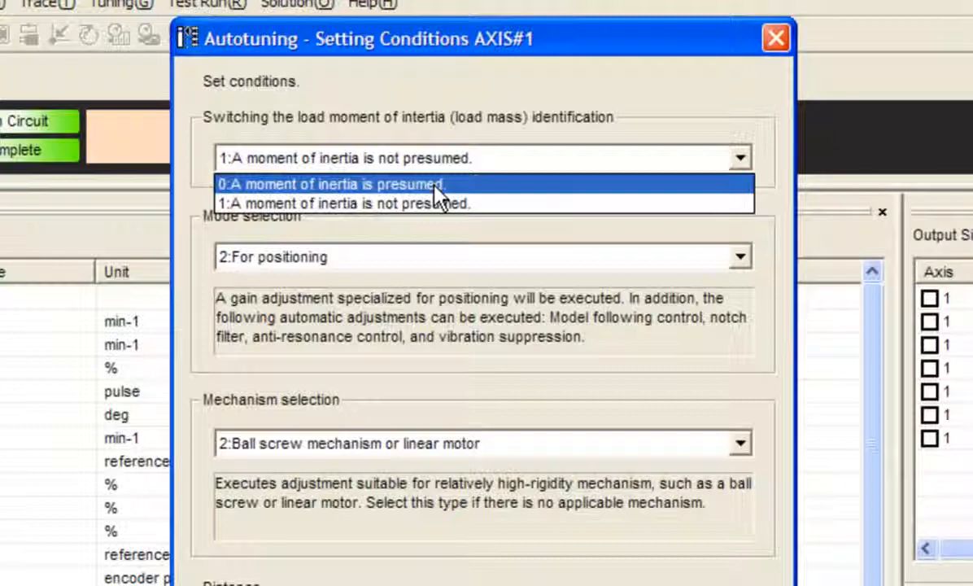
pyautogui.click(329, 182)
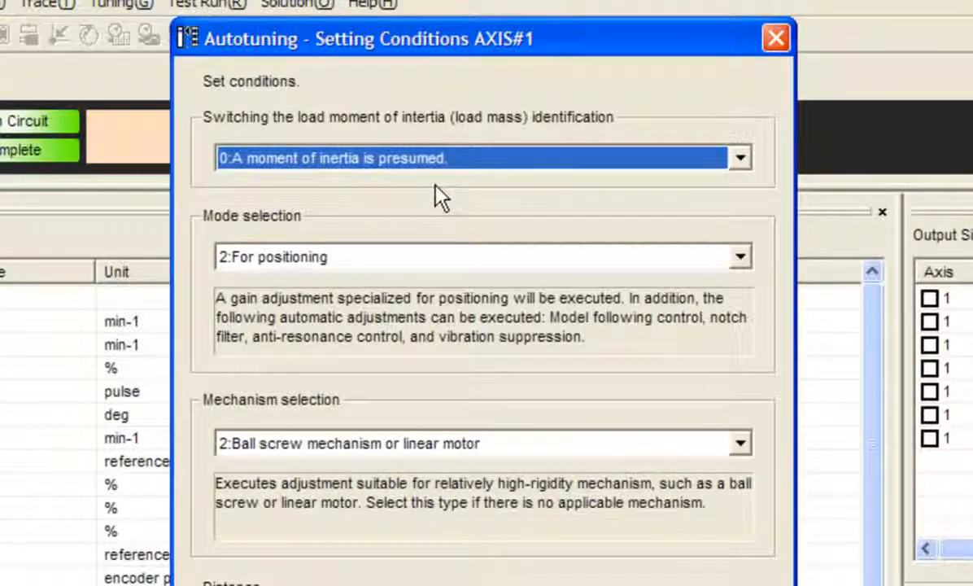
pyautogui.moveTo(442, 176)
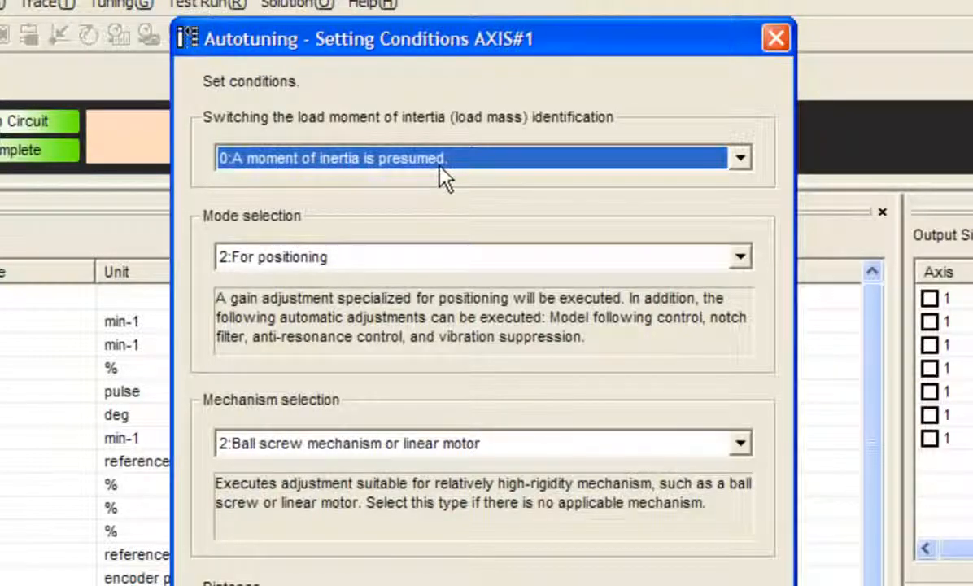
pyautogui.moveTo(742, 264)
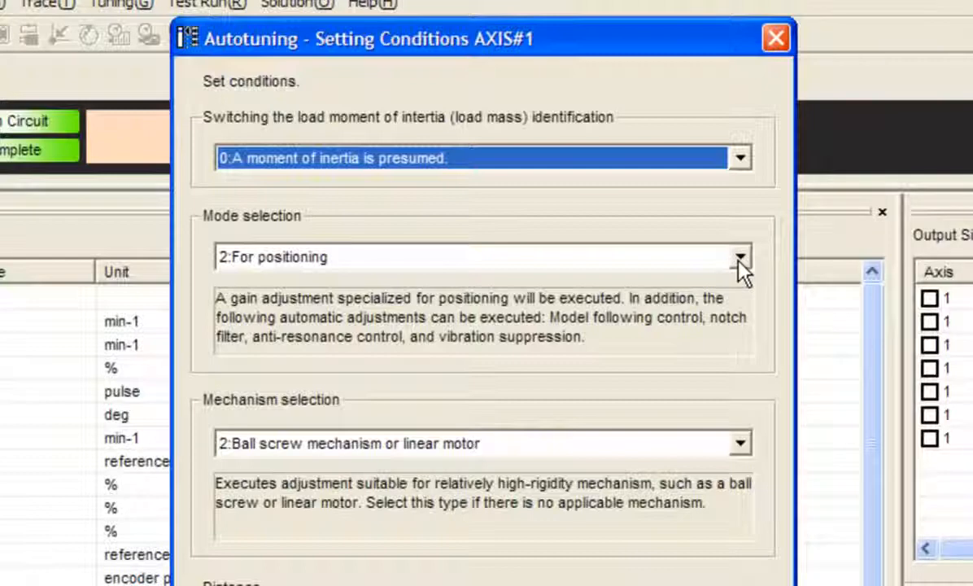
pyautogui.click(739, 257)
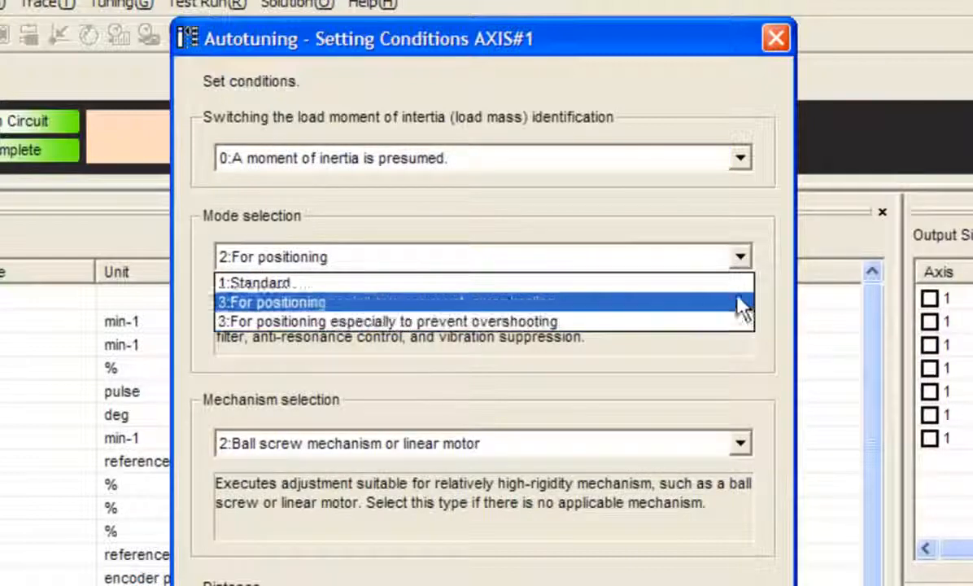
pyautogui.moveTo(742, 330)
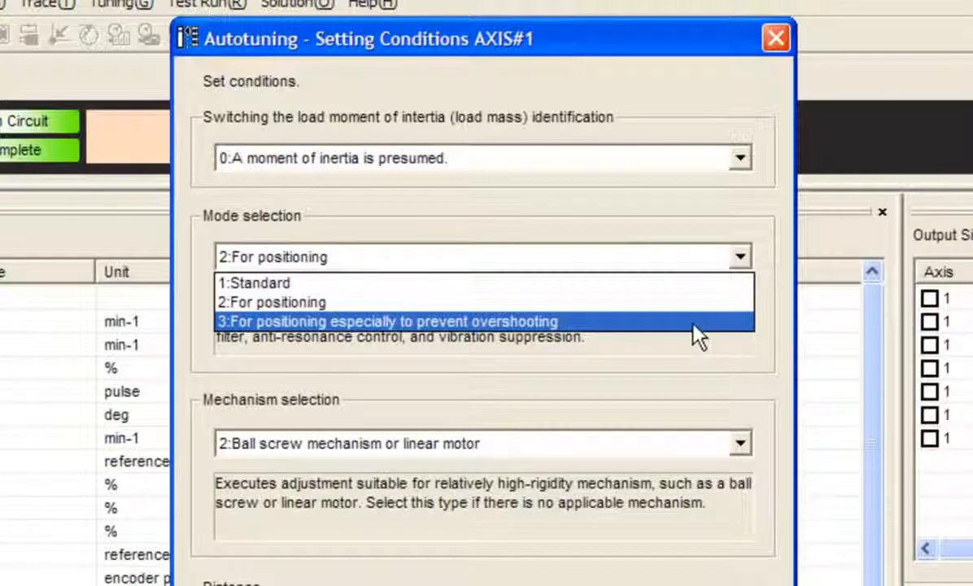
pyautogui.moveTo(501, 351)
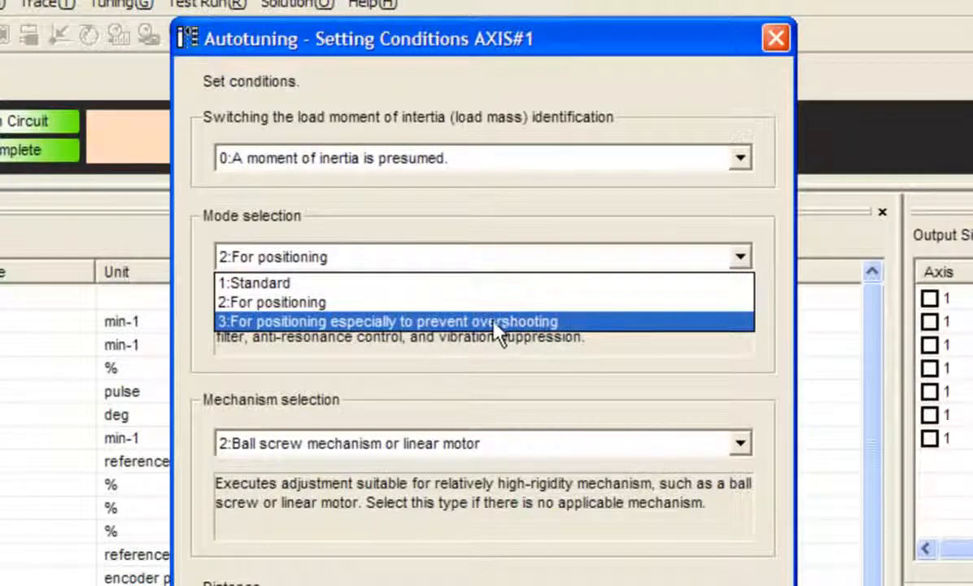
pyautogui.moveTo(482, 313)
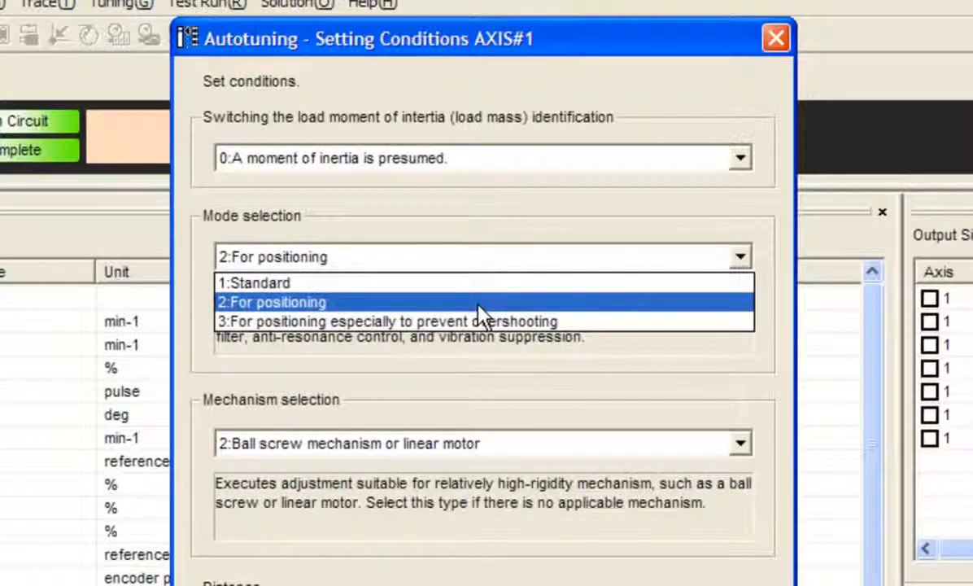
pyautogui.click(273, 301)
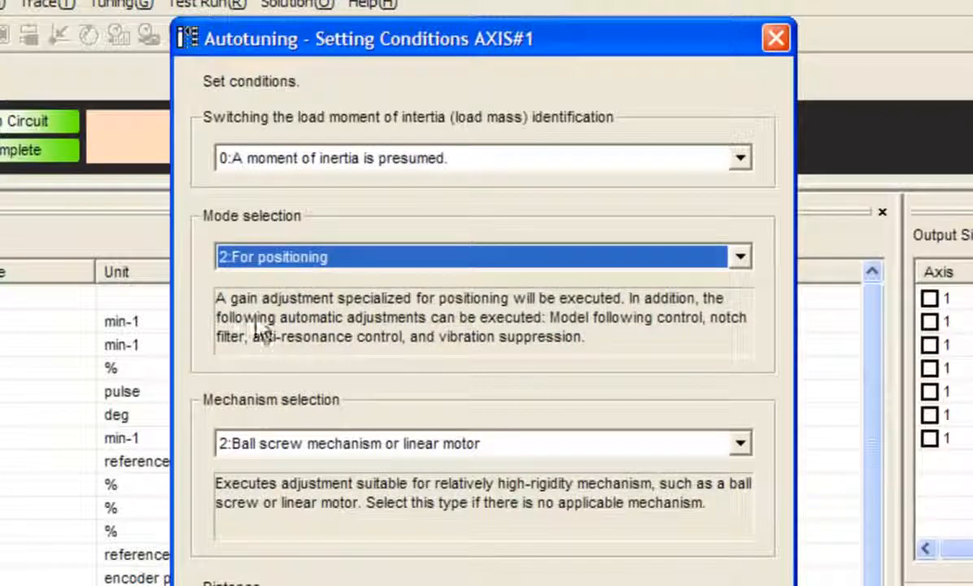
pyautogui.moveTo(504, 333)
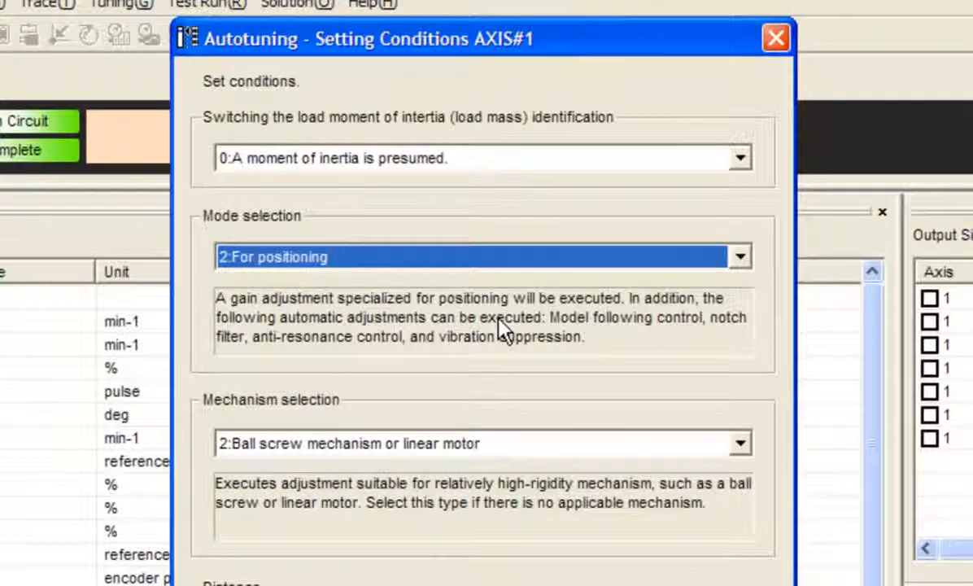
pyautogui.moveTo(626, 363)
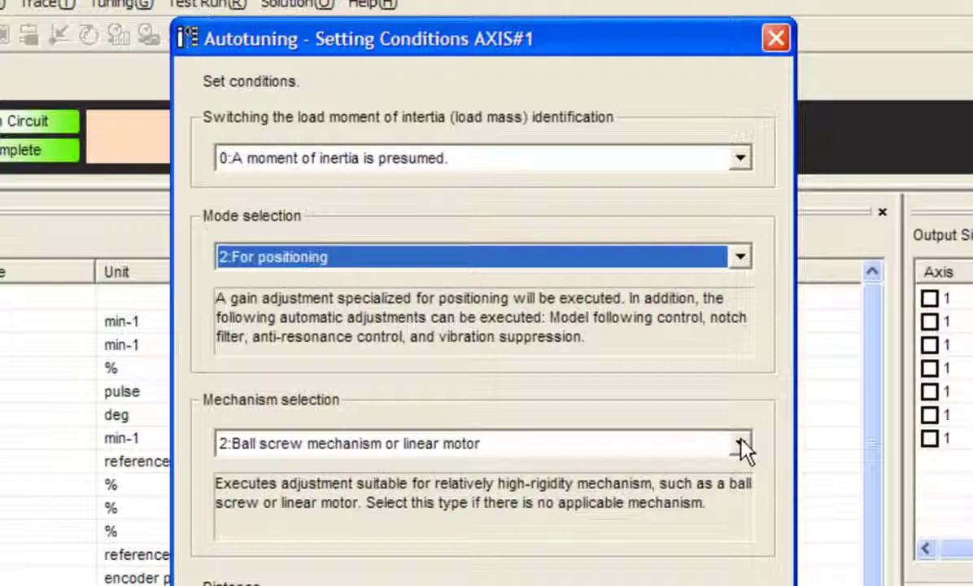
pyautogui.click(740, 446)
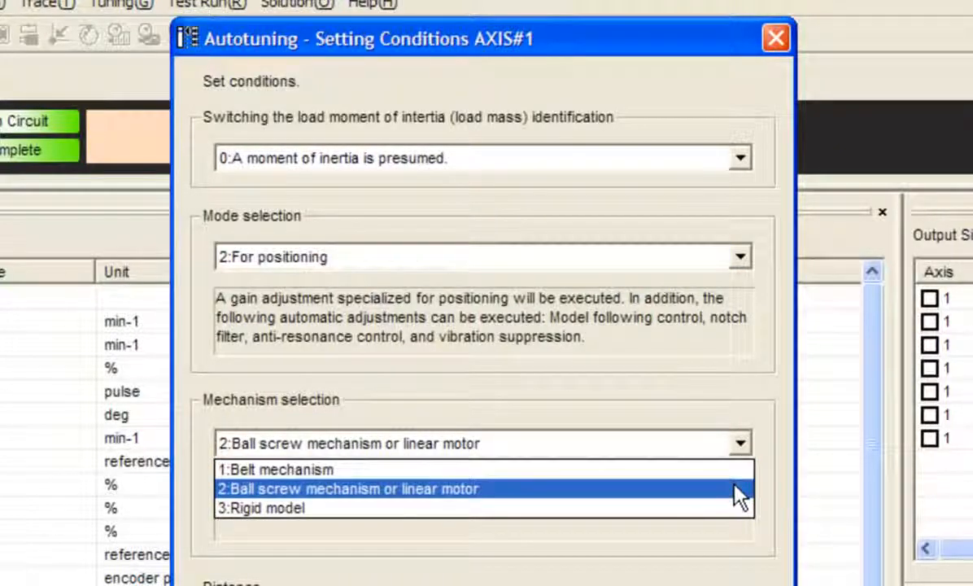
pyautogui.moveTo(725, 533)
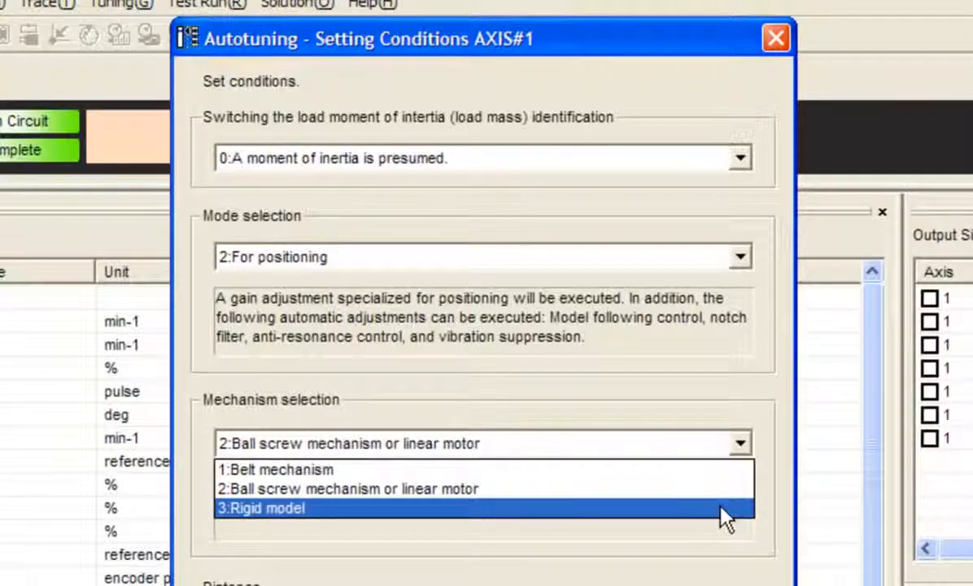
# - Select '3:Rigid model' as the mechanism, with the moving distance left at 1080 ×1000 reference units
pyautogui.click(260, 508)
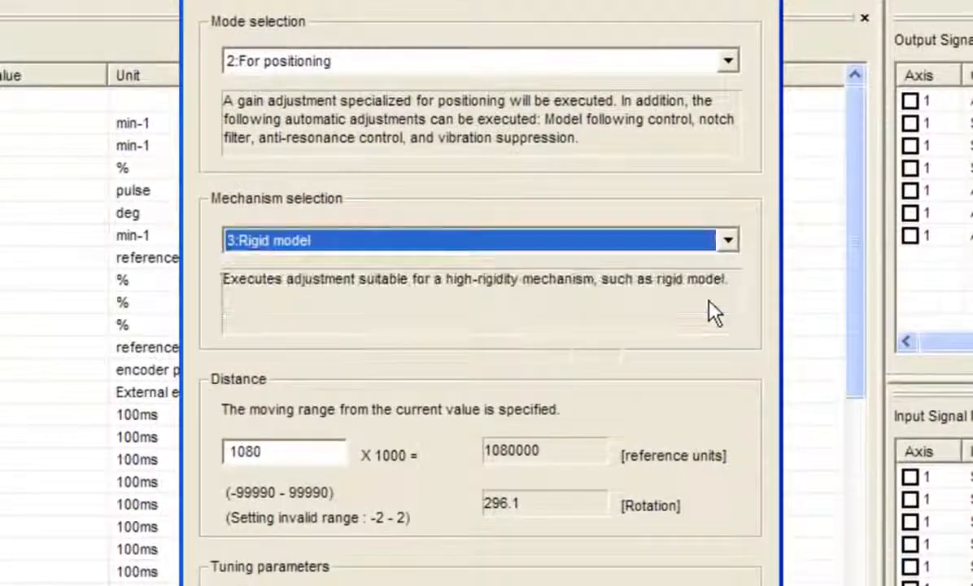
pyautogui.moveTo(316, 469)
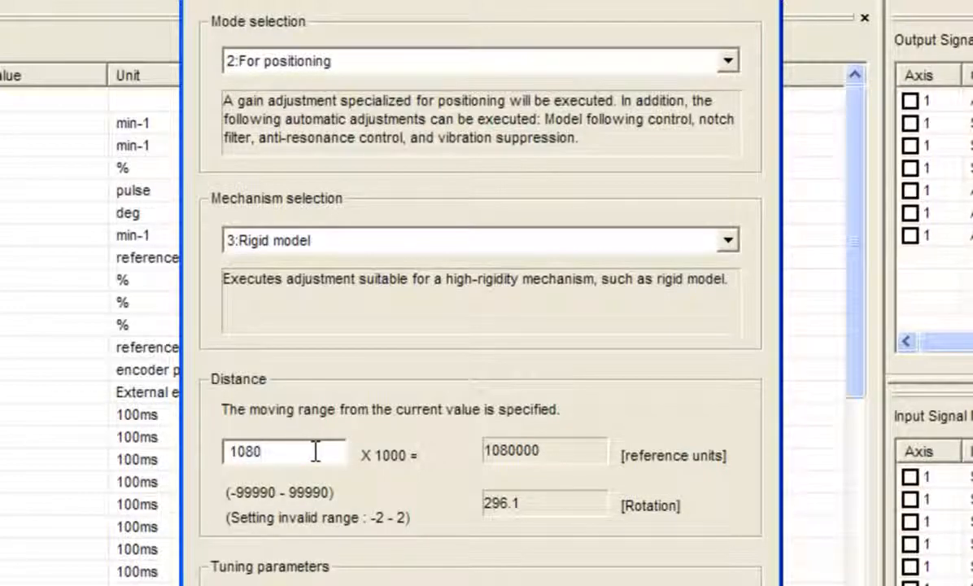
pyautogui.moveTo(394, 469)
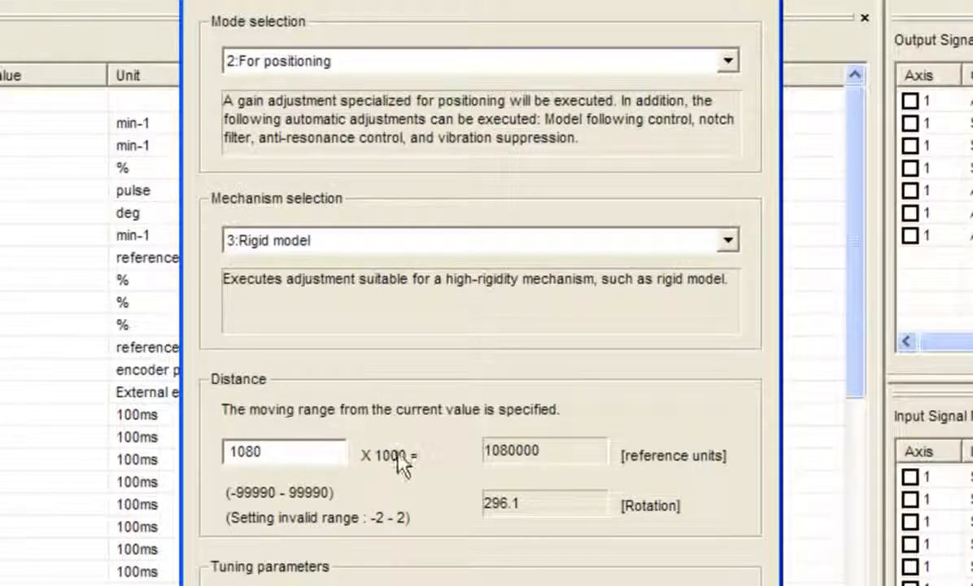
pyautogui.click(283, 453)
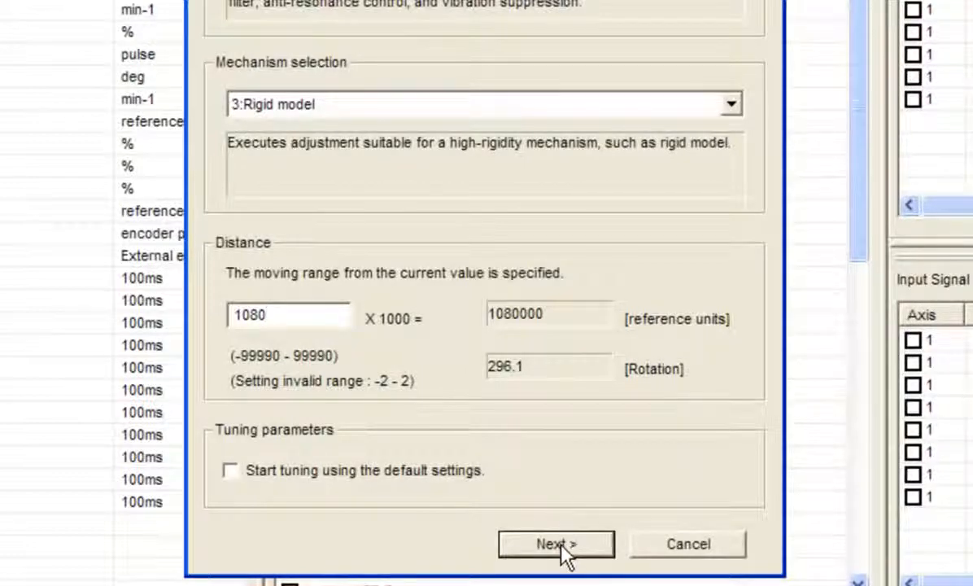
# - Proceed to the Automatic setting step and switch the servo on for axis 1
pyautogui.click(557, 544)
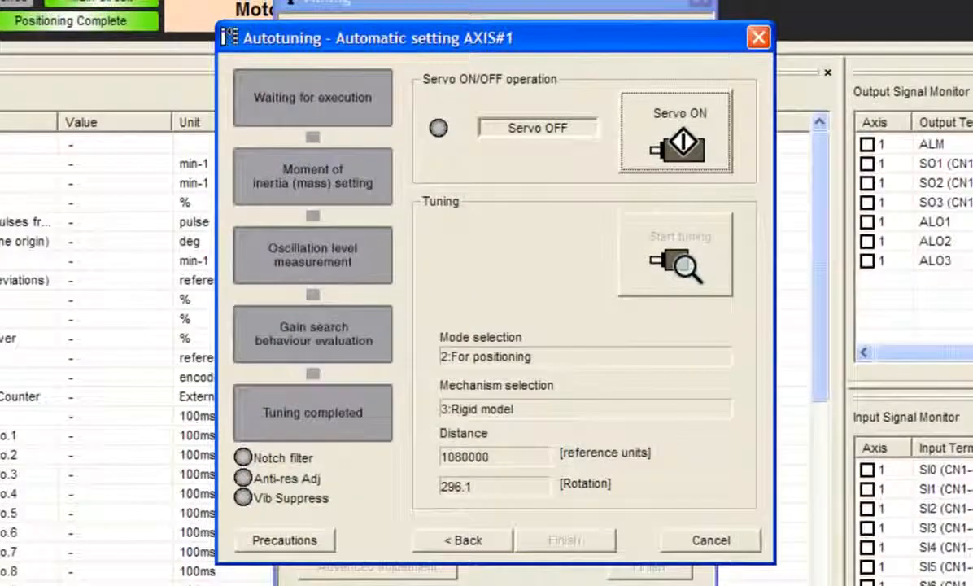
pyautogui.moveTo(384, 109)
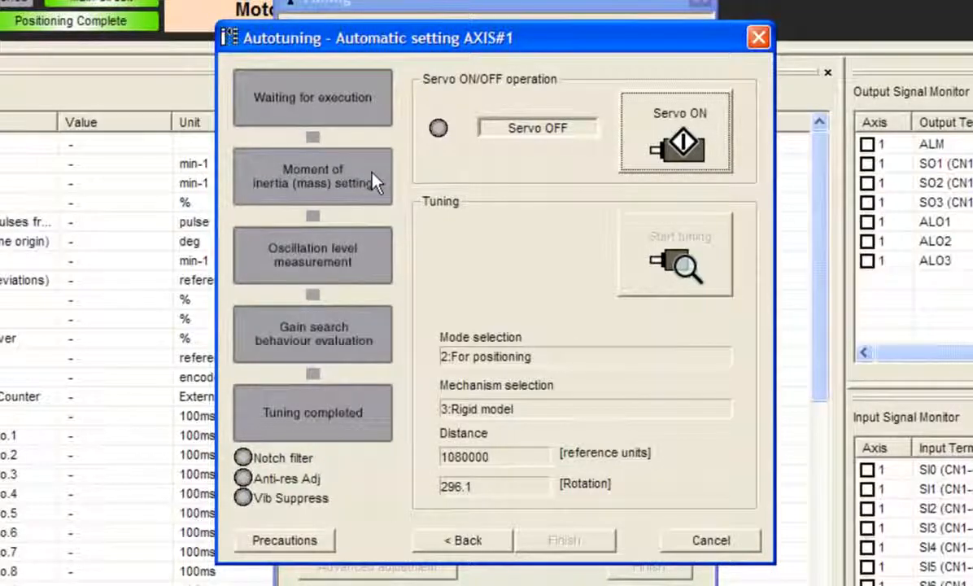
pyautogui.moveTo(374, 264)
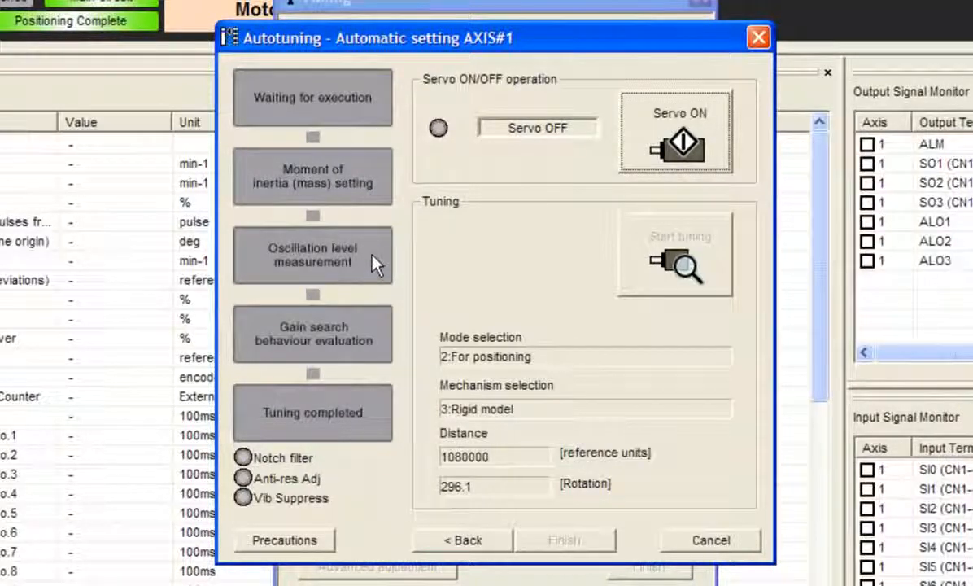
pyautogui.moveTo(371, 343)
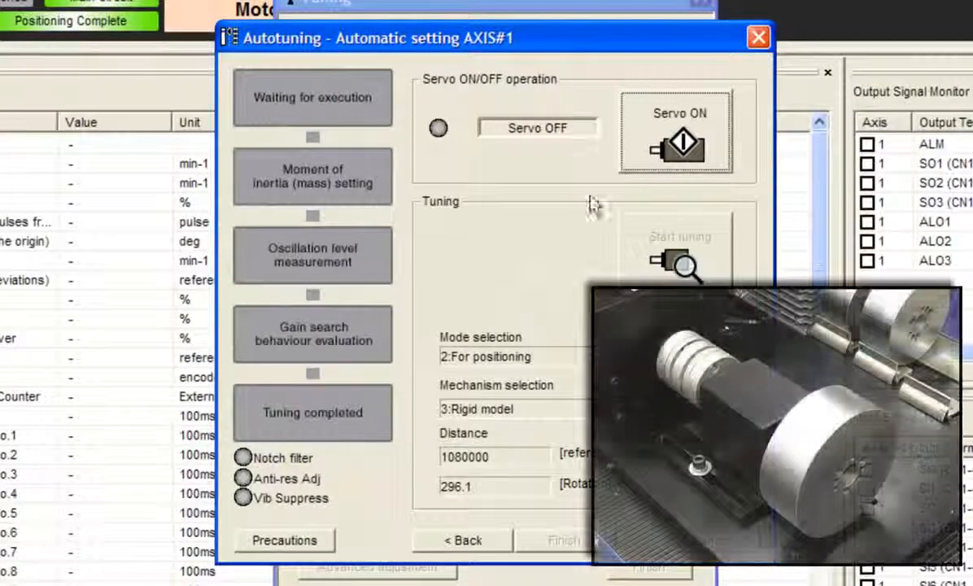
pyautogui.click(679, 130)
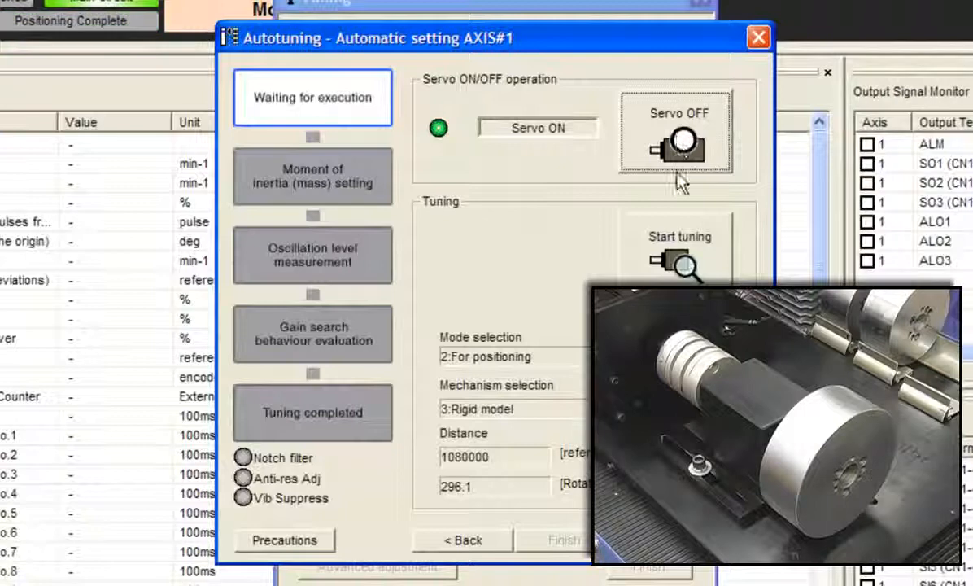
# - Start the automatic tuning run and confirm the safety warning so it runs to completion
pyautogui.click(679, 259)
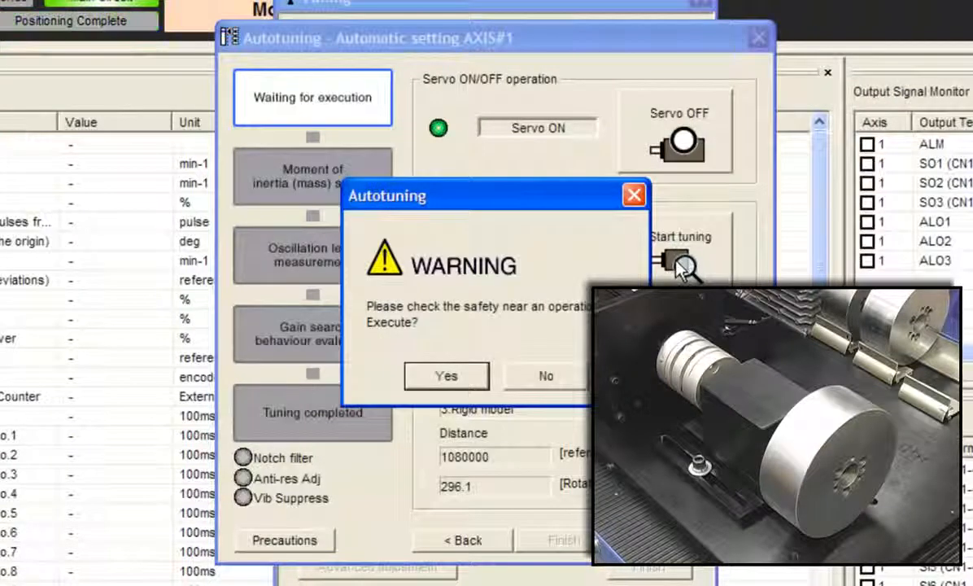
pyautogui.moveTo(455, 390)
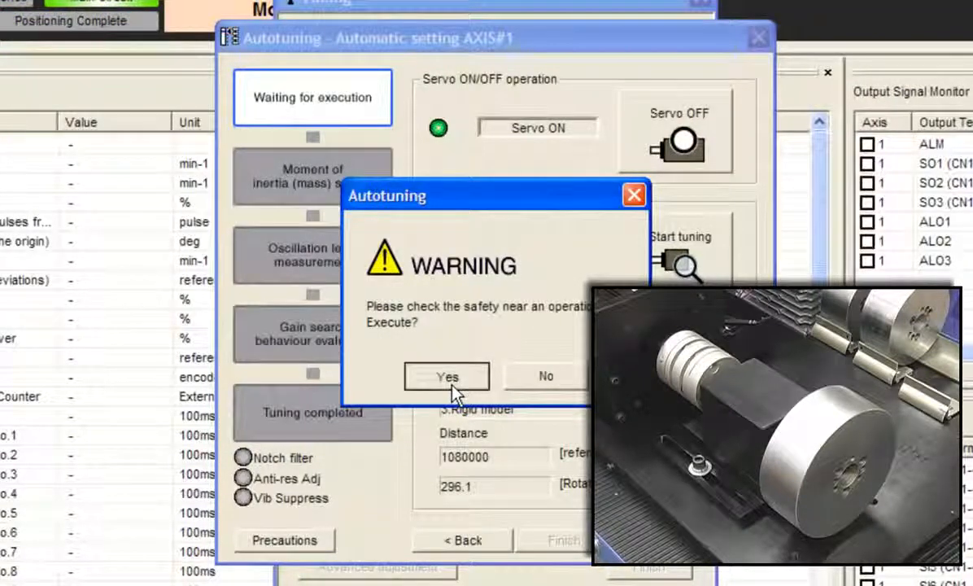
pyautogui.click(445, 374)
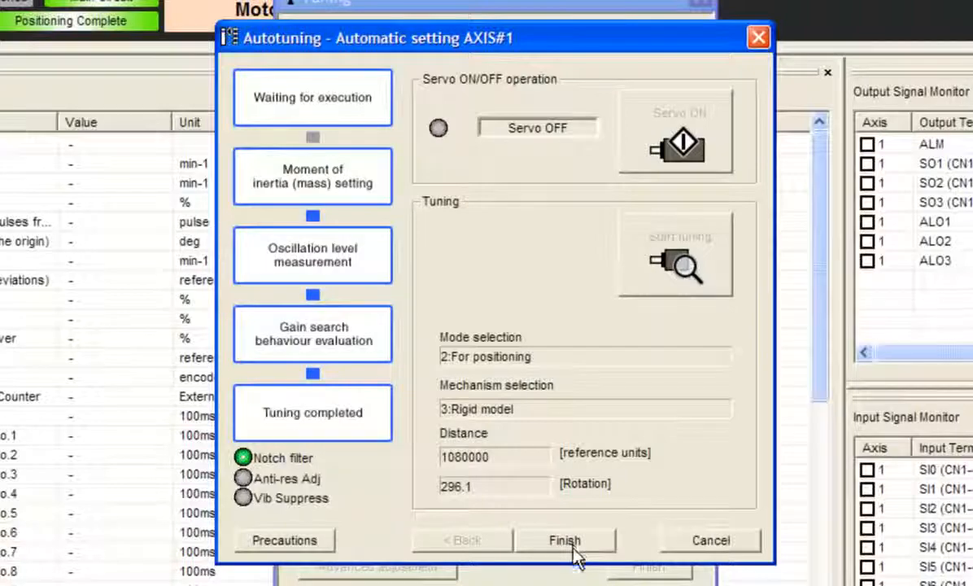
# - Finish the autotuning to return to the Tuning window showing a 911% inertia ratio
pyautogui.click(566, 540)
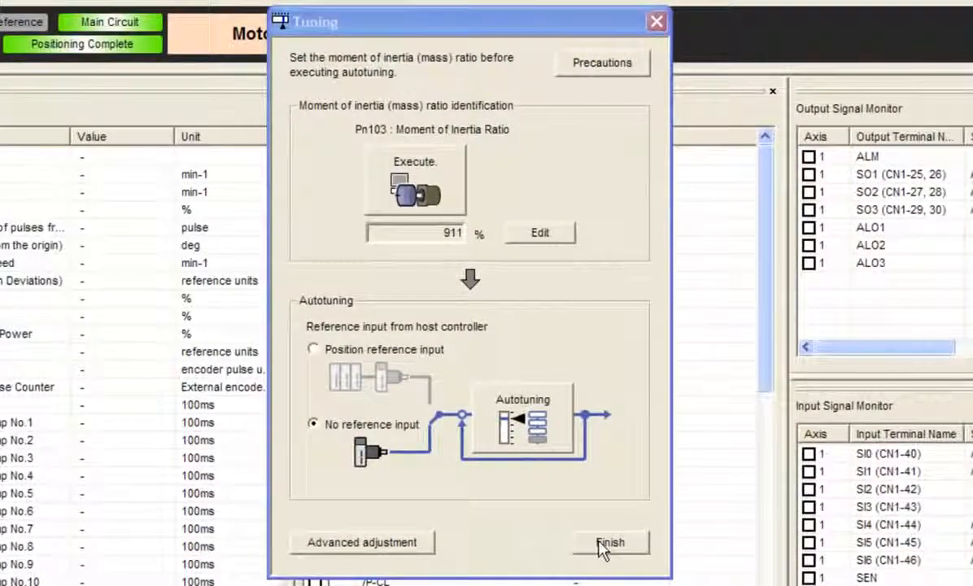
pyautogui.moveTo(423, 550)
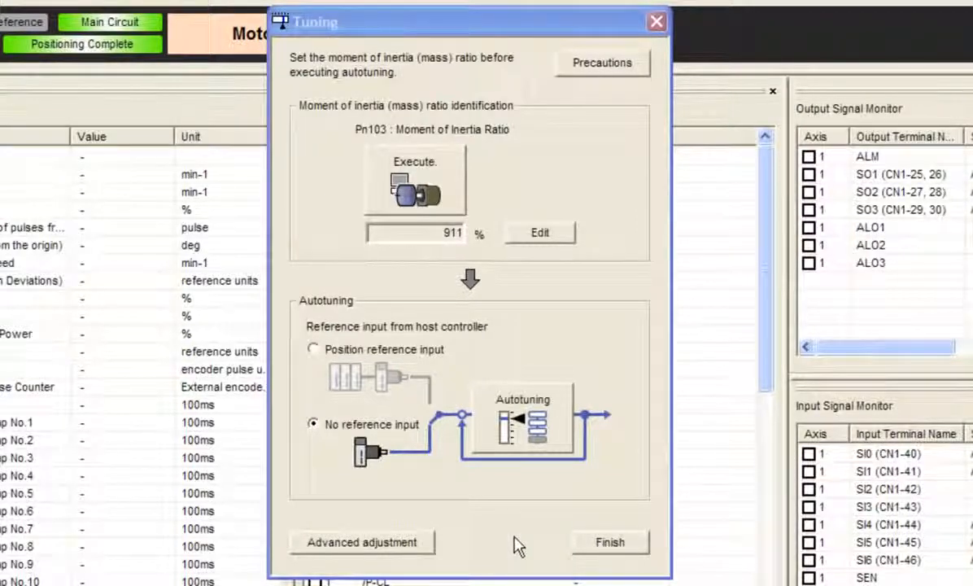
pyautogui.moveTo(569, 542)
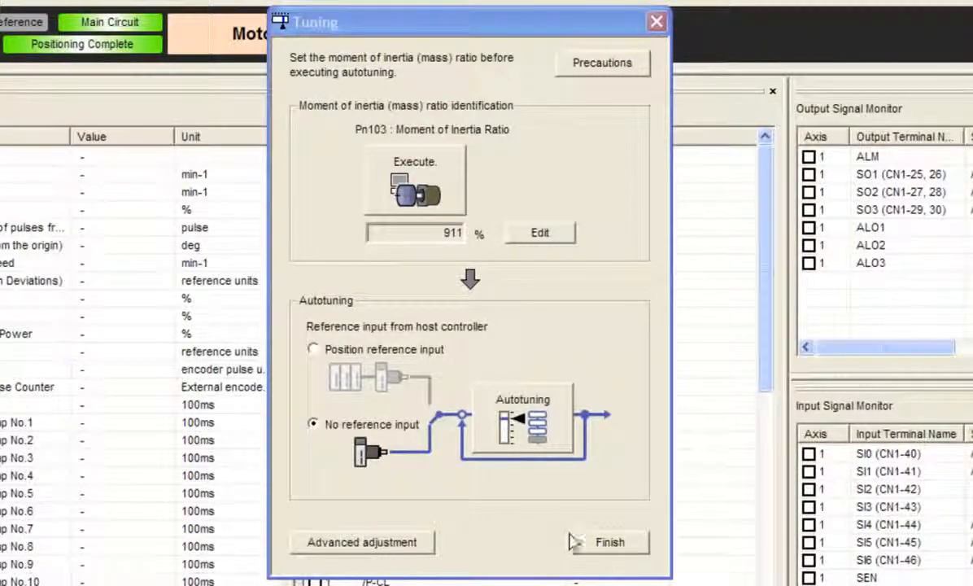
pyautogui.moveTo(454, 253)
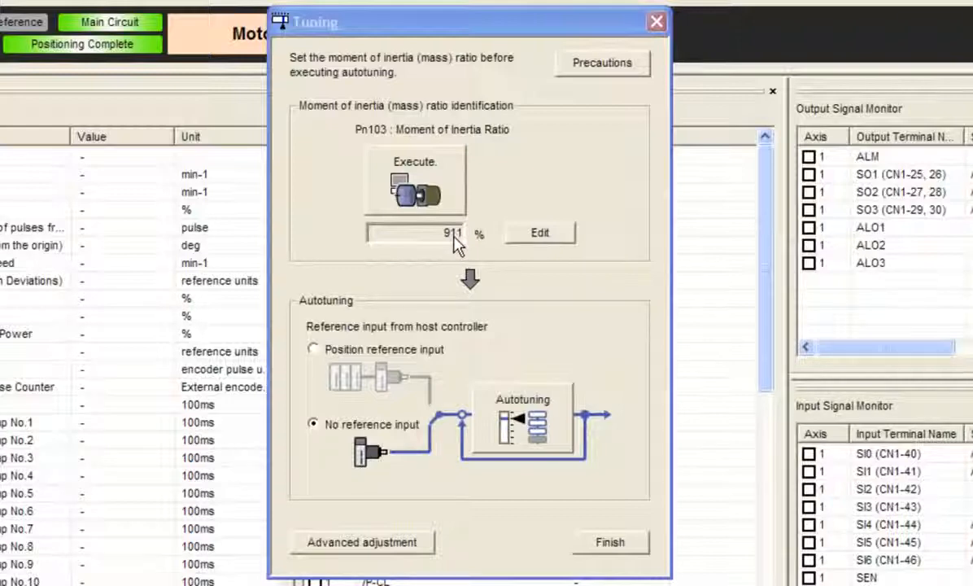
pyautogui.moveTo(613, 322)
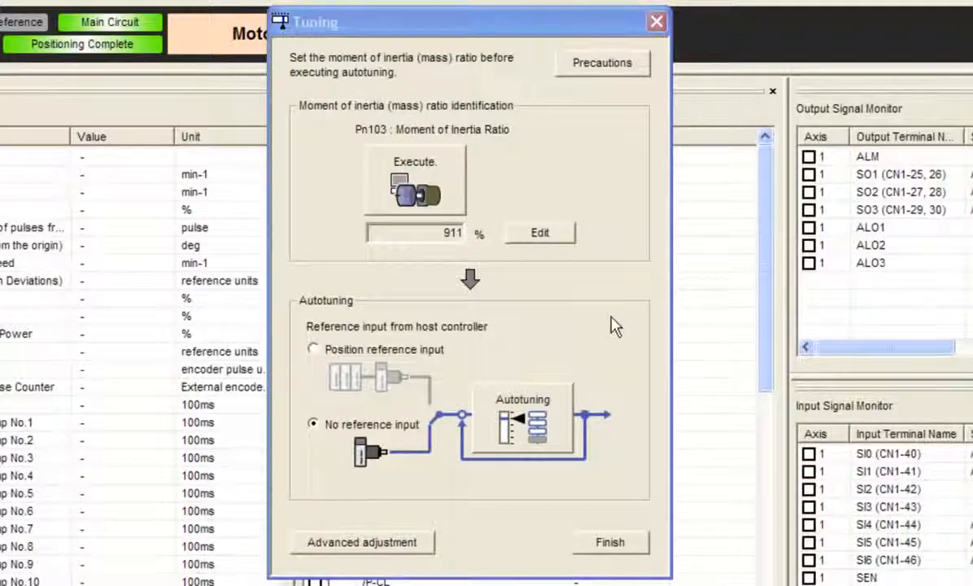
pyautogui.moveTo(620, 555)
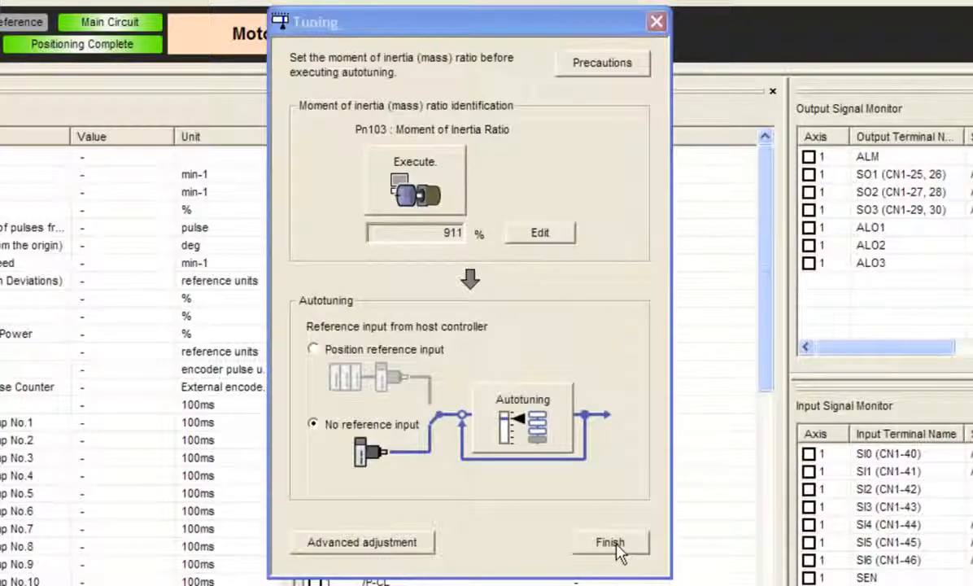
# - Close Tuning, bring up the Trace window, and launch Program JOG Operation from Test Run
pyautogui.click(610, 540)
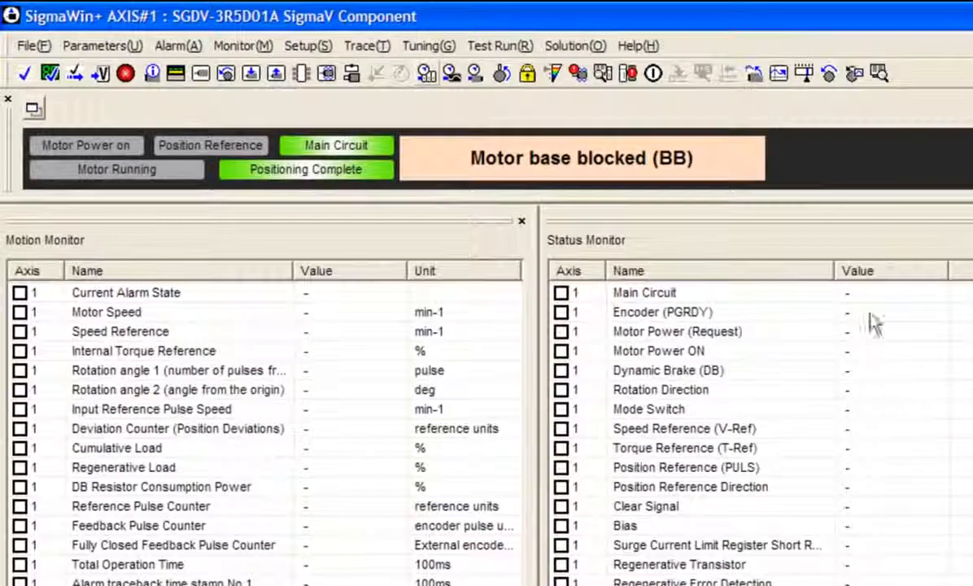
pyautogui.click(359, 46)
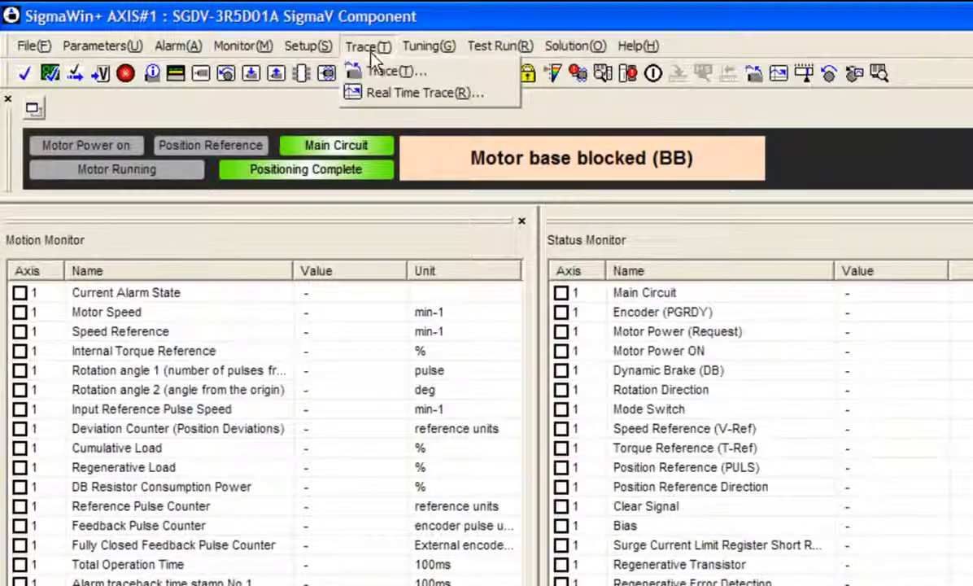
pyautogui.click(394, 72)
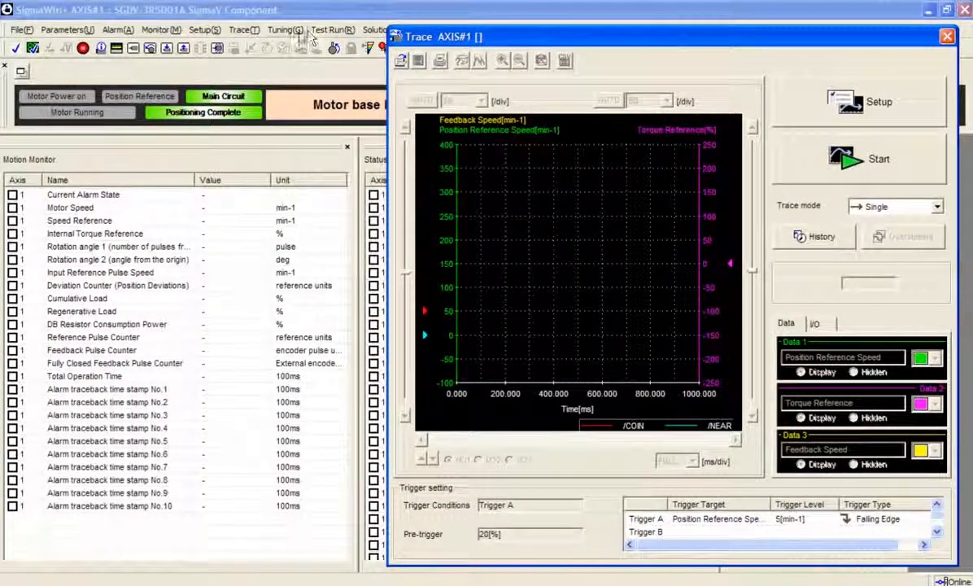
pyautogui.click(335, 29)
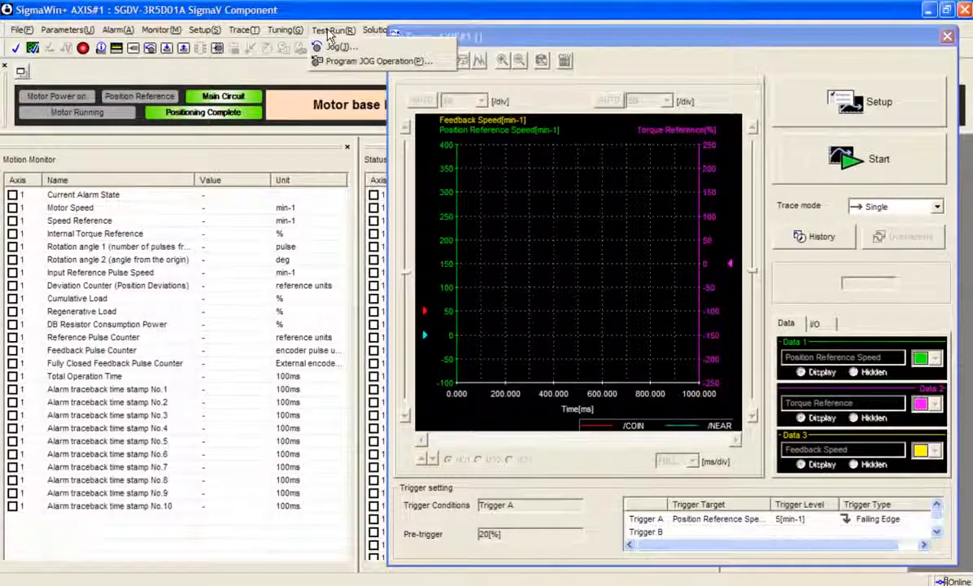
pyautogui.moveTo(382, 61)
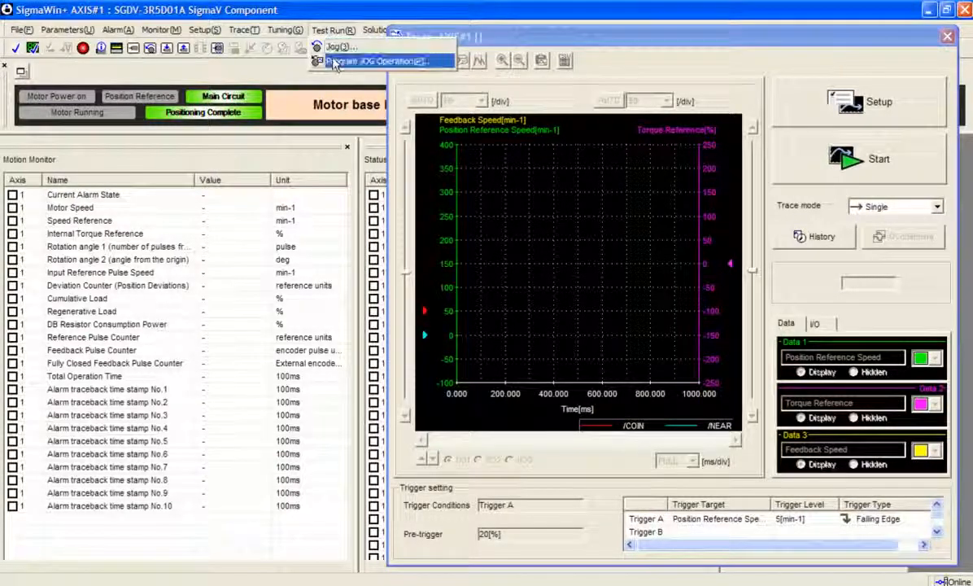
pyautogui.click(366, 60)
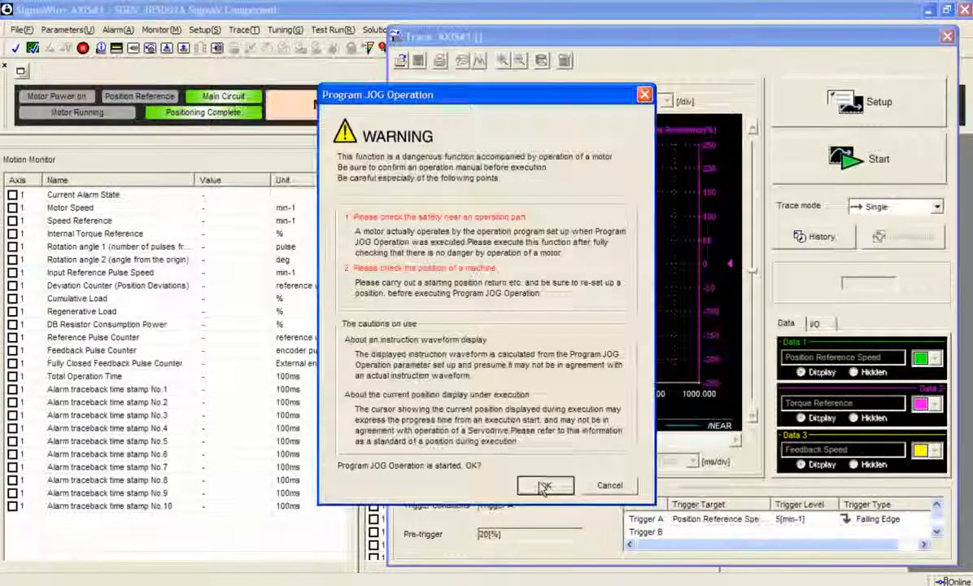
# - Acknowledge the warning and execute the program JOG run while the trace records
pyautogui.click(544, 485)
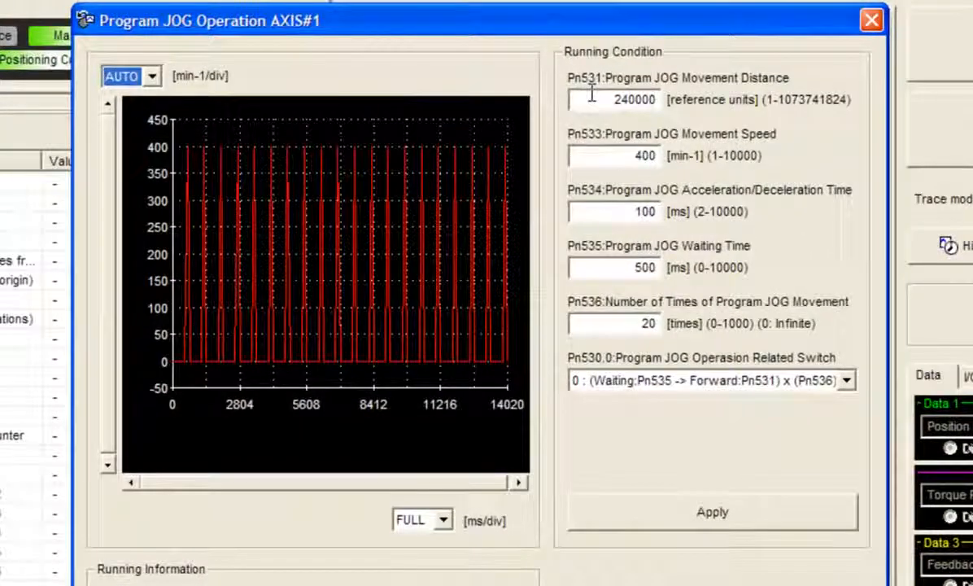
pyautogui.moveTo(592, 229)
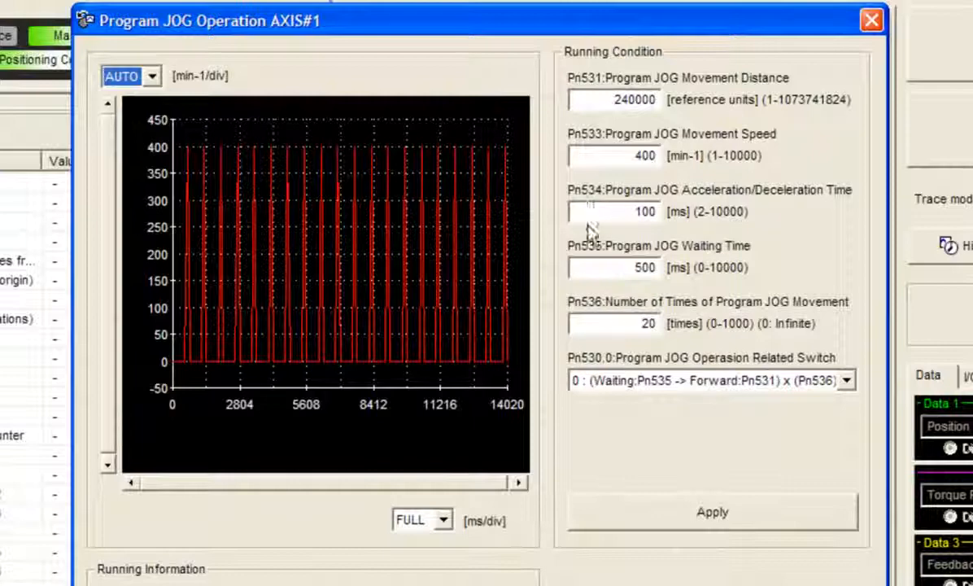
pyautogui.moveTo(592, 366)
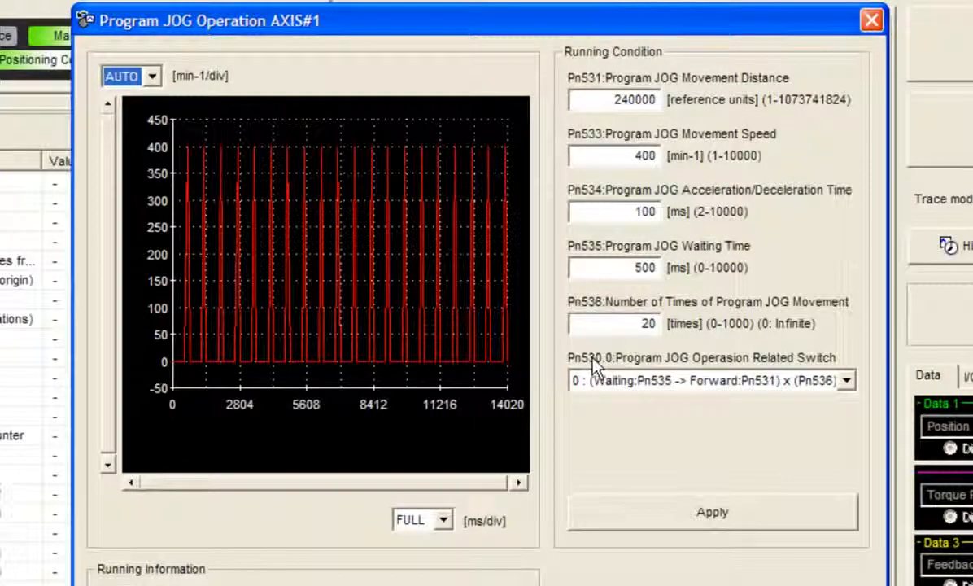
pyautogui.moveTo(459, 34)
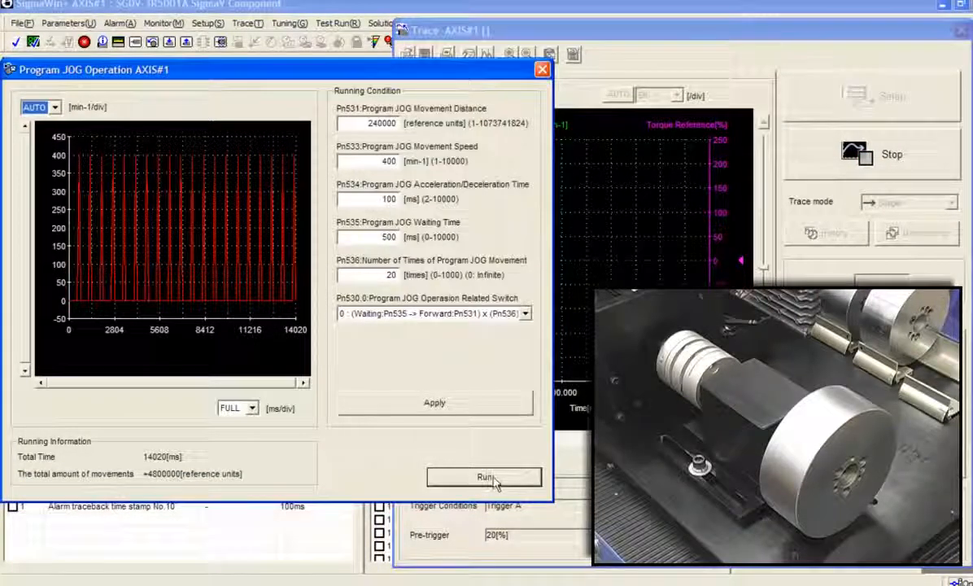
pyautogui.click(490, 477)
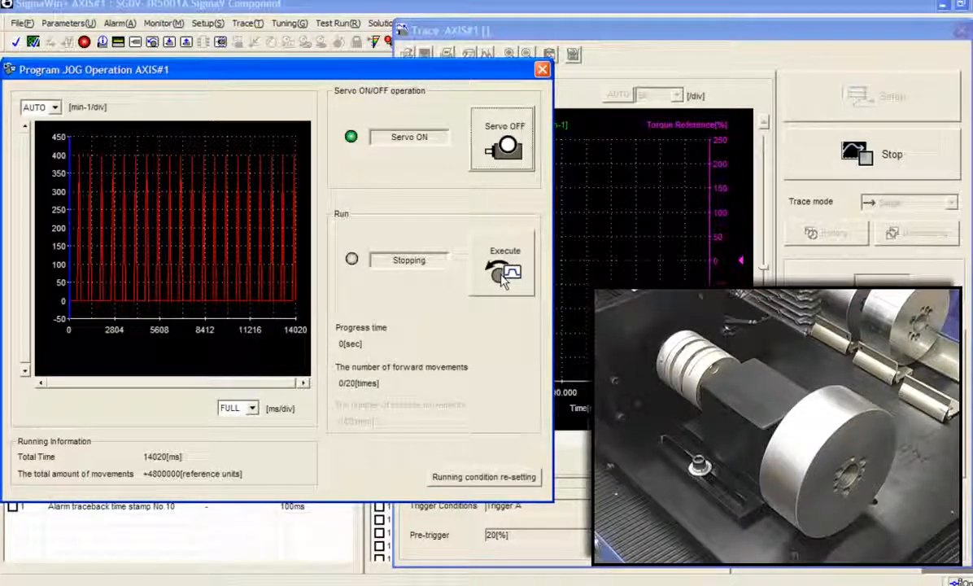
pyautogui.click(501, 264)
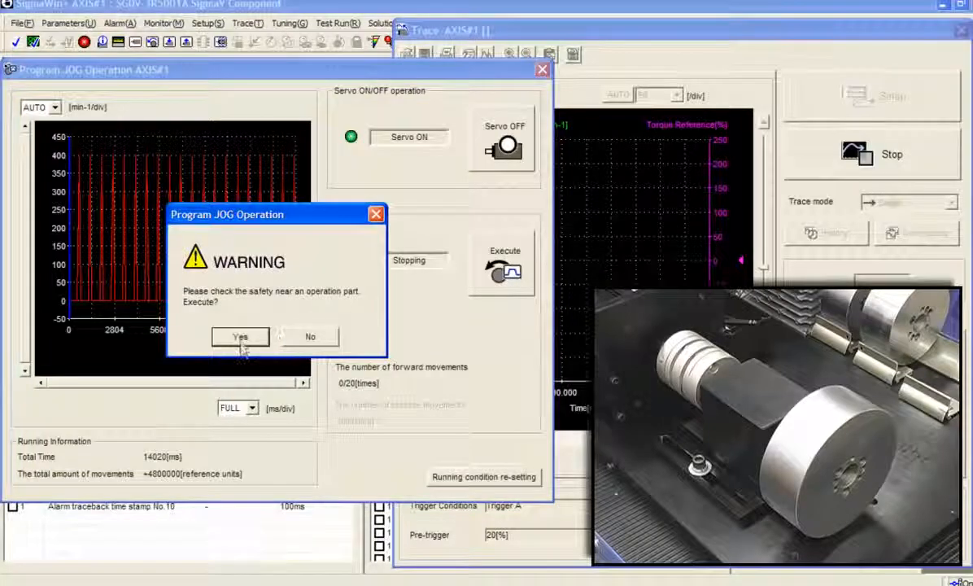
pyautogui.click(239, 337)
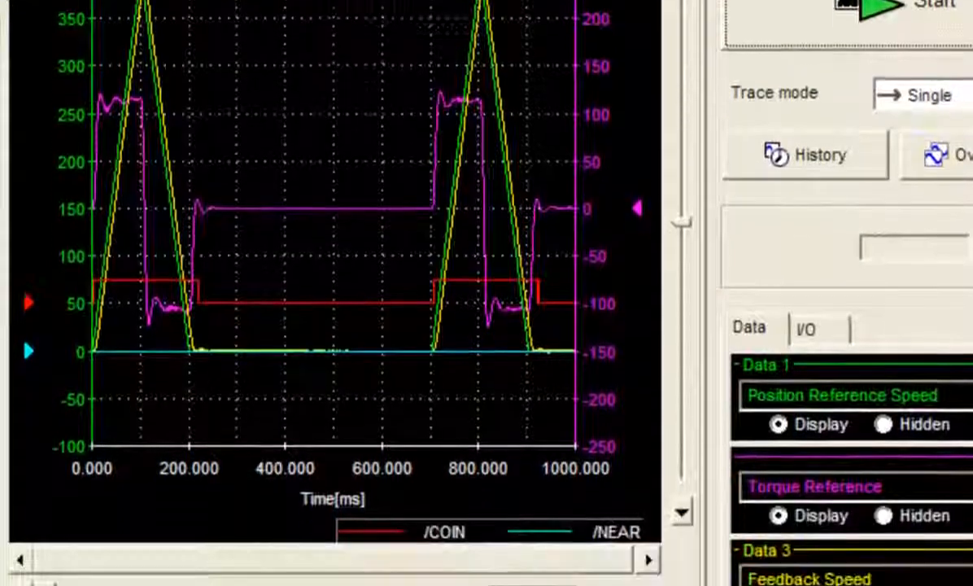
# - Zoom the trace graph into the first deceleration region around 180–260 ms
pyautogui.click(563, 505)
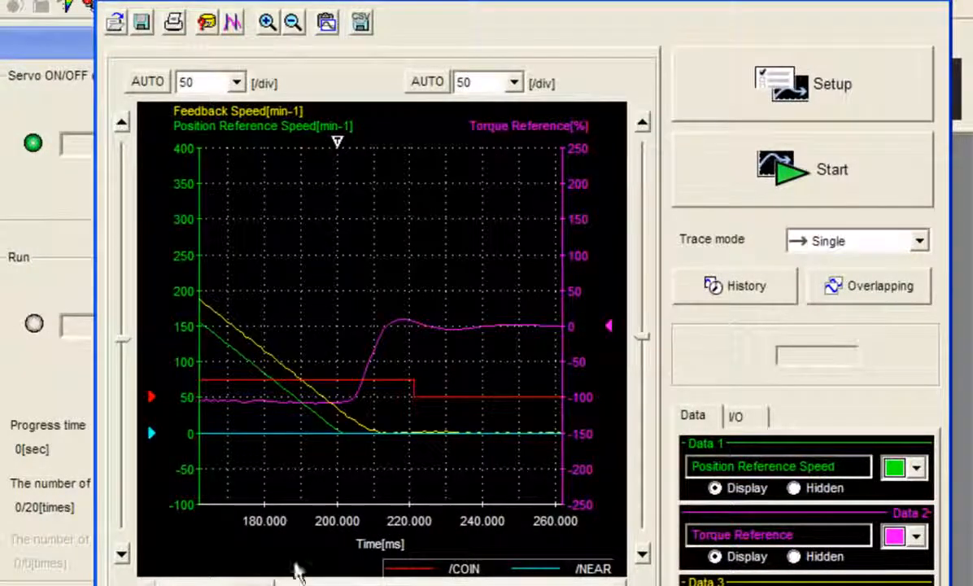
pyautogui.moveTo(296, 144)
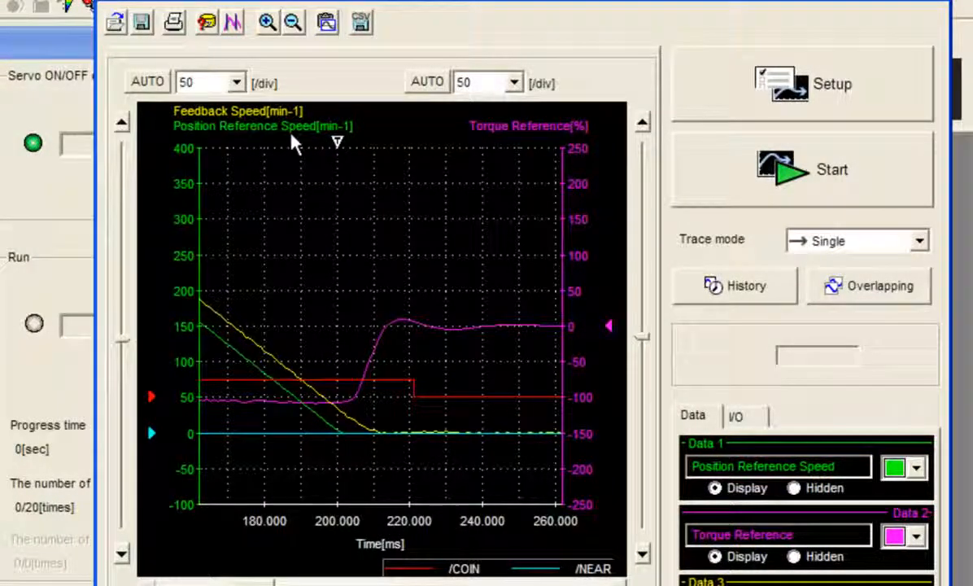
pyautogui.moveTo(335, 439)
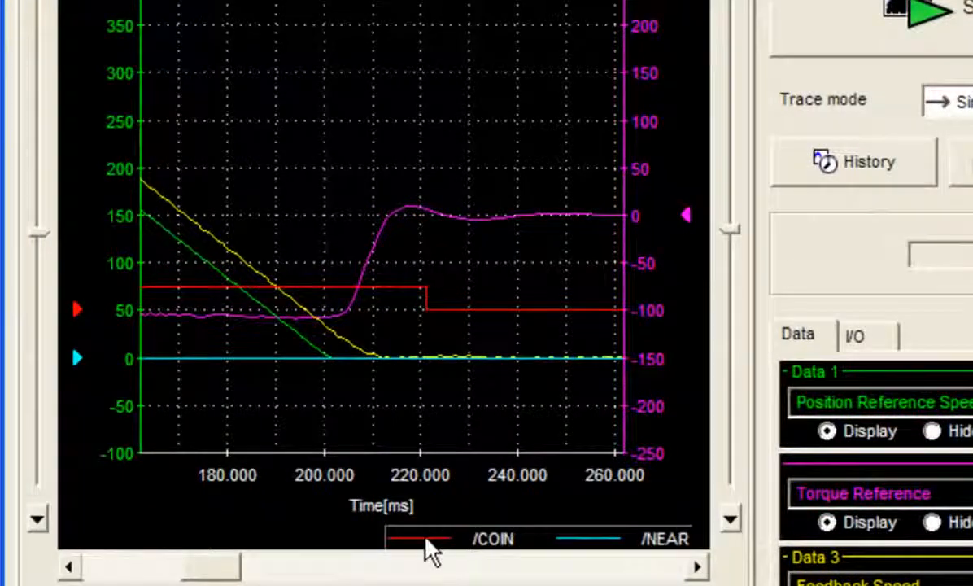
pyautogui.moveTo(420, 309)
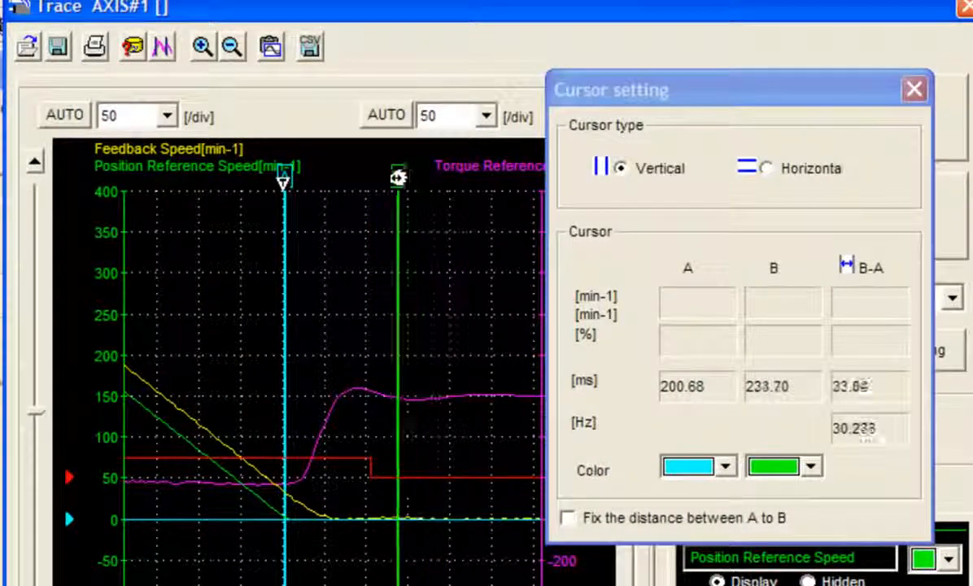
# - Drag cursor B to the COIN switch point reading B-A of 20.44 ms, then restore the full 1000 ms view
pyautogui.moveTo(397, 177); pyautogui.dragTo(369, 177)
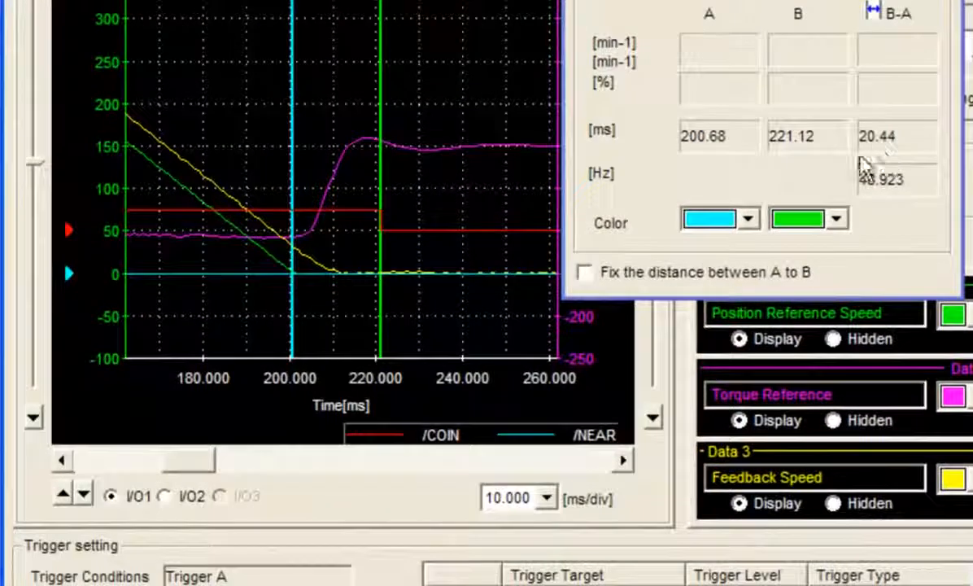
pyautogui.click(545, 496)
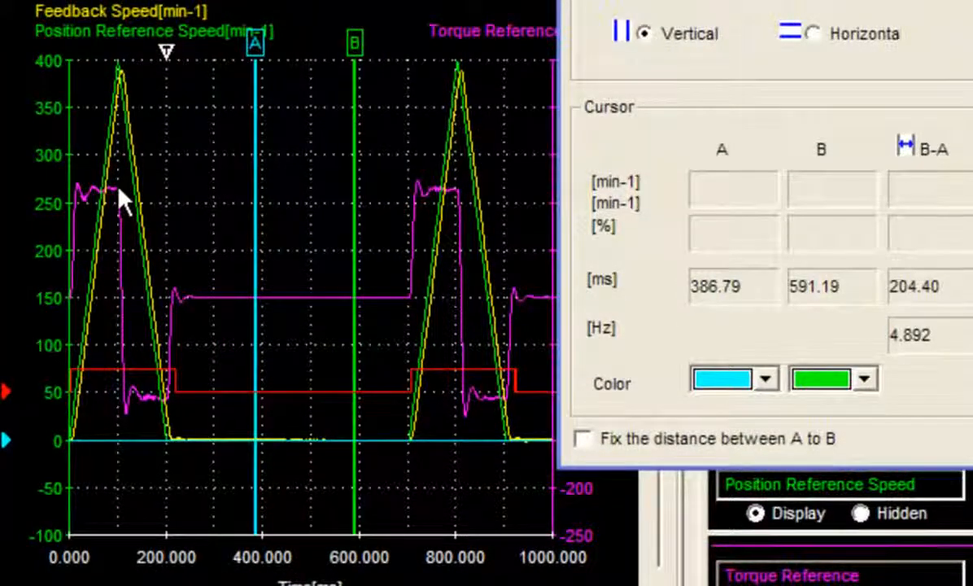
pyautogui.moveTo(184, 264)
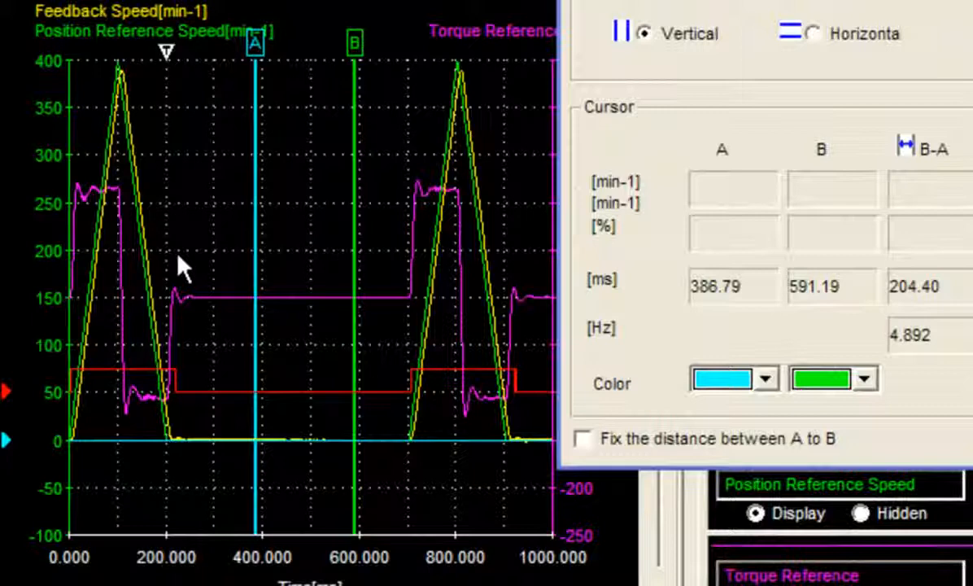